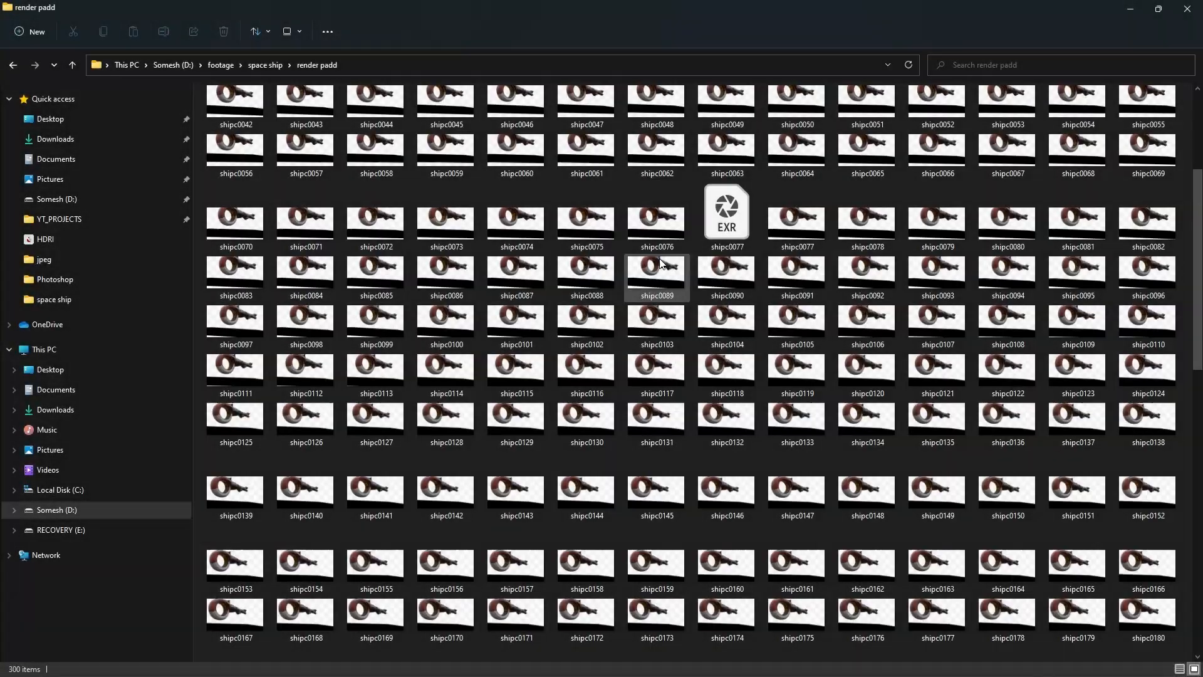
- Drag space_ship[000-297].jpg from the Project panel onto the top of the space_ship comp timeline
click(615, 662)
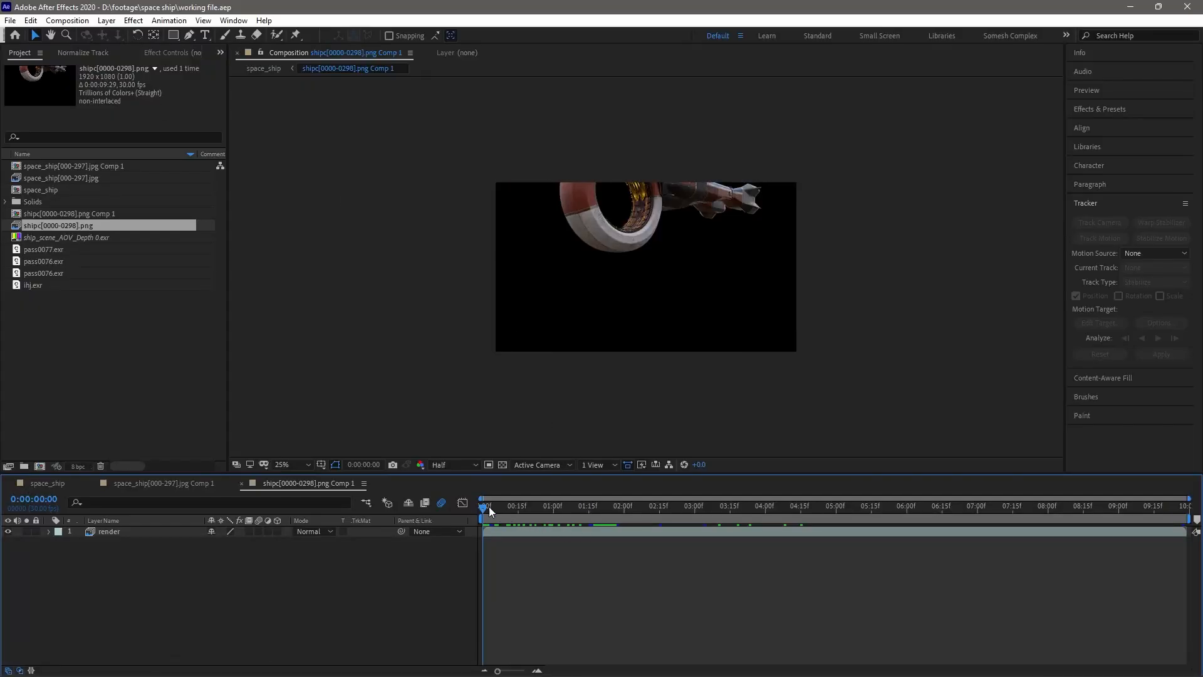
click(760, 506)
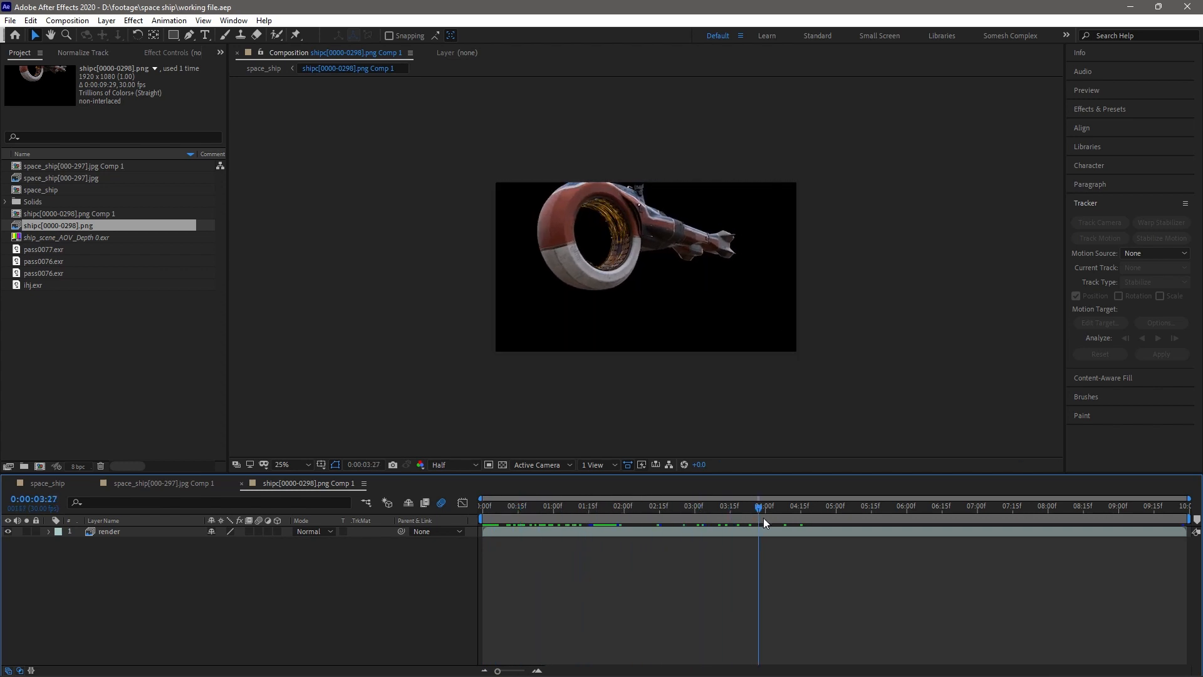
click(48, 482)
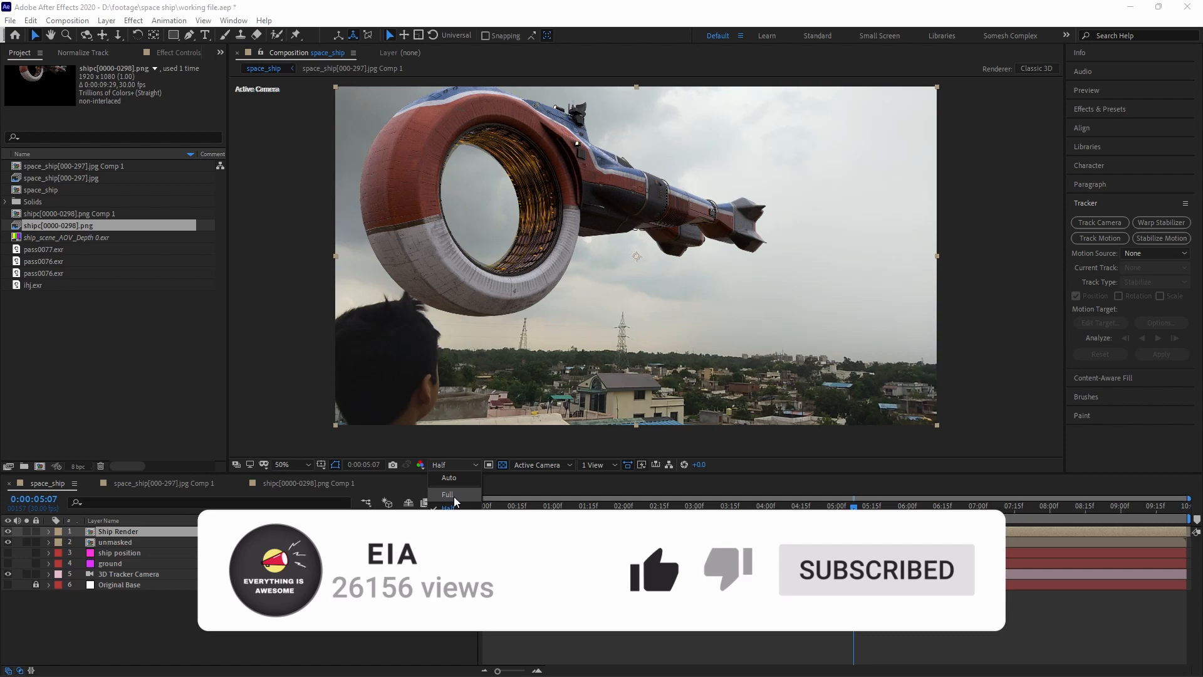
click(447, 494)
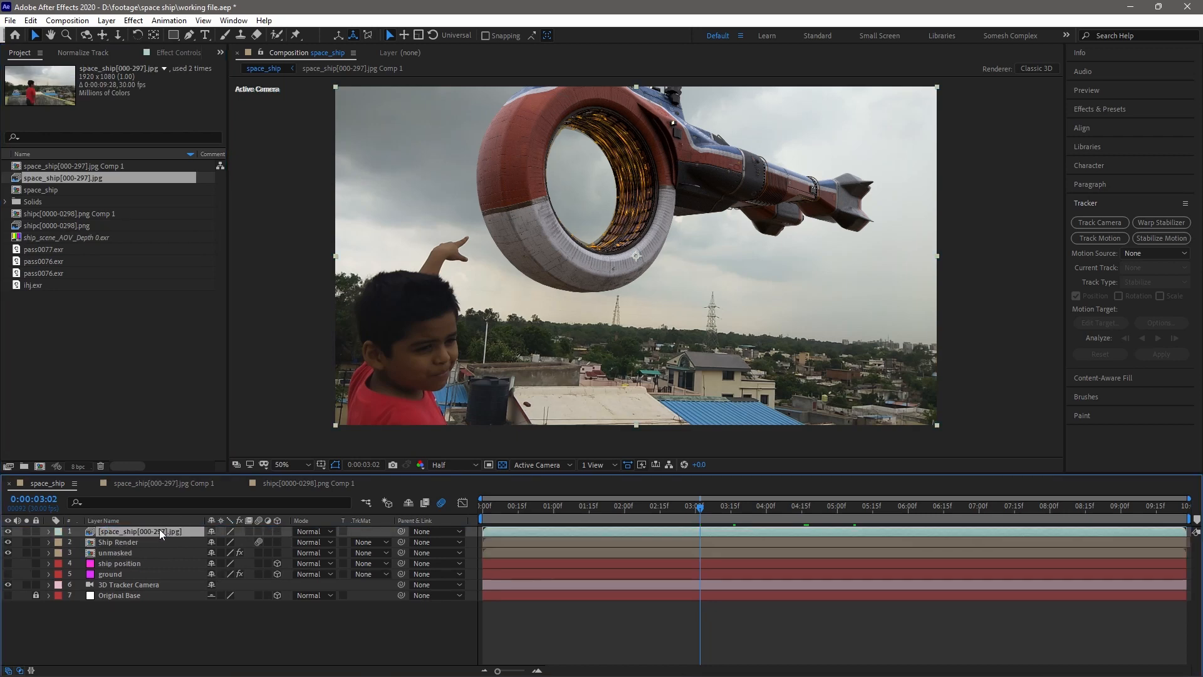
- Label the top layers orange, then select the rooftop footage and Ship Render layers to remove the added footage
click(117, 541)
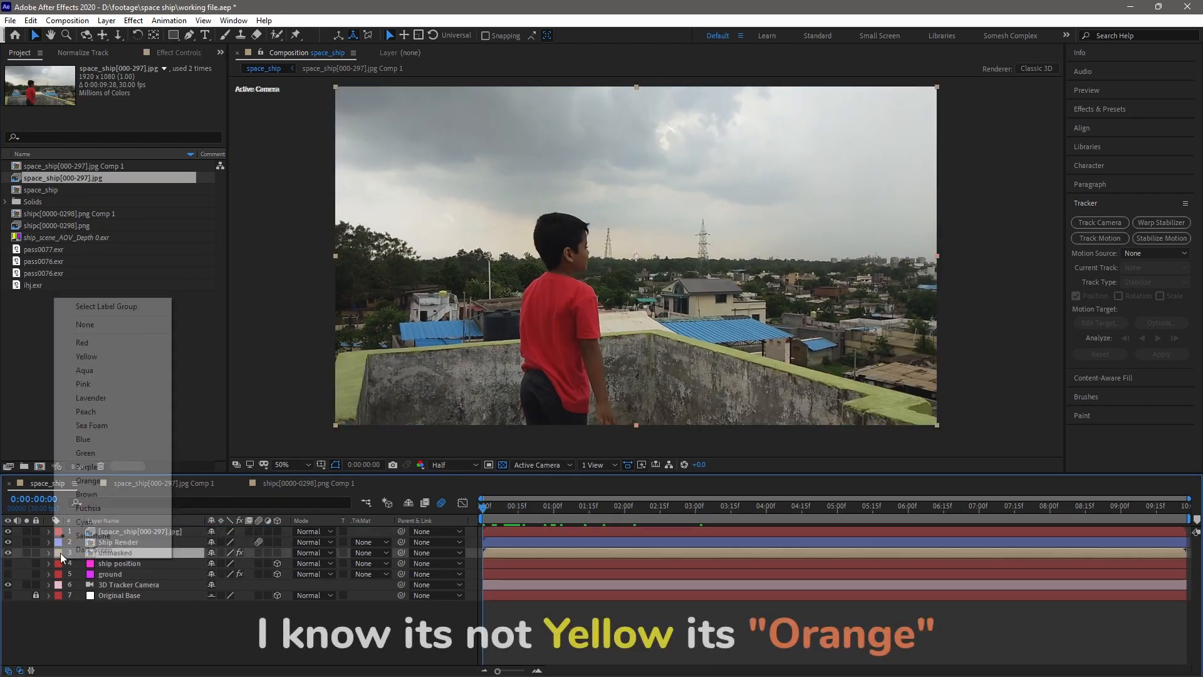
click(552, 506)
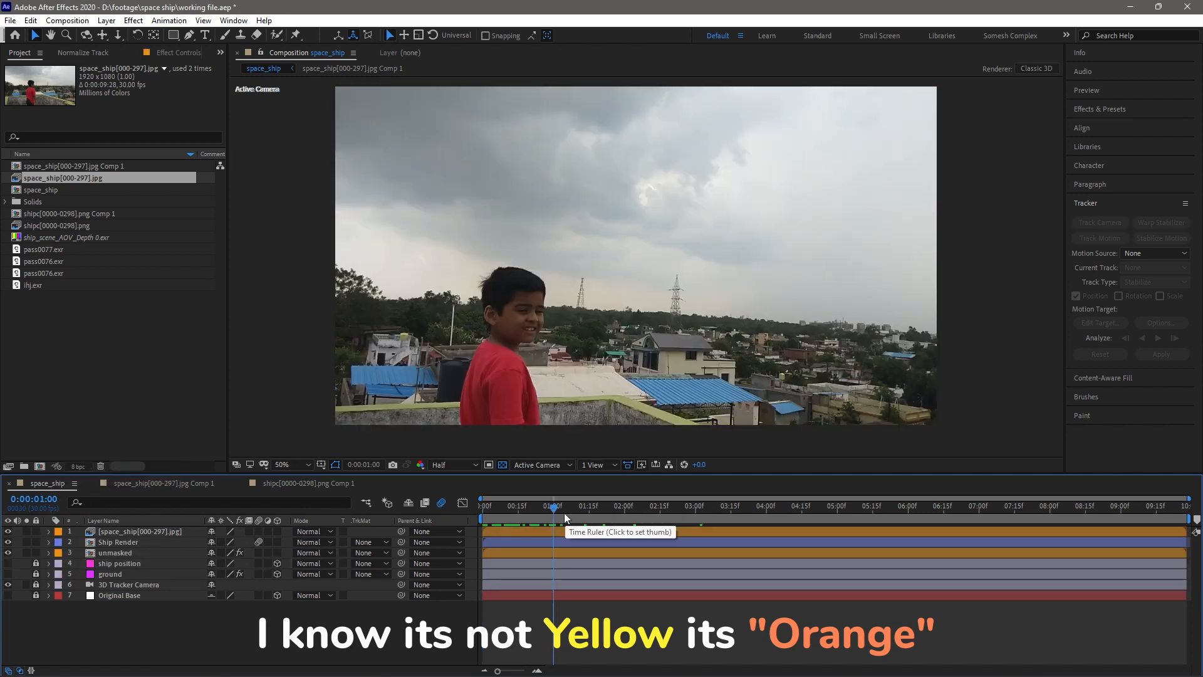
click(643, 506)
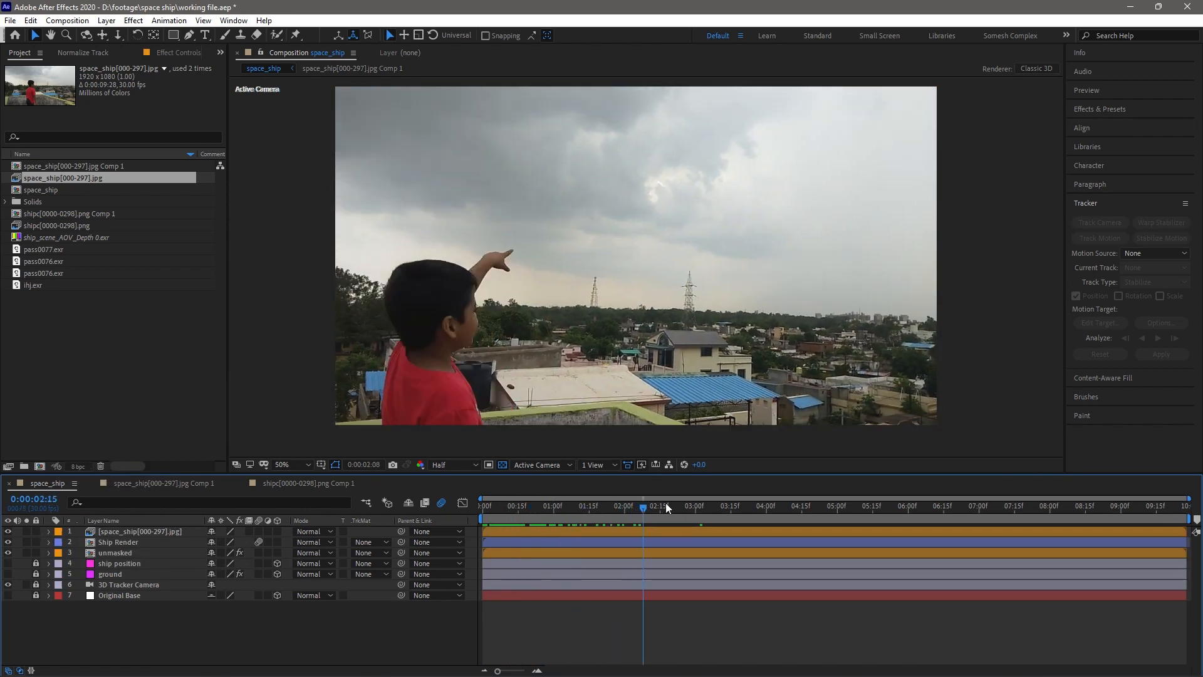
click(530, 506)
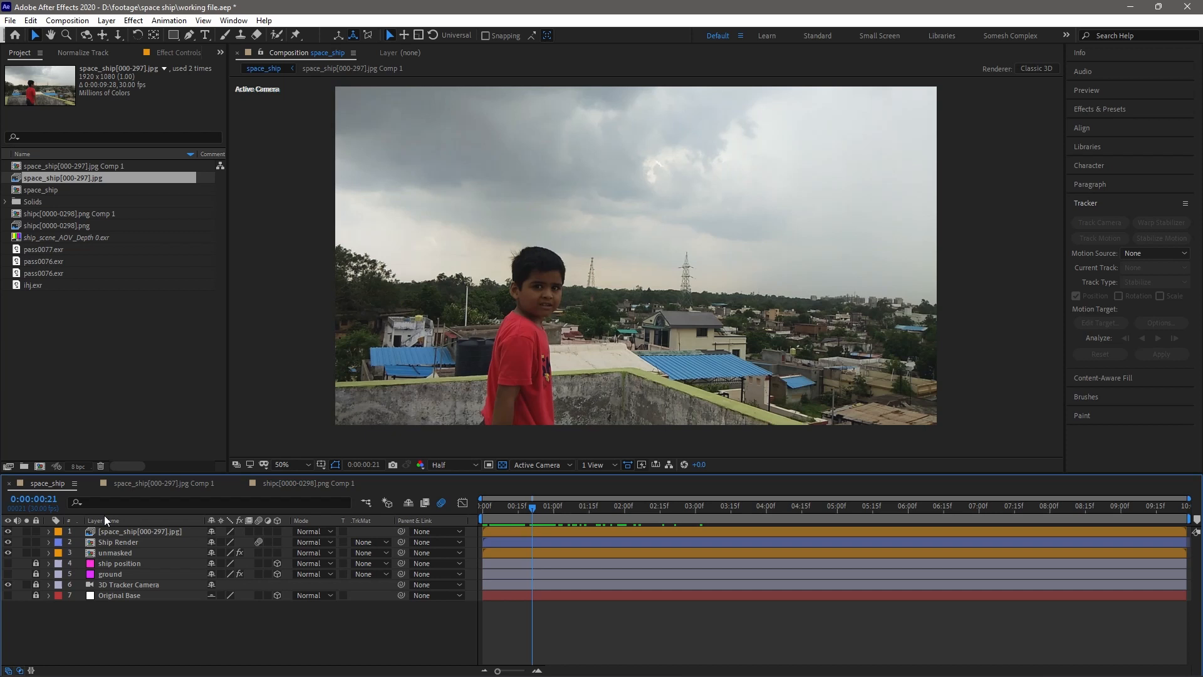
click(140, 530)
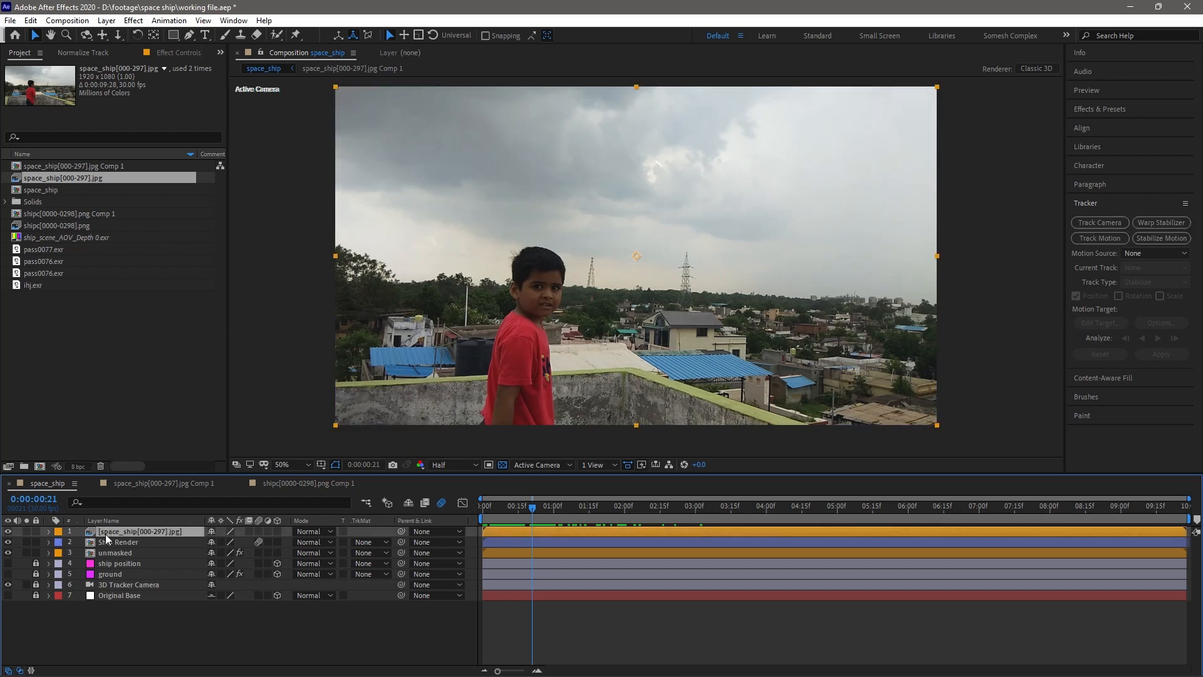
click(47, 532)
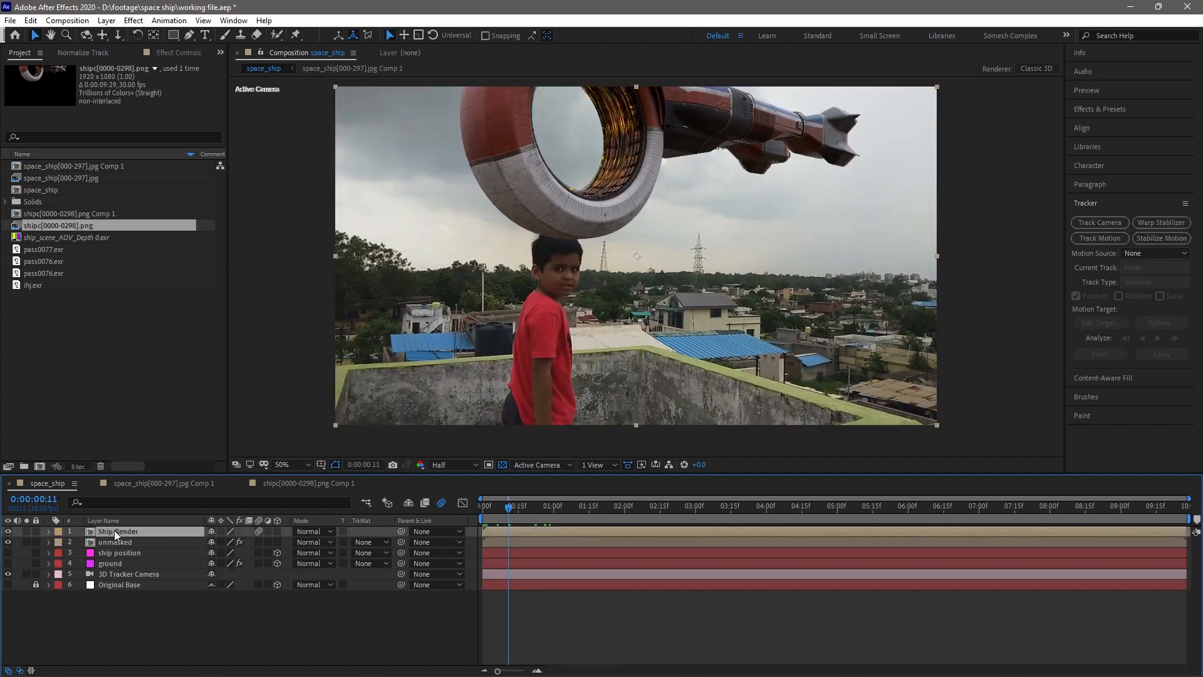
- Preview at Full resolution and restore space_ship[000-297].jpg as the orange-labelled top layer
click(483, 505)
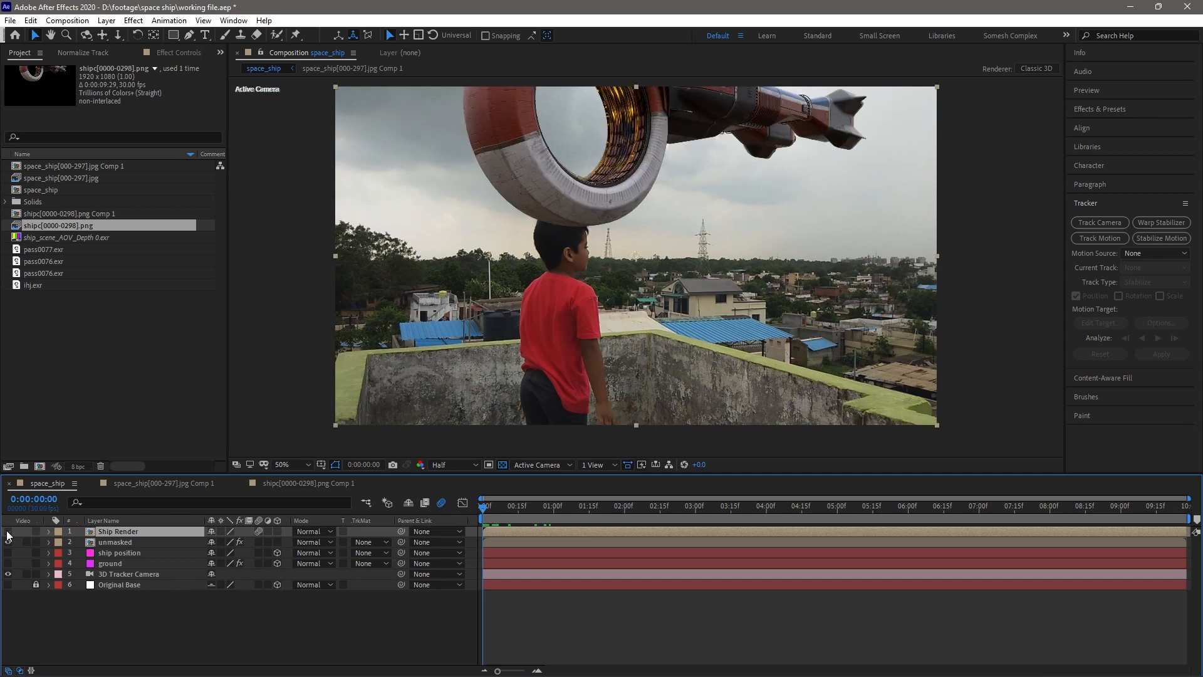
click(560, 506)
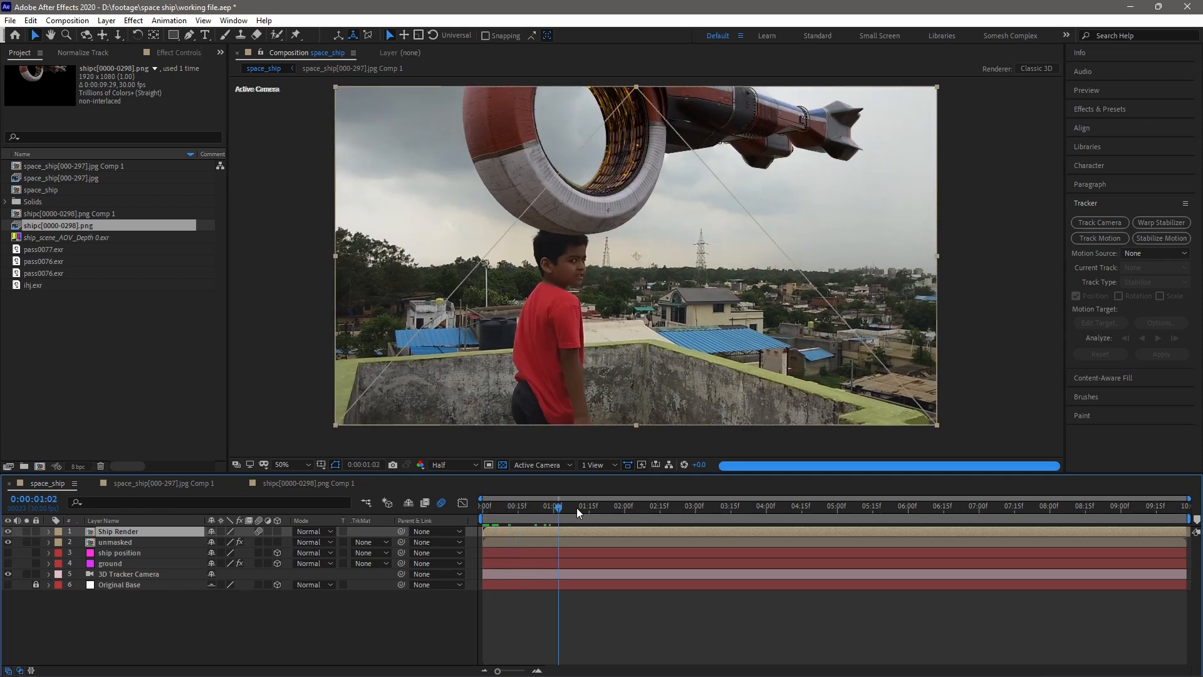
click(851, 510)
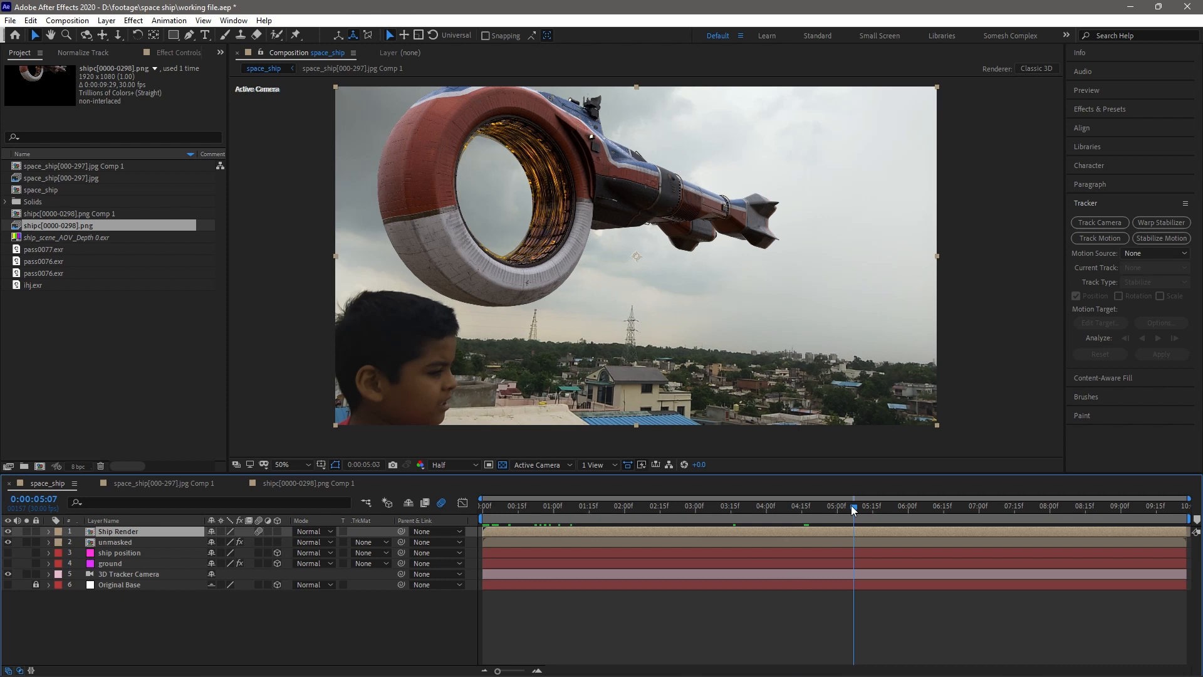
click(448, 464)
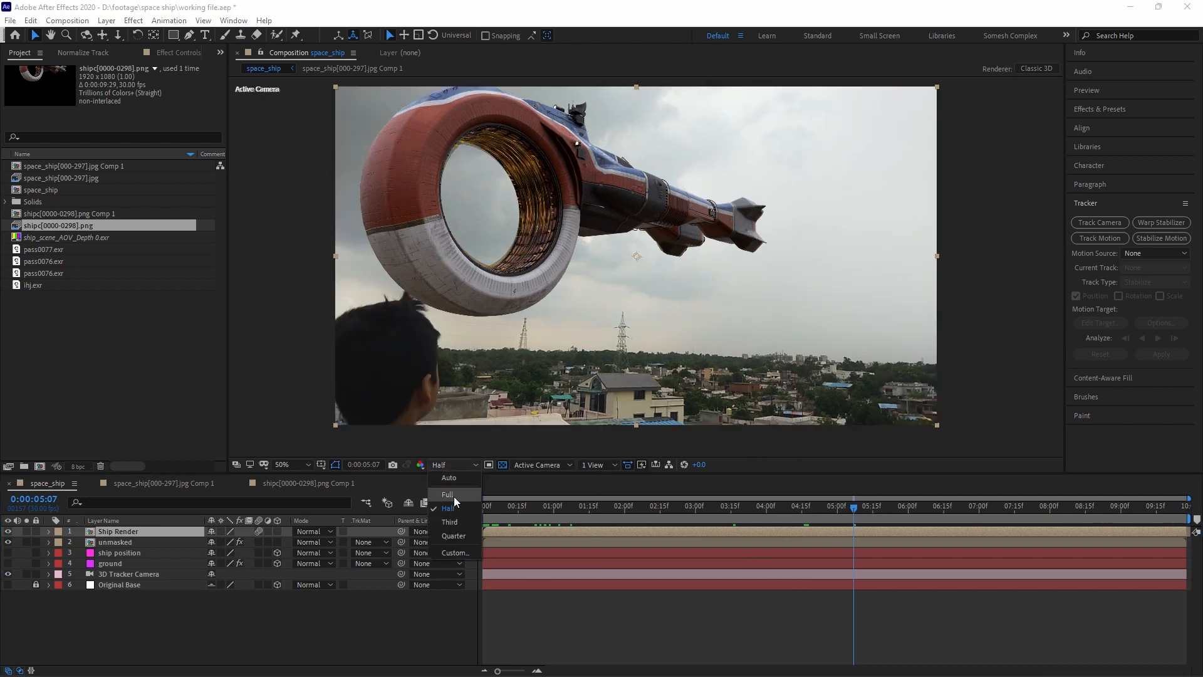
click(447, 494)
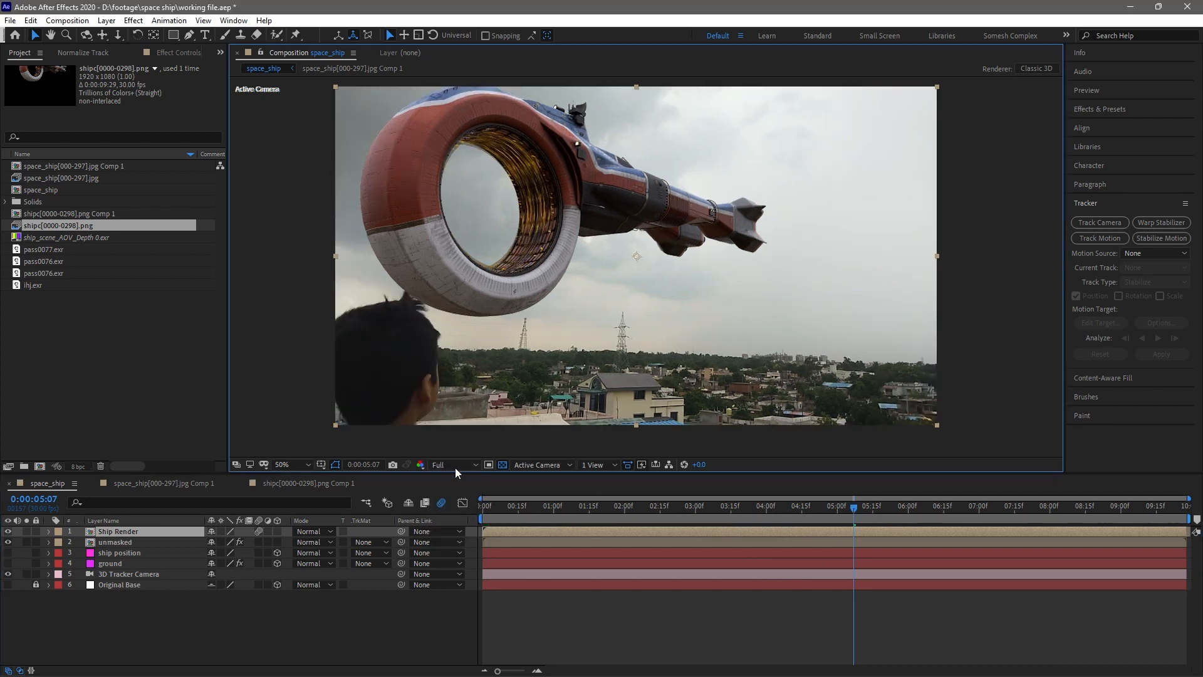
click(653, 505)
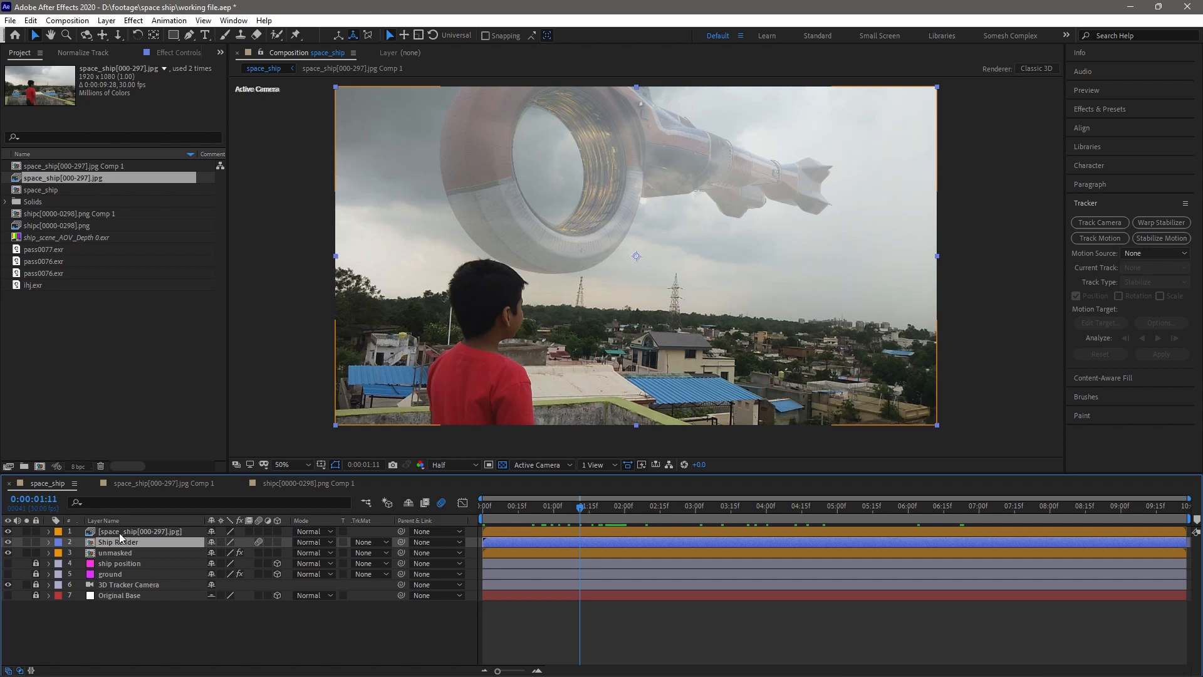
- Move Ship Render below unmasked, duplicate the footage layer and search the Colorama effect for the copy
click(7, 531)
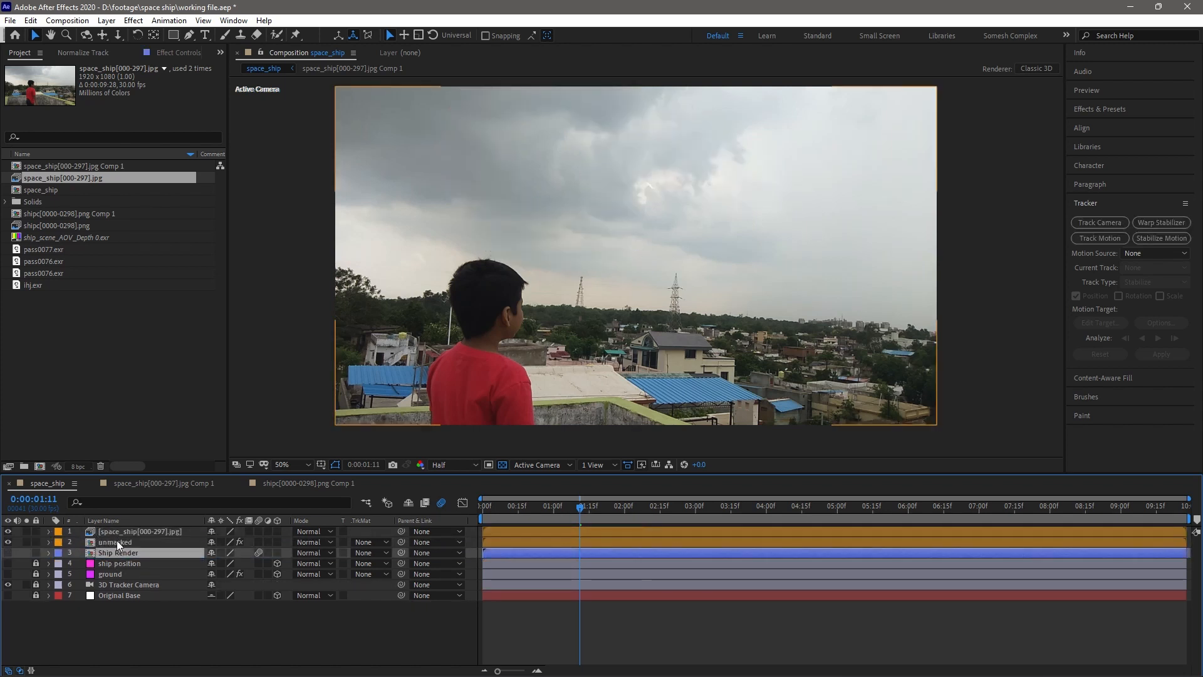
click(140, 530)
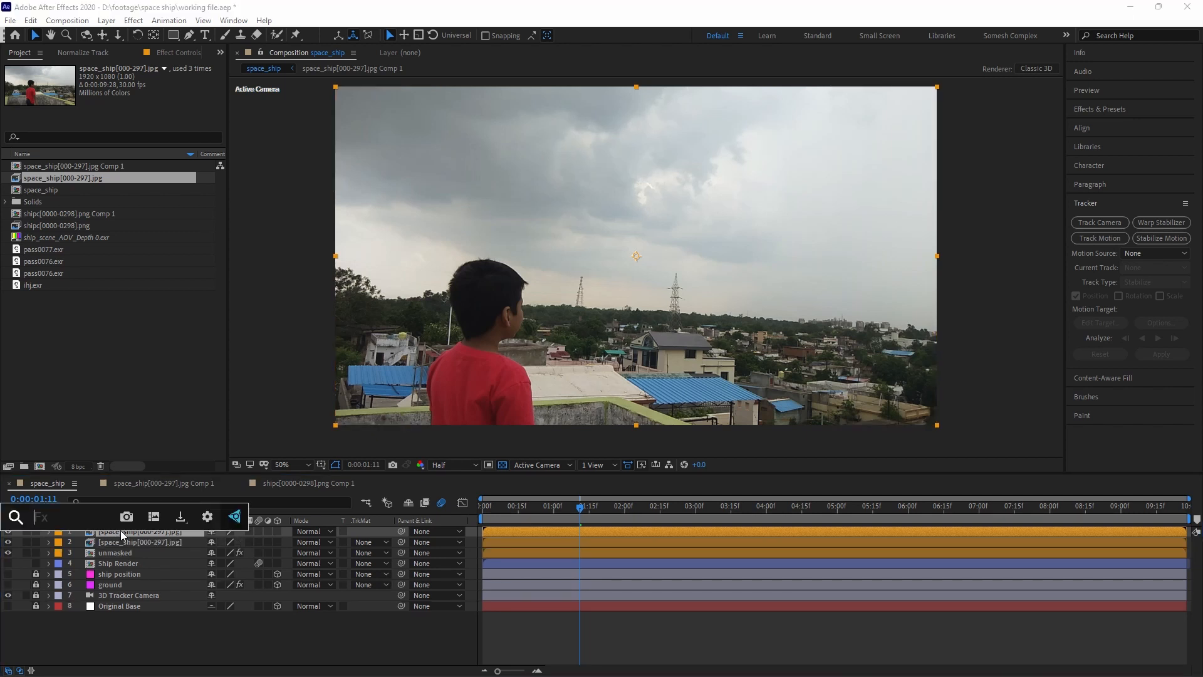
text(colorama)
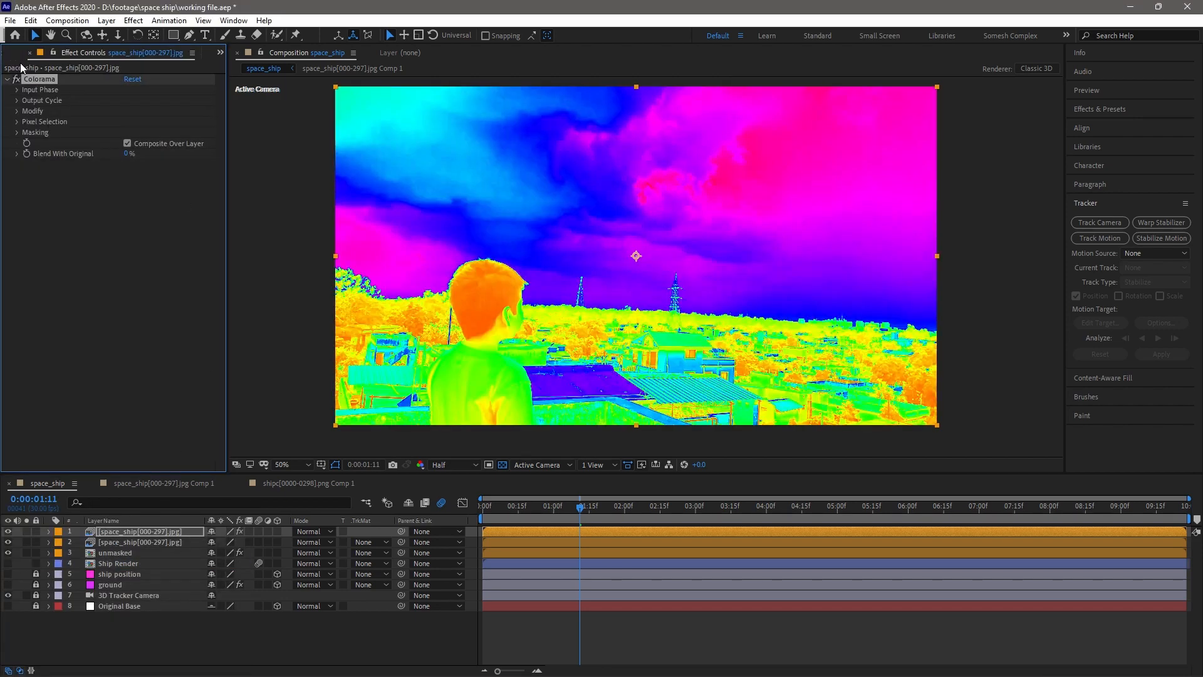
- Set Colorama's Output Cycle to a black-to-white ramp so the sky turns pure white against a black skyline
click(42, 101)
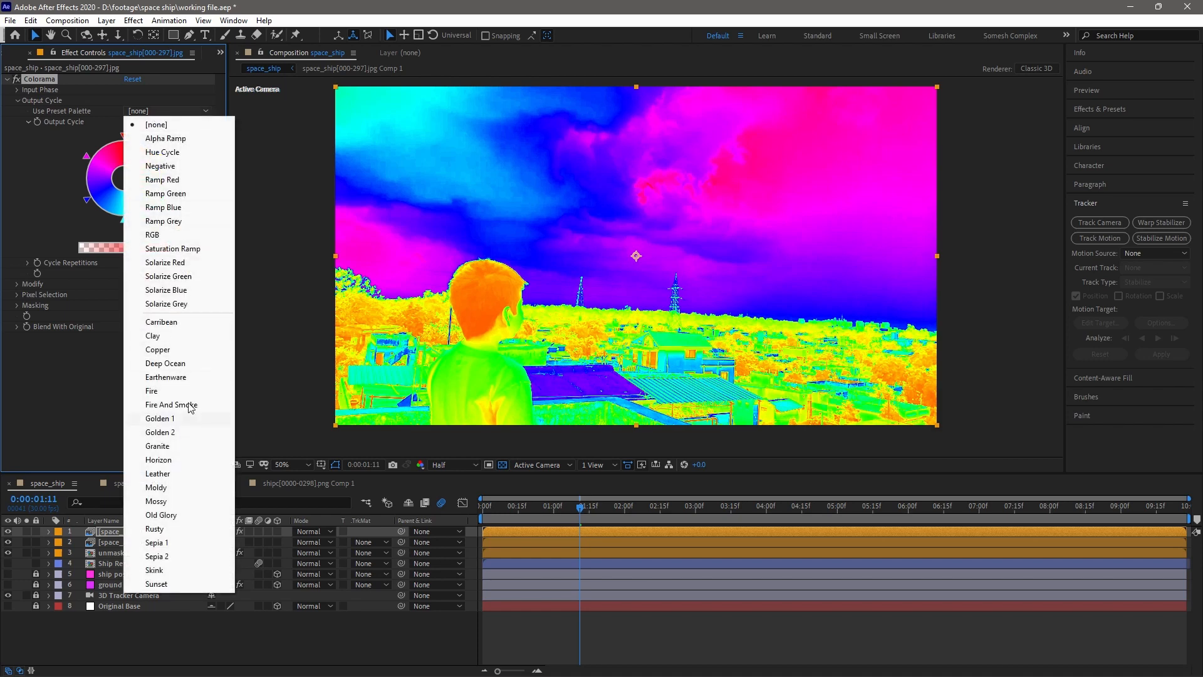
mouse_move(163, 207)
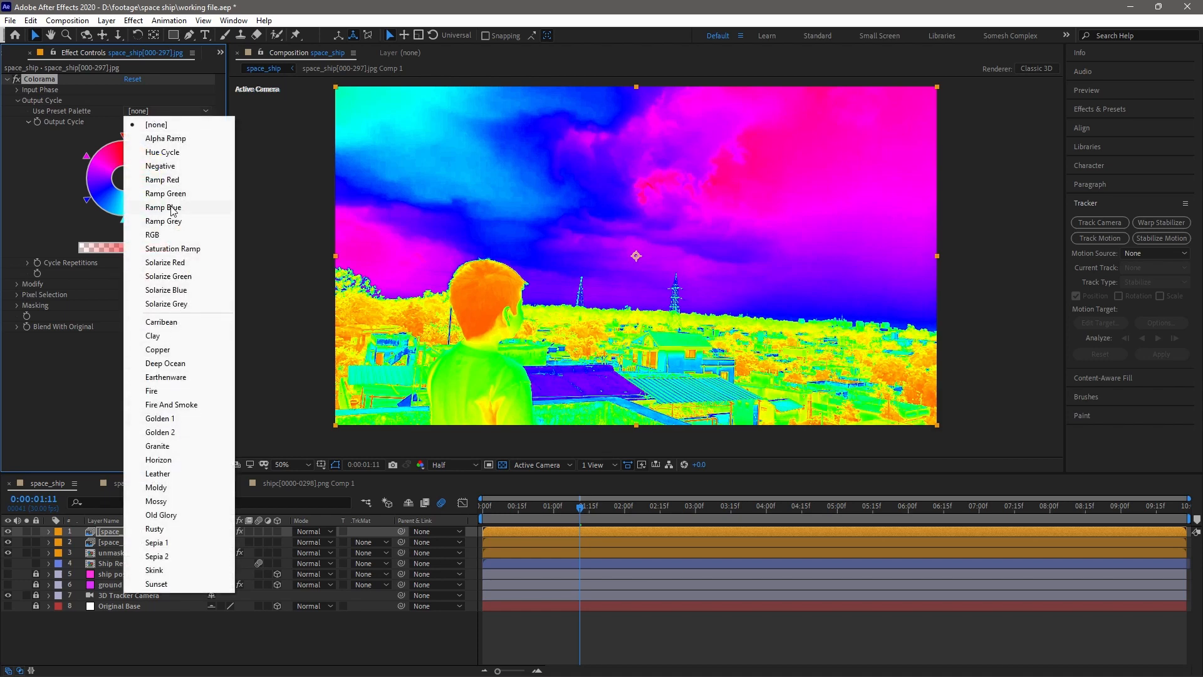
click(163, 222)
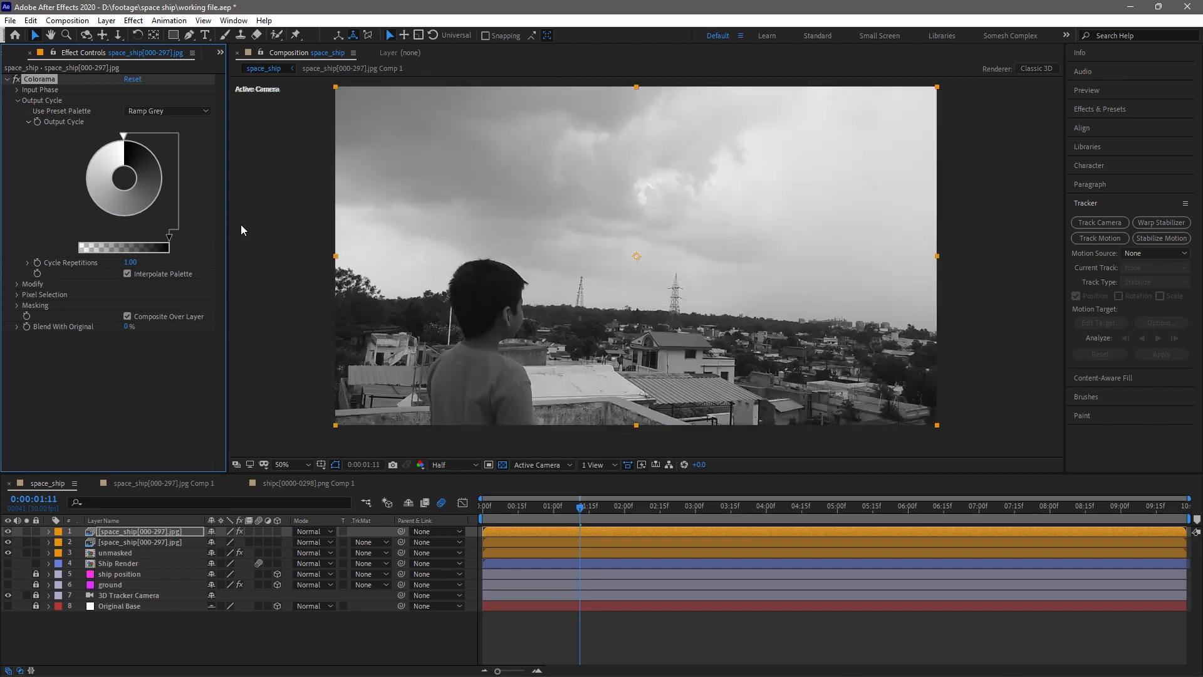
click(167, 110)
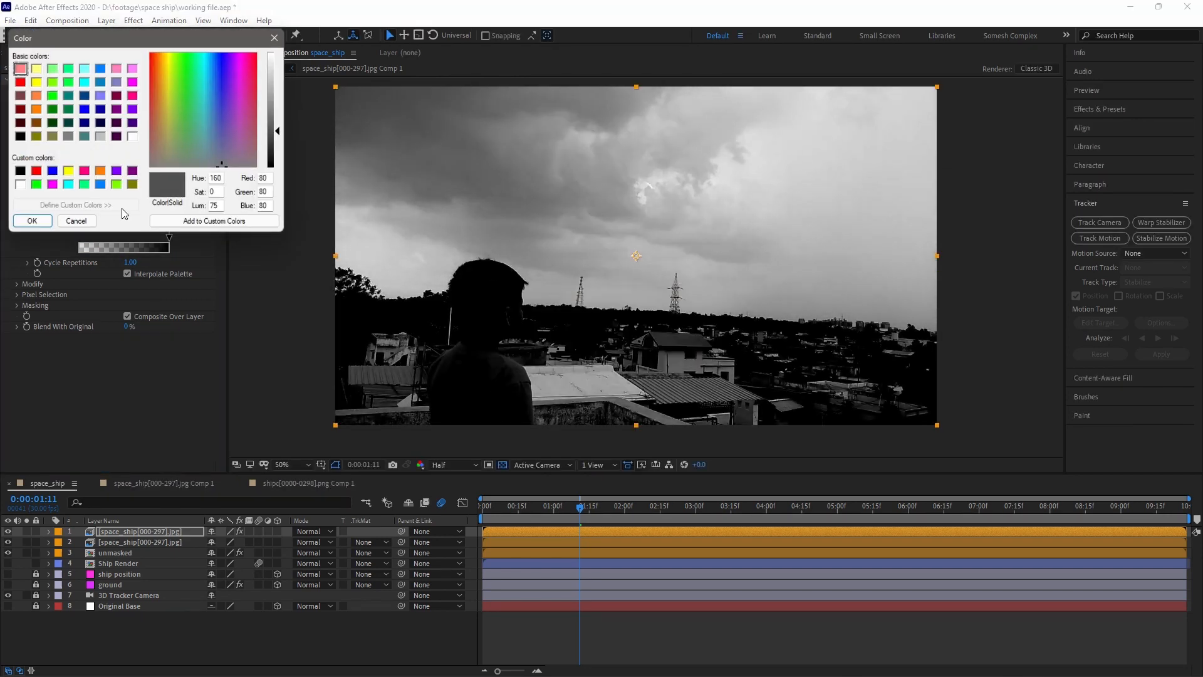
click(32, 221)
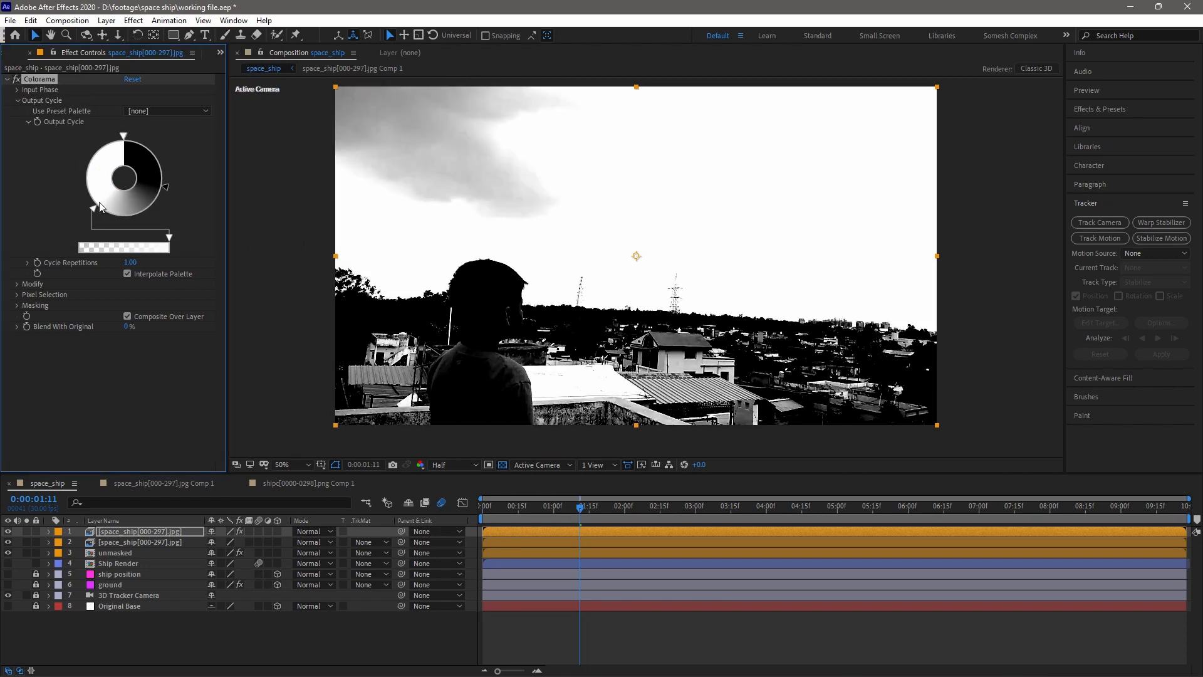
drag(100, 206, 146, 190)
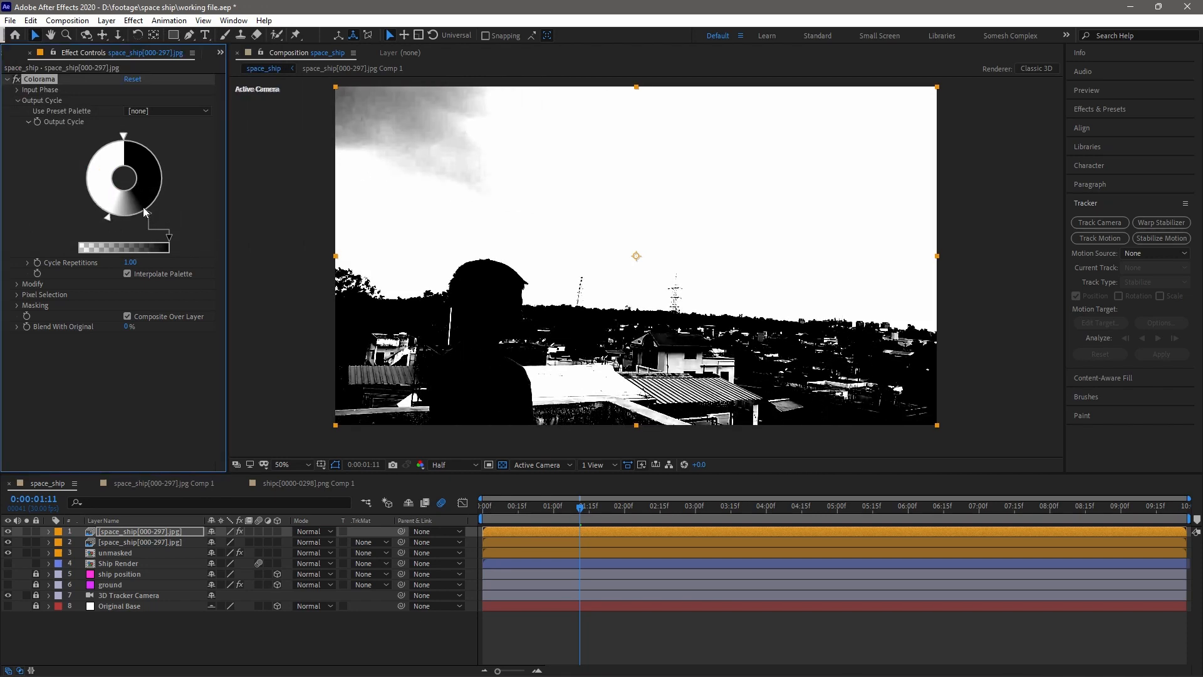
click(787, 506)
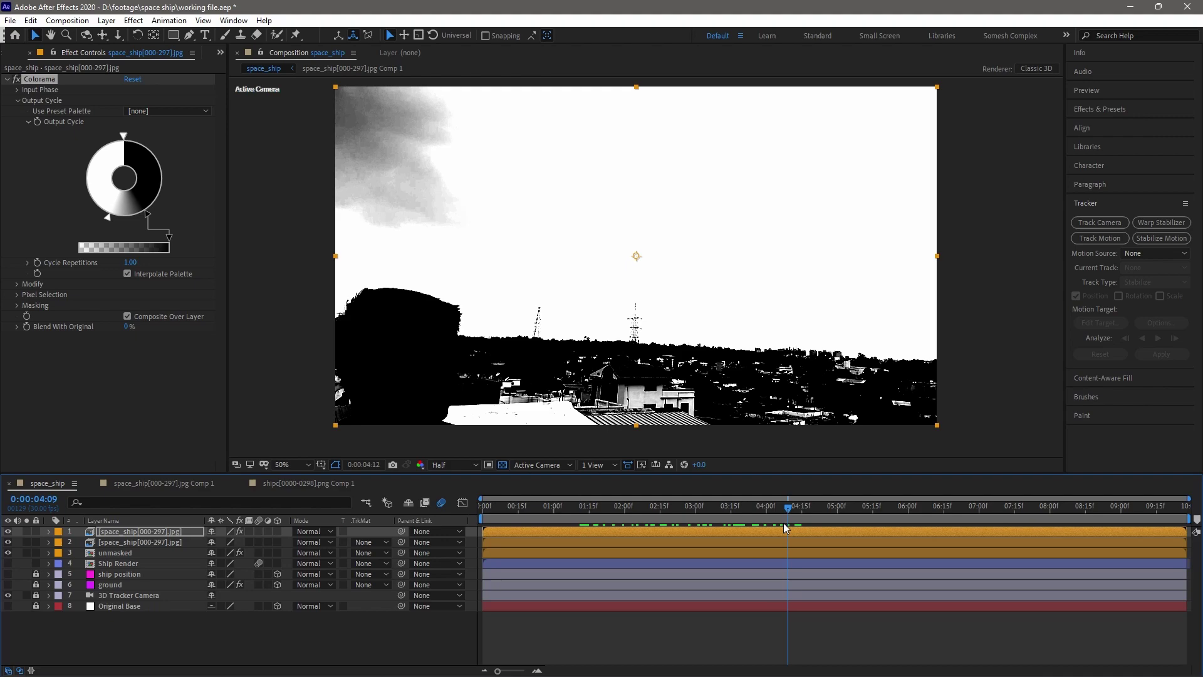
click(594, 506)
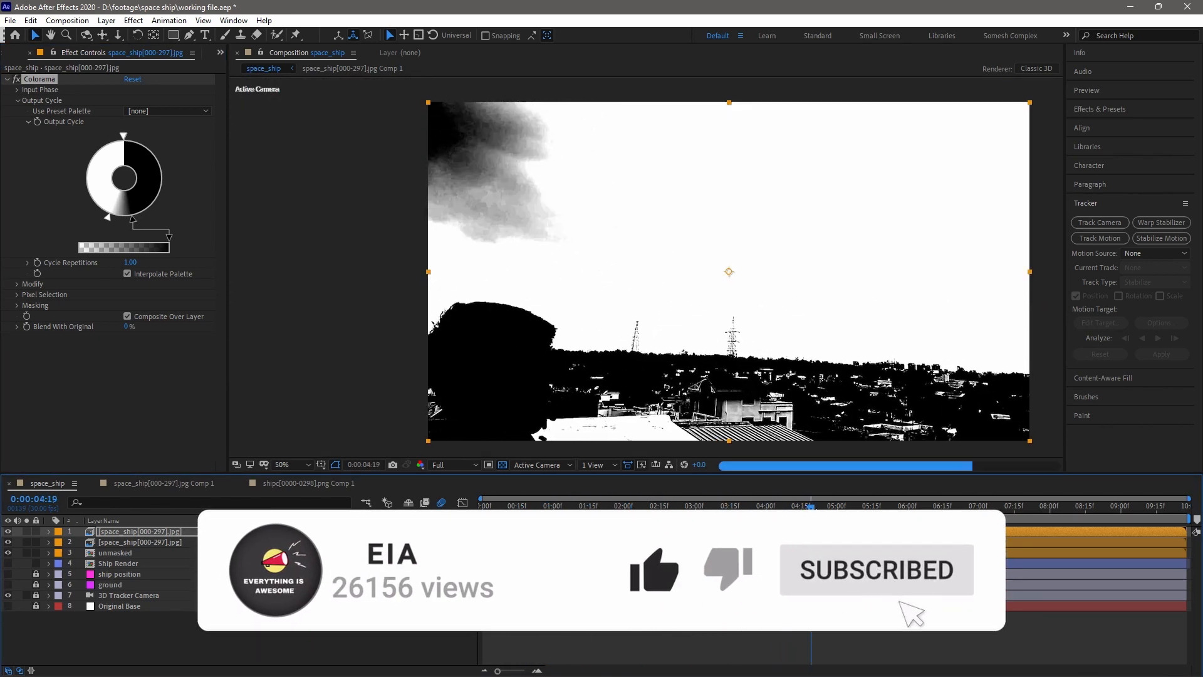
- Set the footage copy's Track Matte to Luma Inverted Matte and zoom to 200% on the boy's head
click(368, 541)
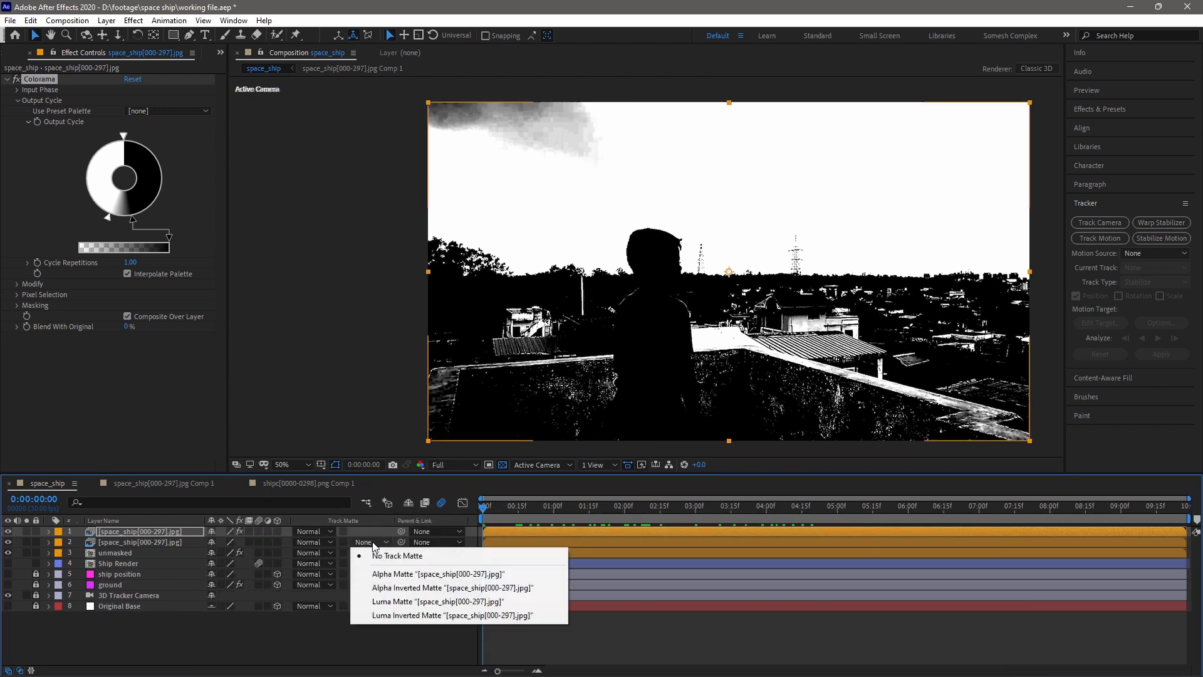
click(438, 601)
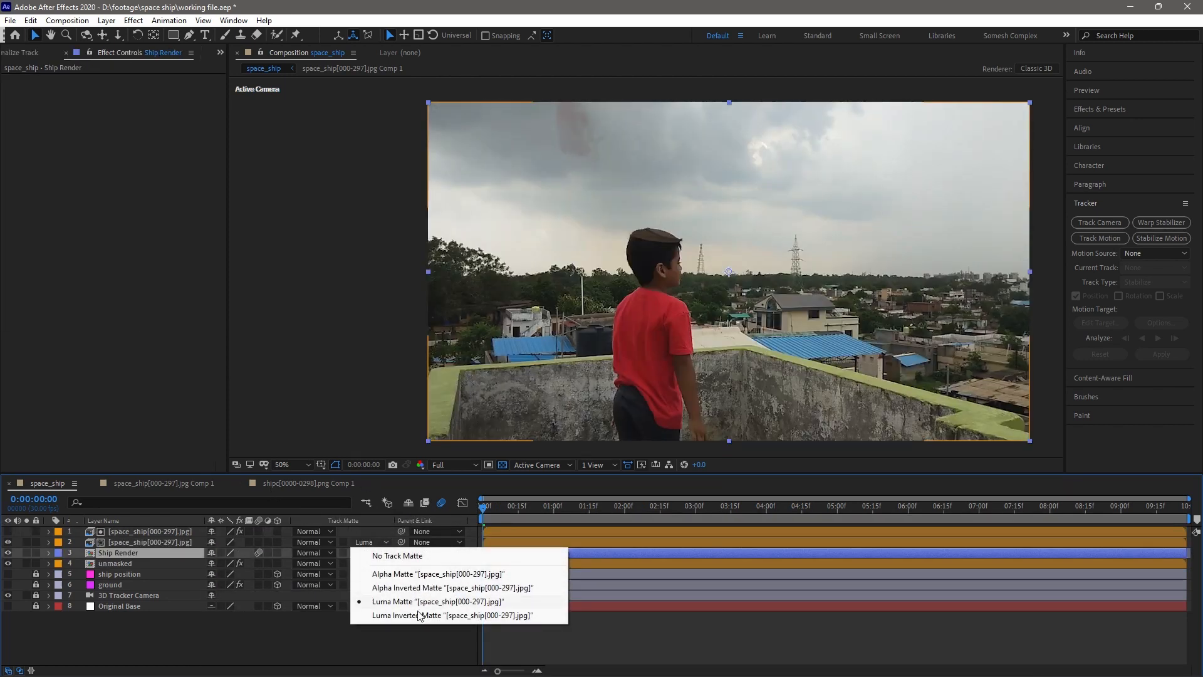
click(437, 614)
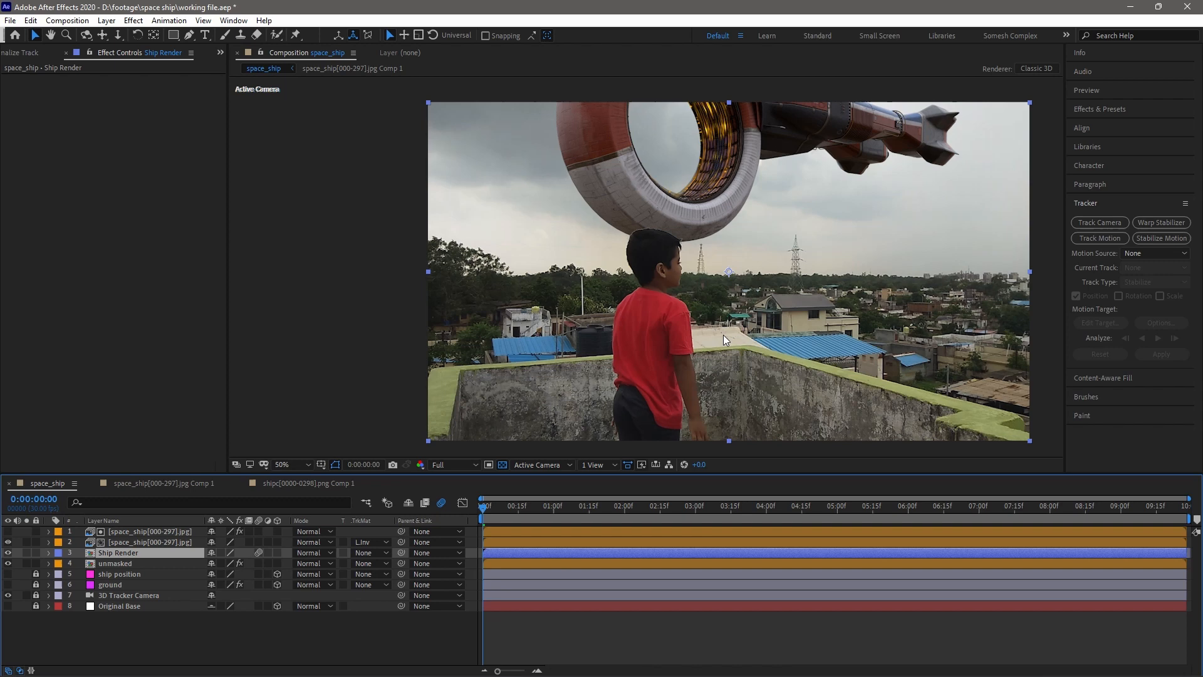
click(281, 465)
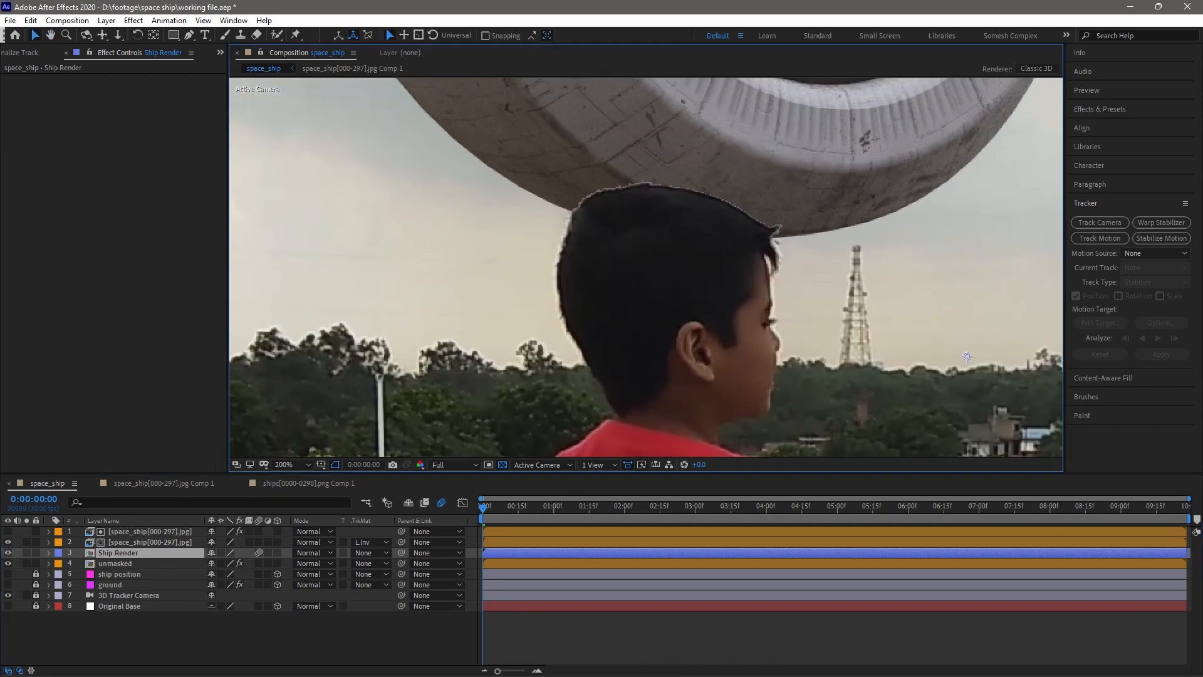
- Pre-compose both space_ship footage layers into a new nested matte composition
click(505, 506)
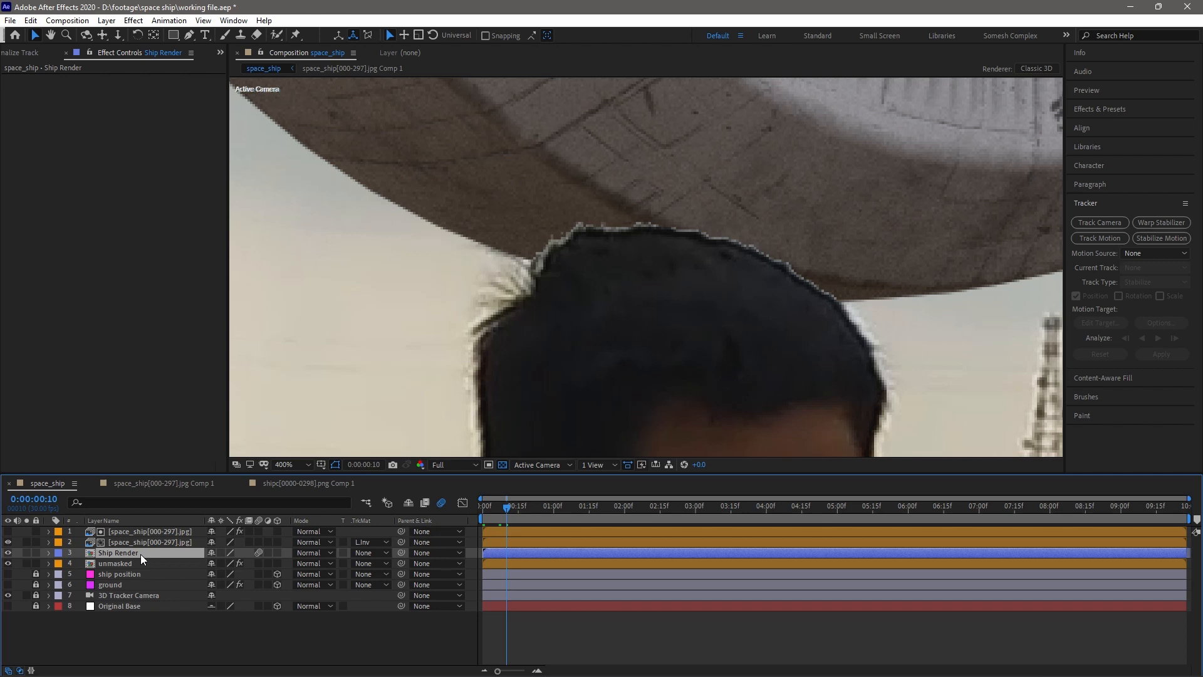
click(150, 531)
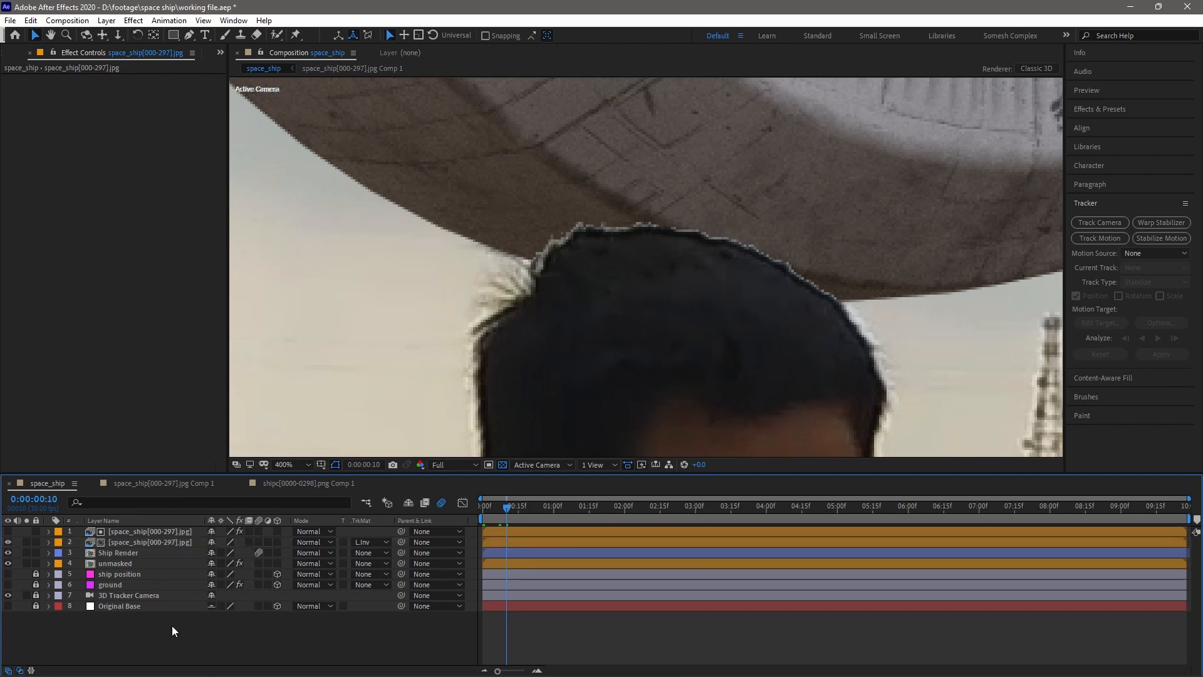
right_click(150, 531)
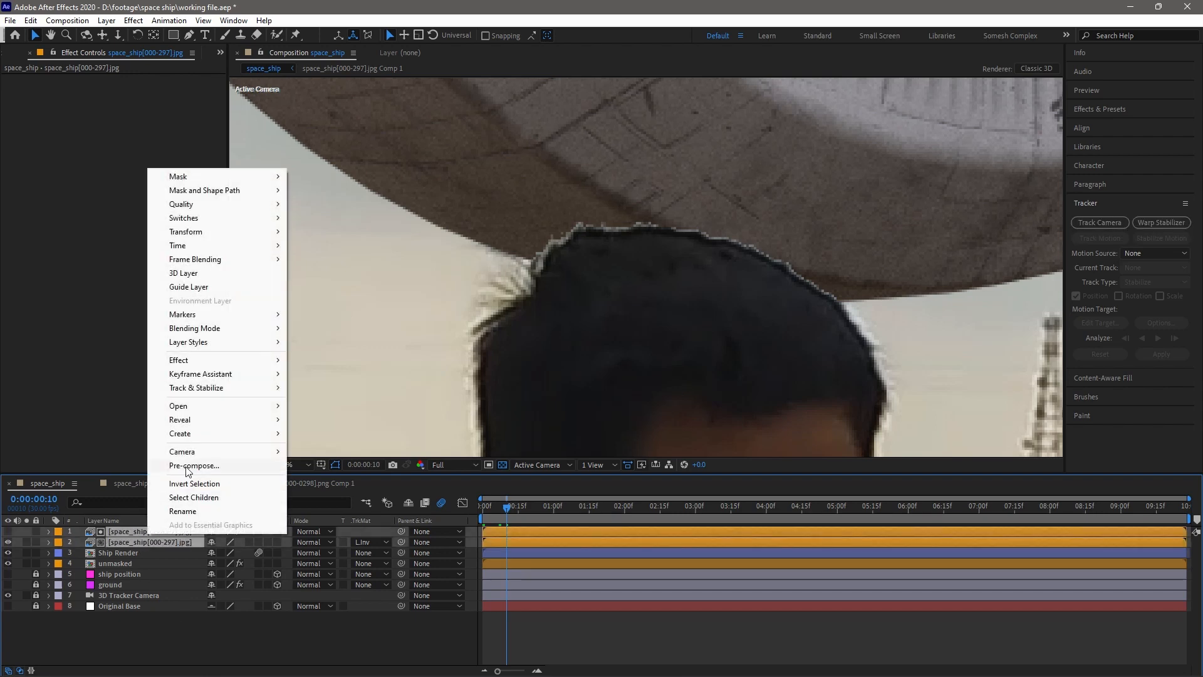
click(194, 466)
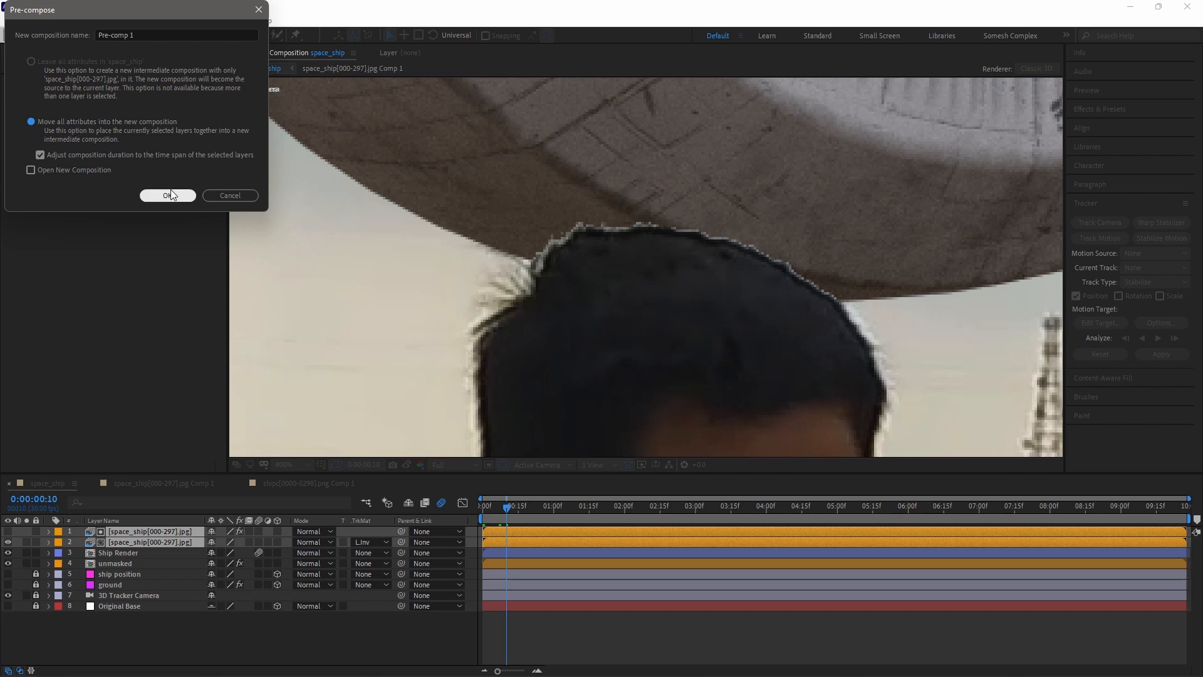
click(167, 195)
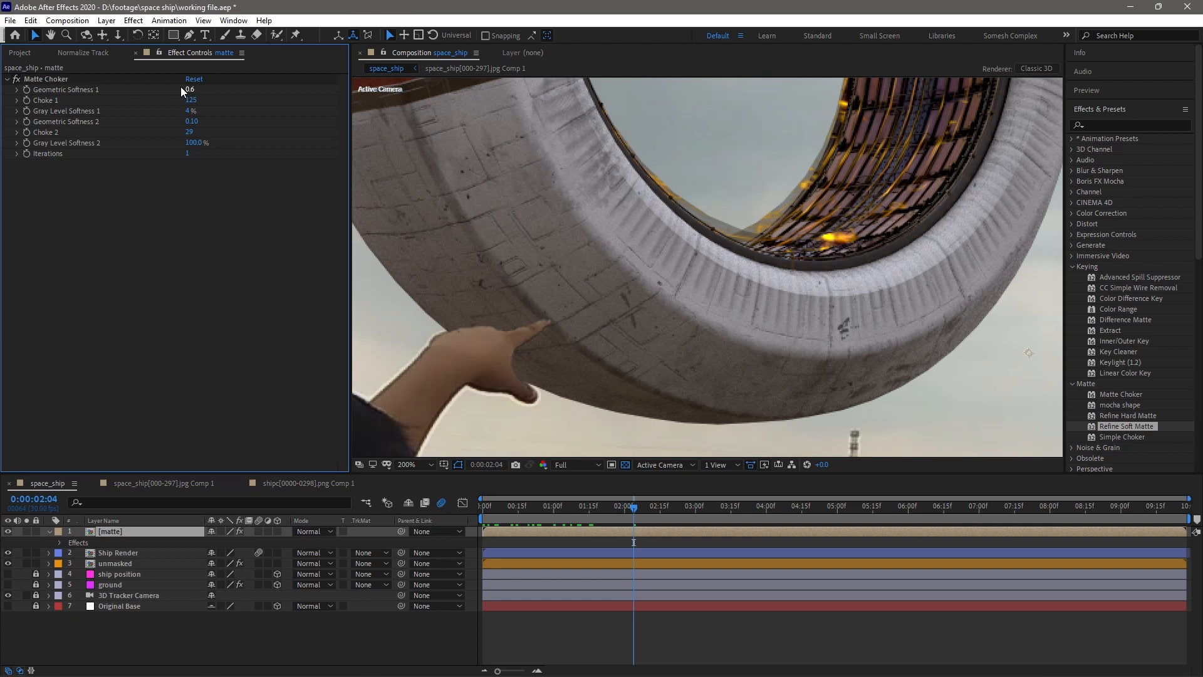
- Add Matte Choker, Simple Choker and Refine Soft Matte to the matte layer and adjust the choker softness
click(194, 78)
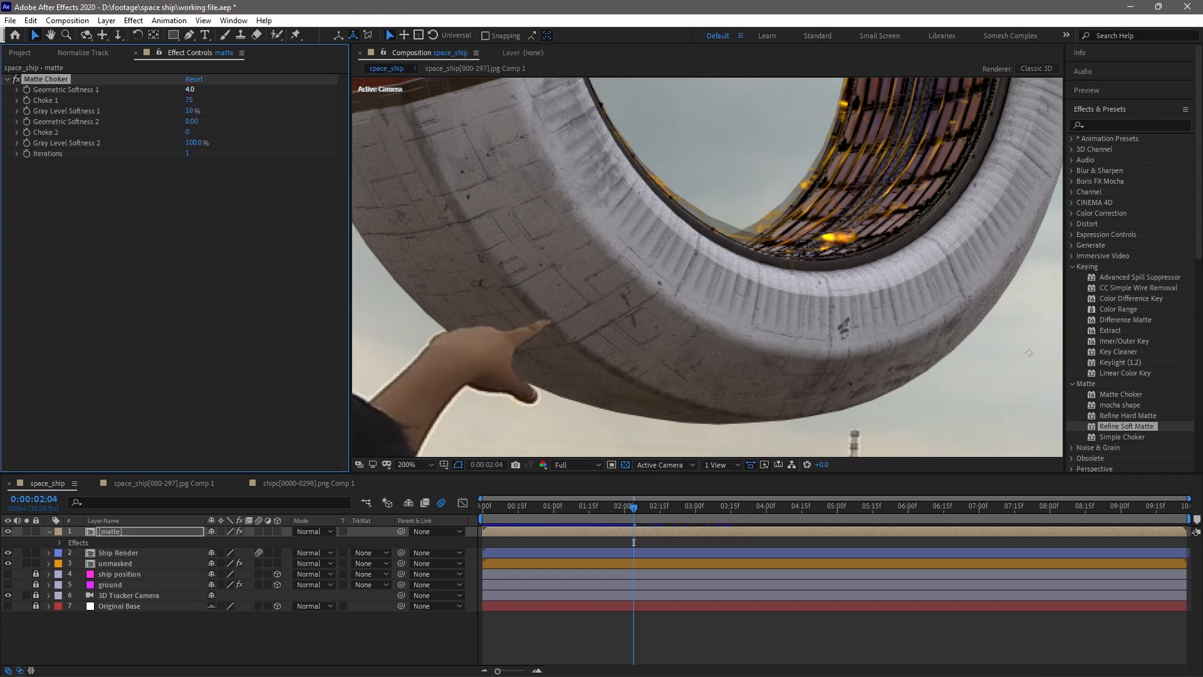
double_click(1123, 437)
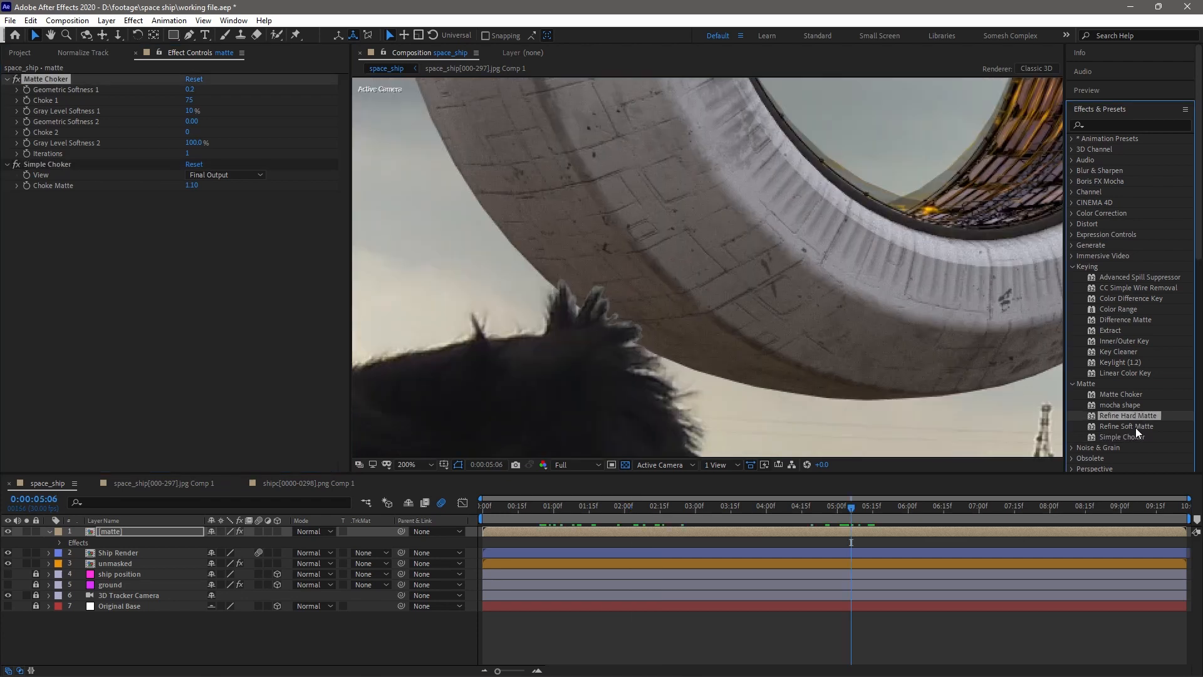
double_click(1126, 426)
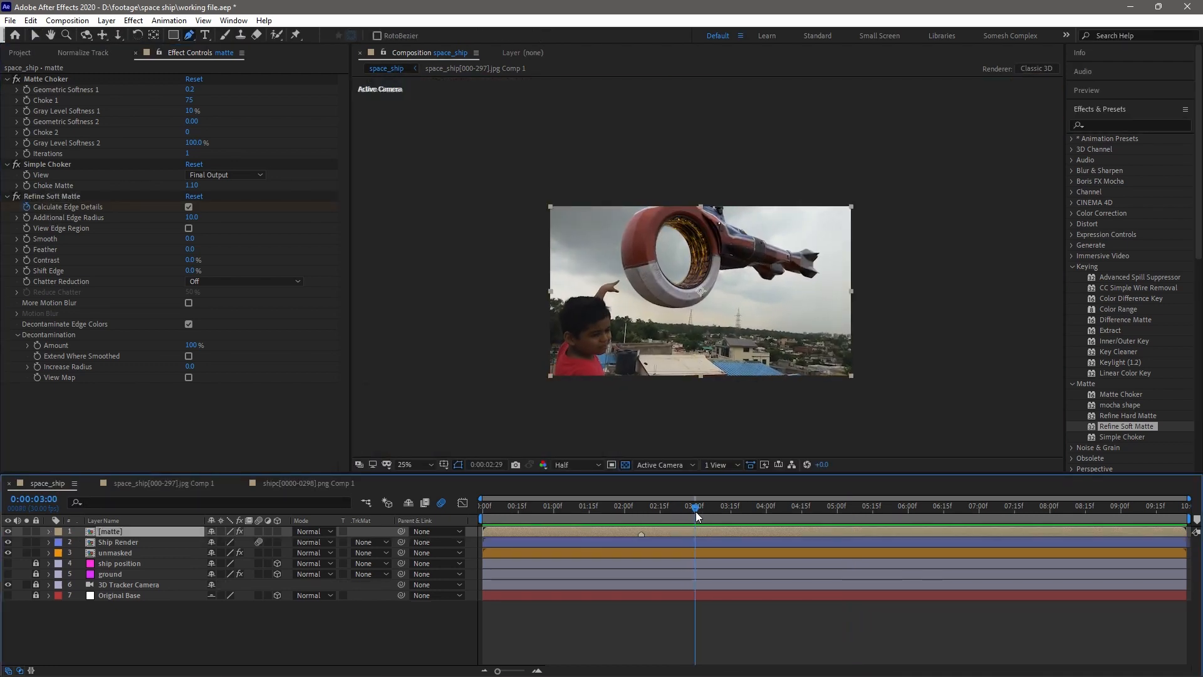
click(775, 508)
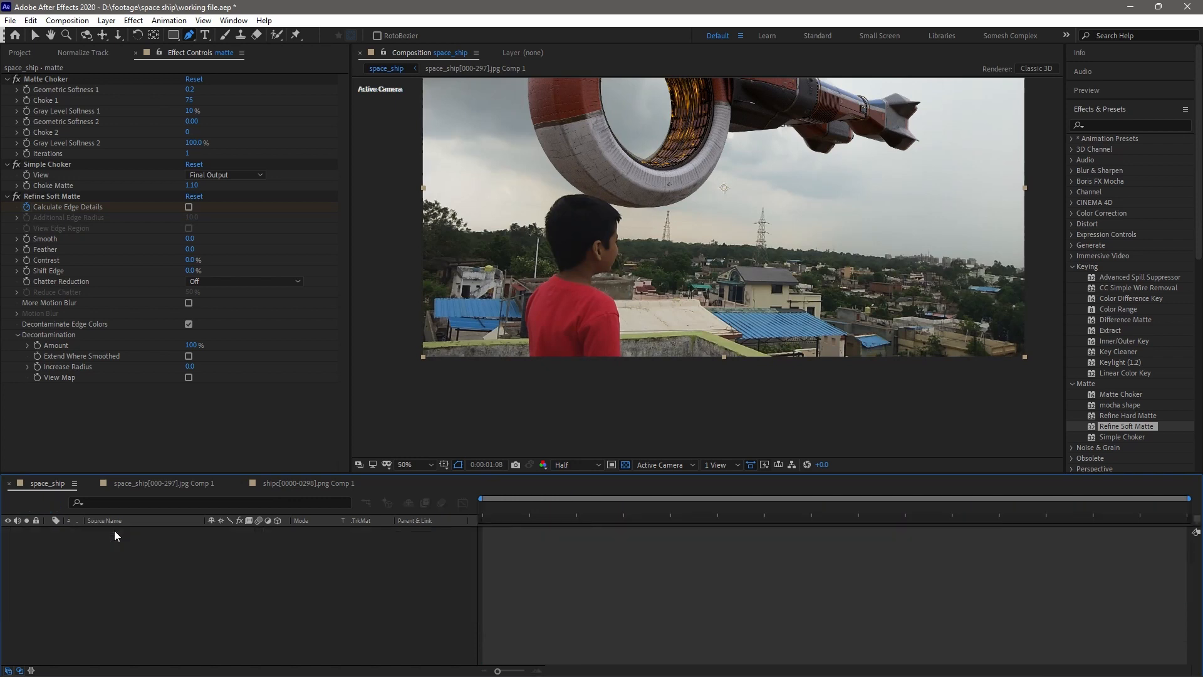
- Inside the matte precomp, show the black-and-white layer and set the Rectangle tool fill to black
click(434, 68)
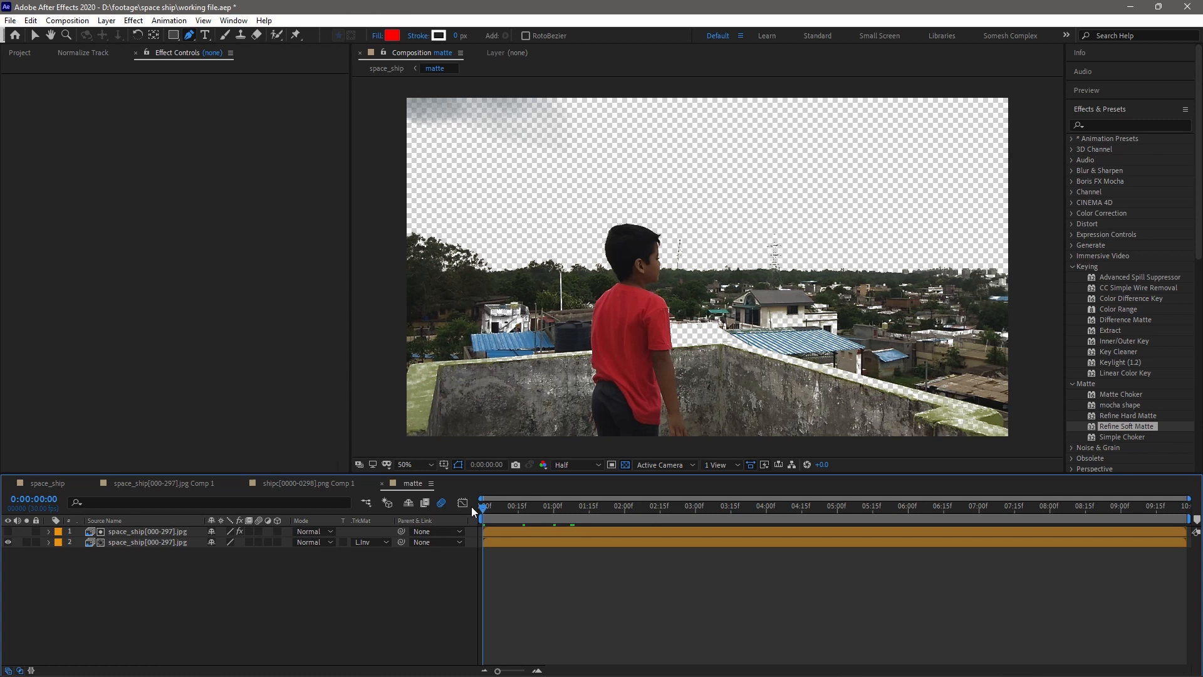
click(146, 541)
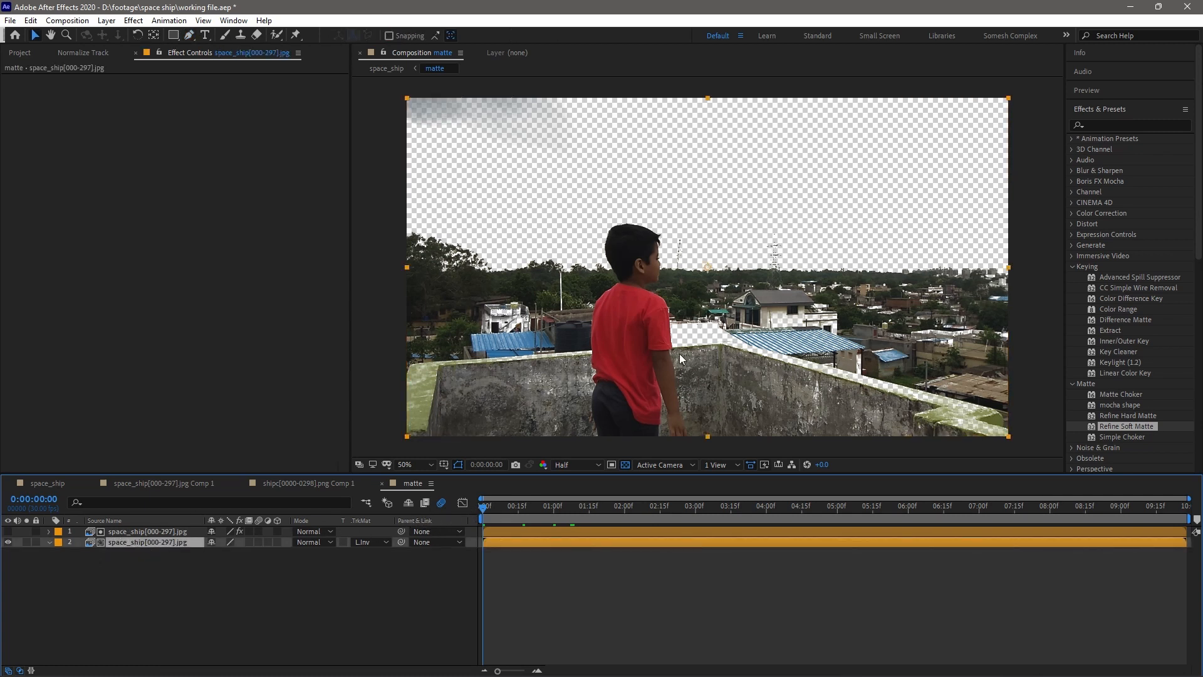
click(146, 530)
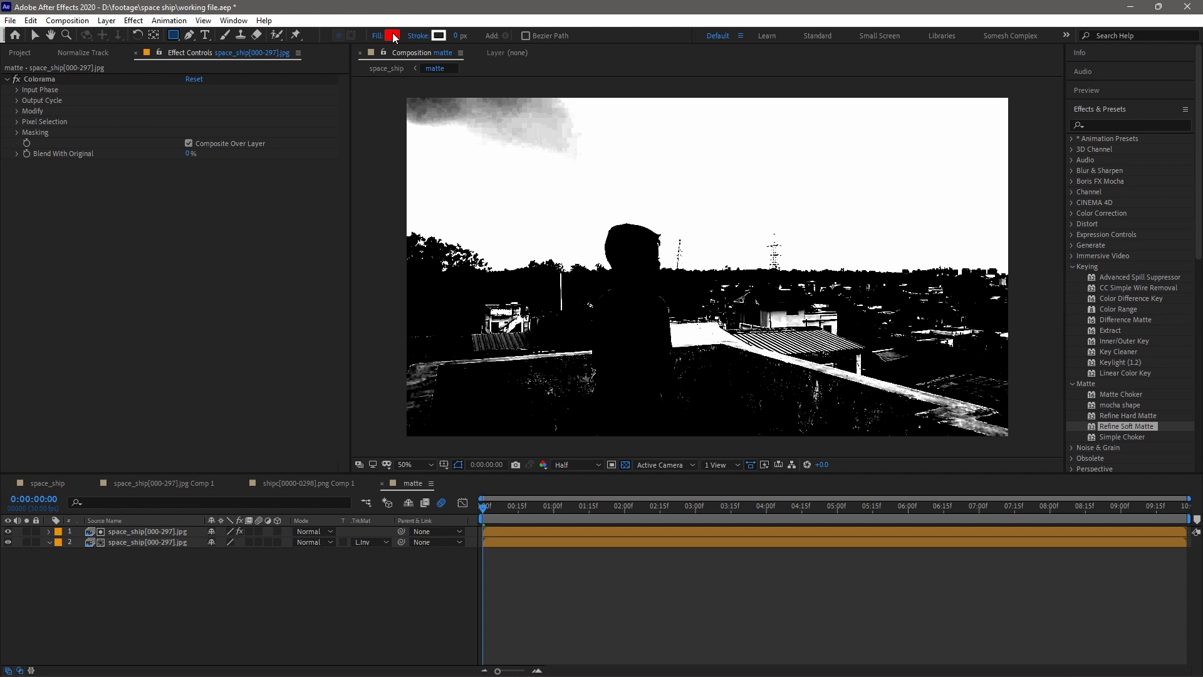
click(392, 35)
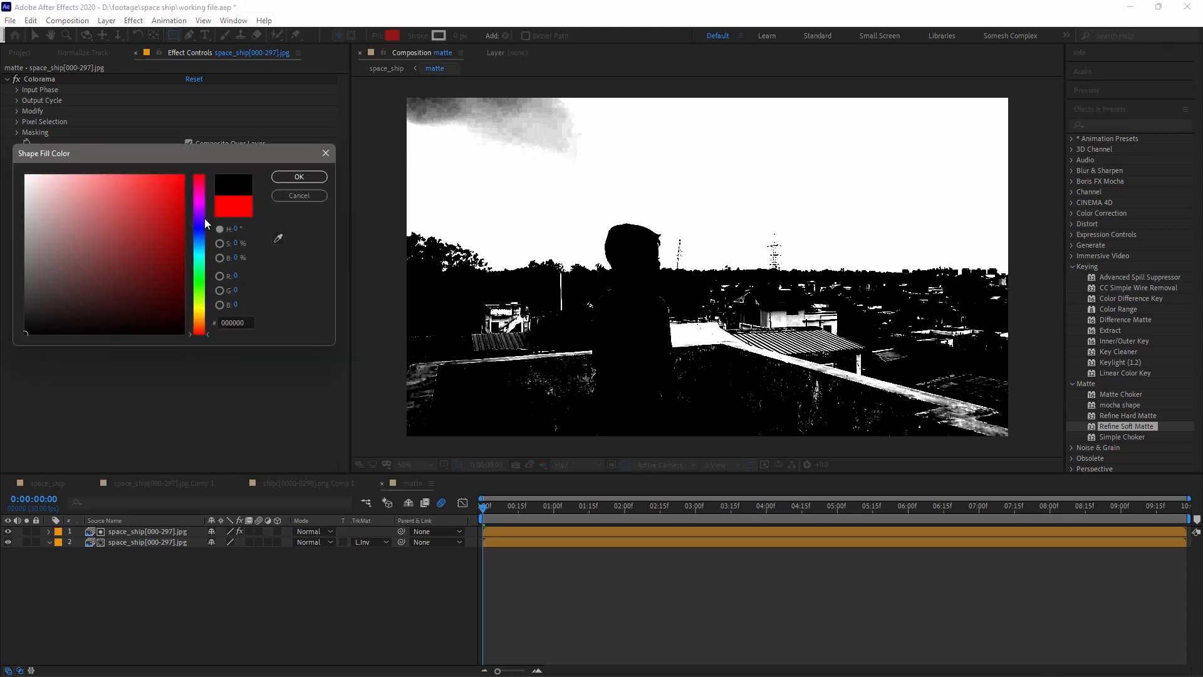
click(298, 175)
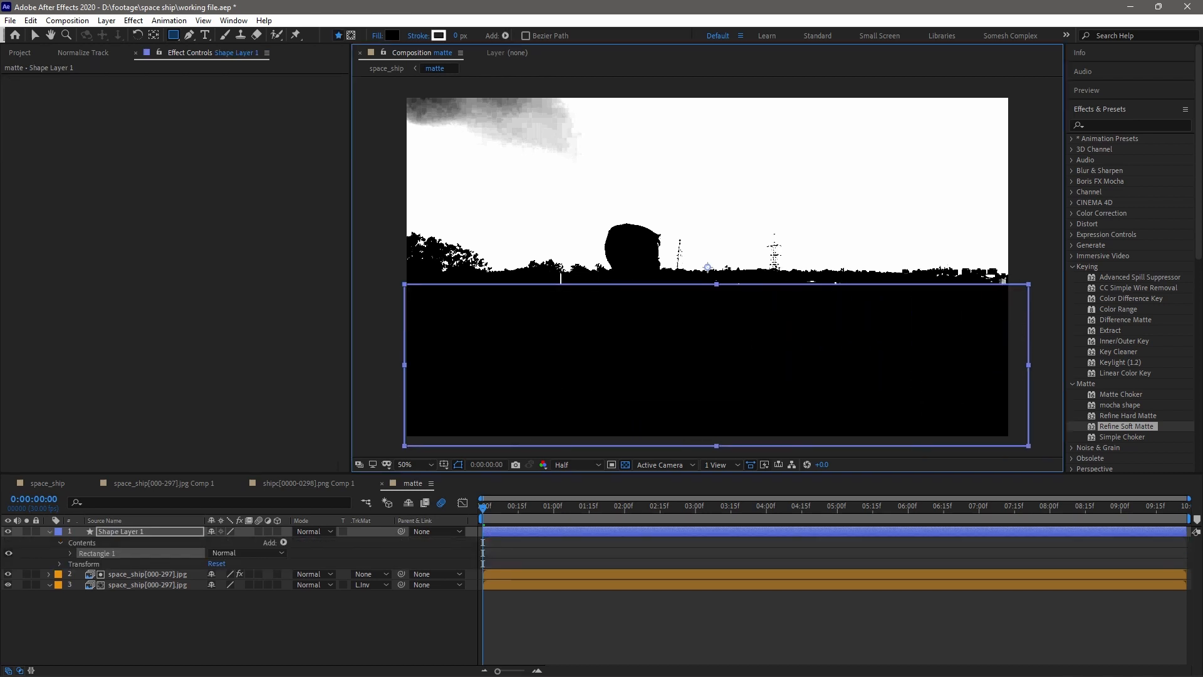
- Draw the black rectangle over the rooftop, keyframe its Position later in the shot, and return to space_ship
click(404, 464)
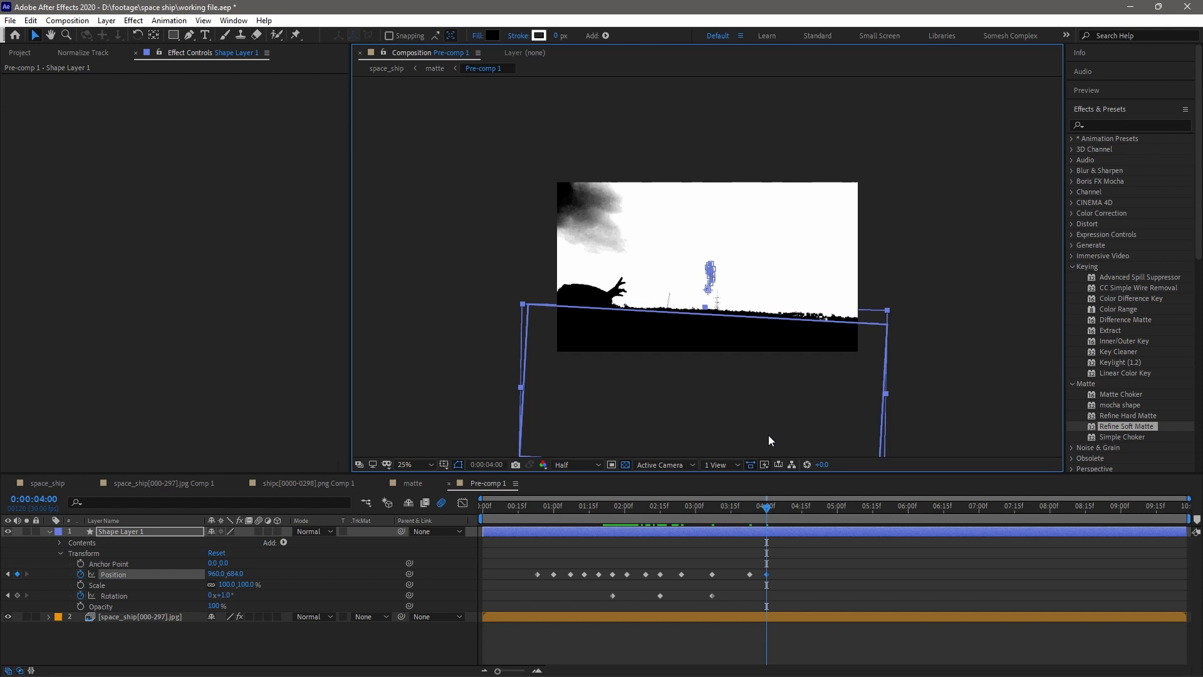
click(1063, 505)
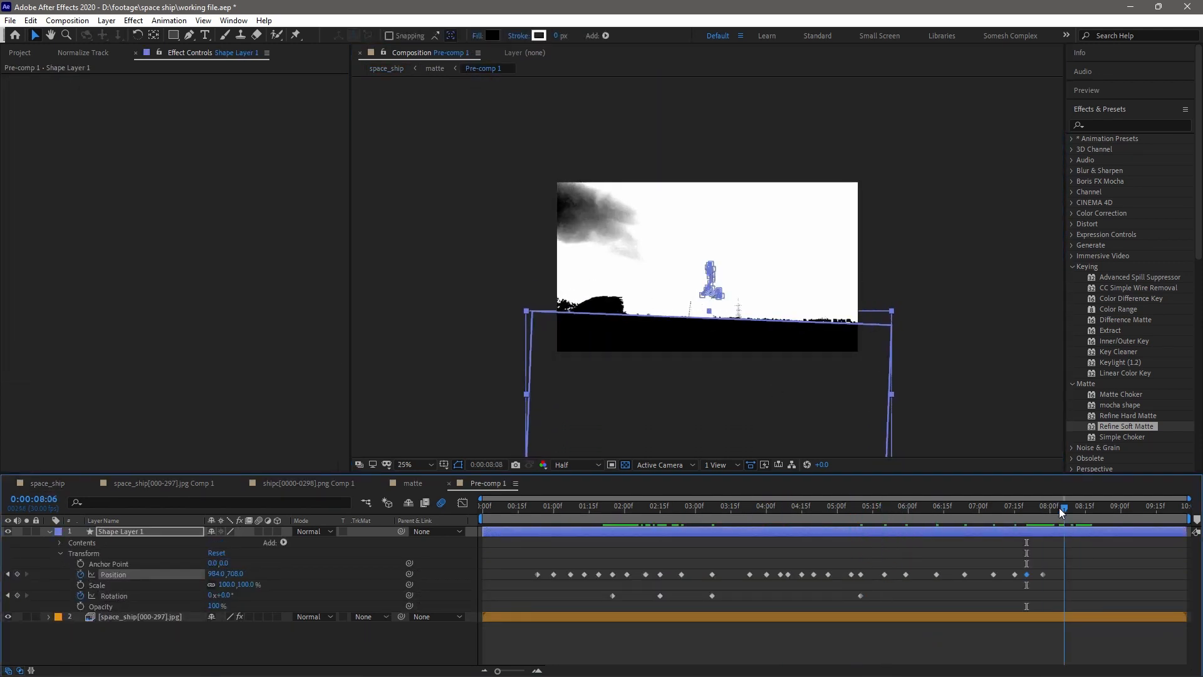
click(1162, 505)
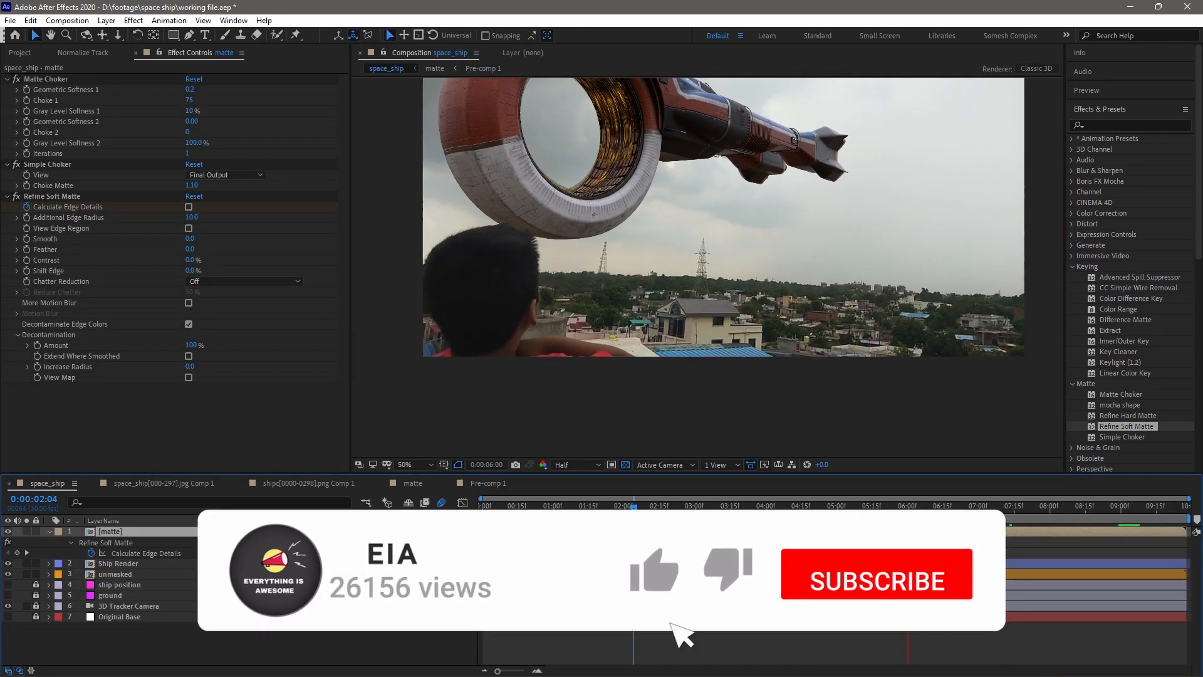
- Add a new Adjustment Layer on top and bring up the import browser at the EXR pass folder
click(875, 574)
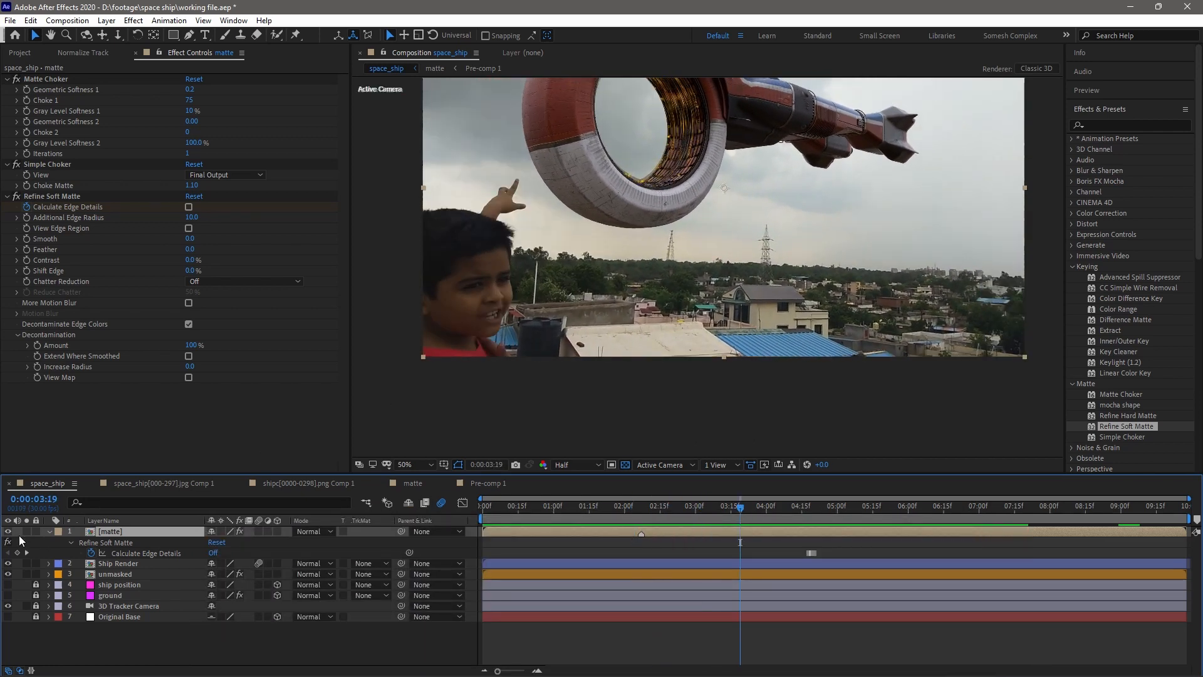
click(25, 531)
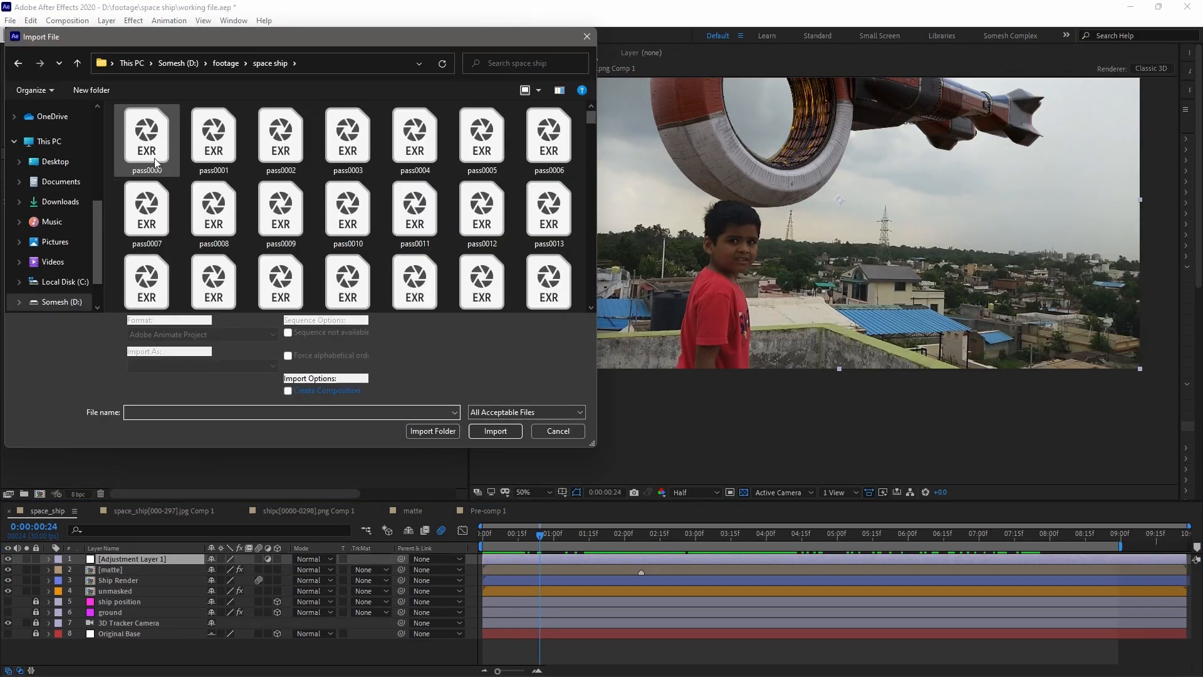
- Import pass[0000-0298].exr as the top layer and apply EXtractoR set to Emission.red, Emission.green, Emission.blue
click(146, 134)
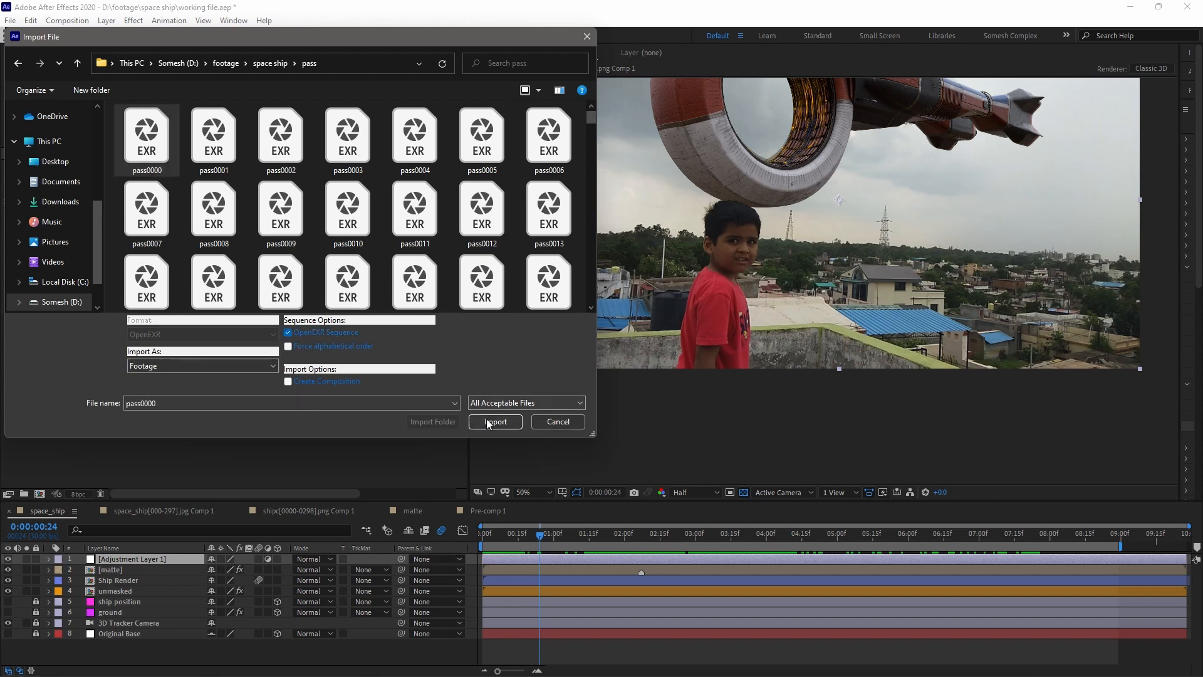
click(495, 421)
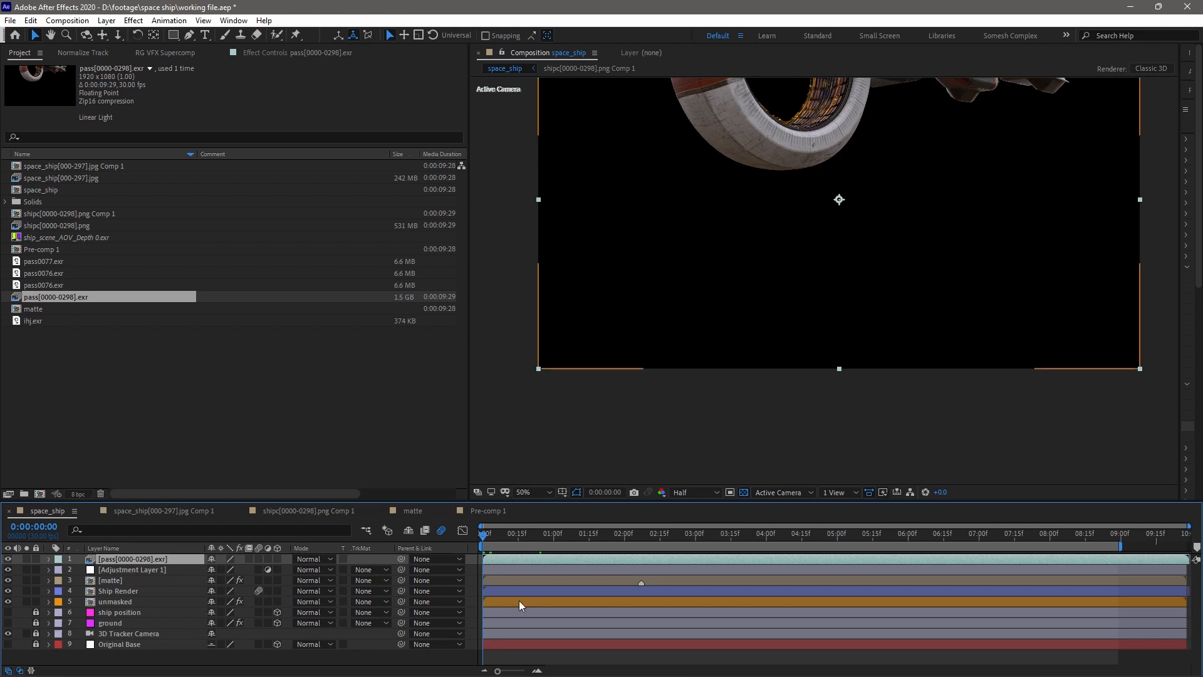
click(550, 532)
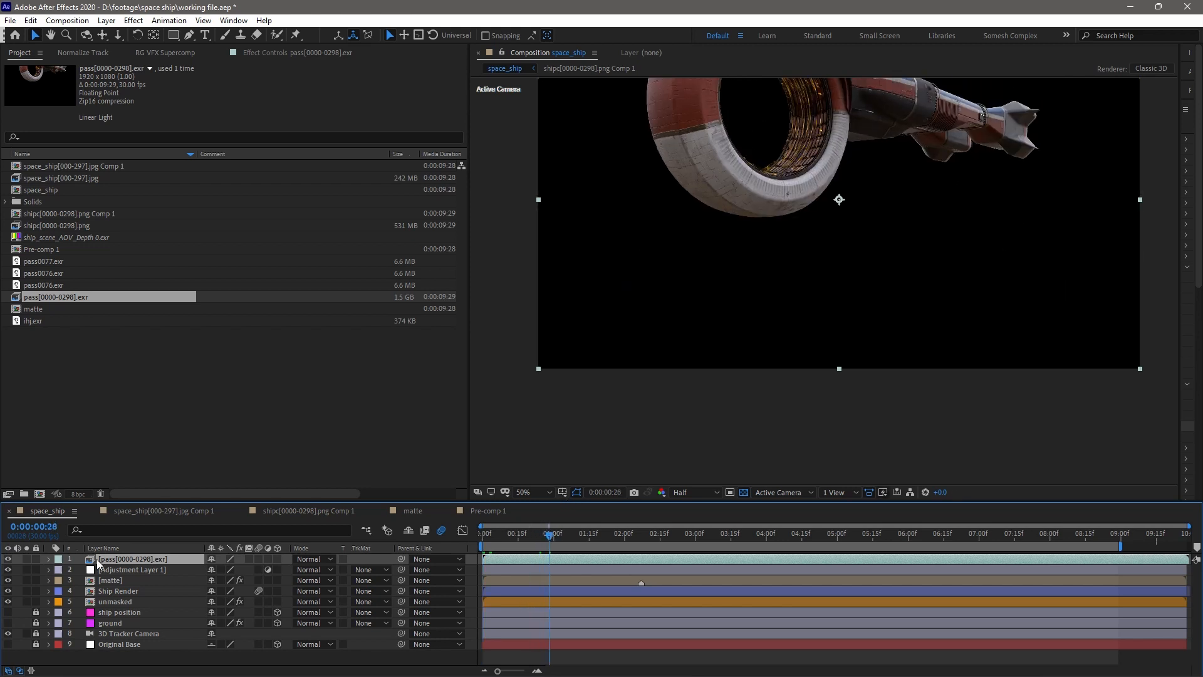
click(131, 569)
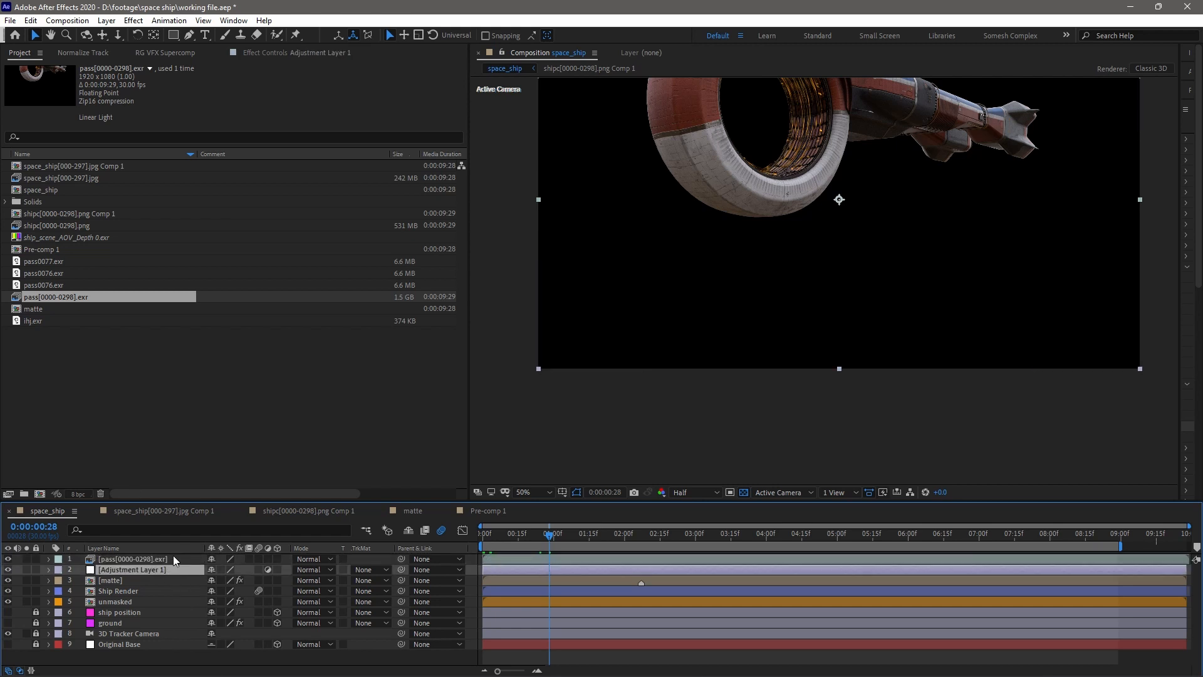
click(131, 559)
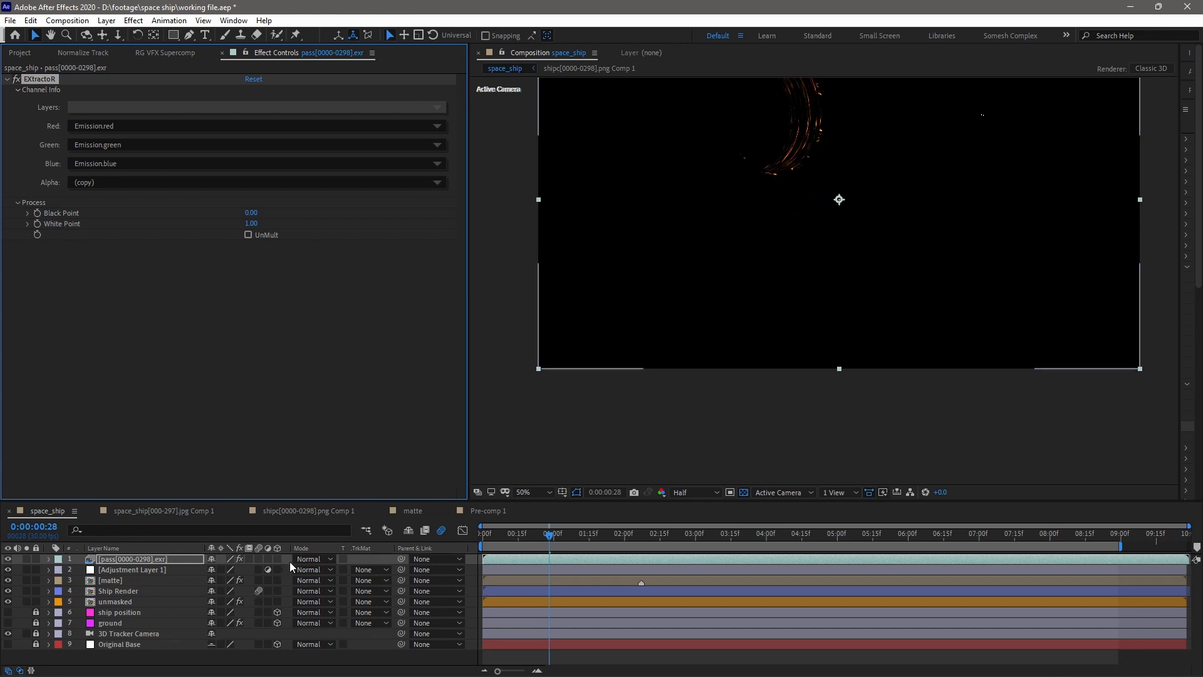
- Blend the EXR emission pass in Add mode and select Adjustment Layer 1
click(312, 558)
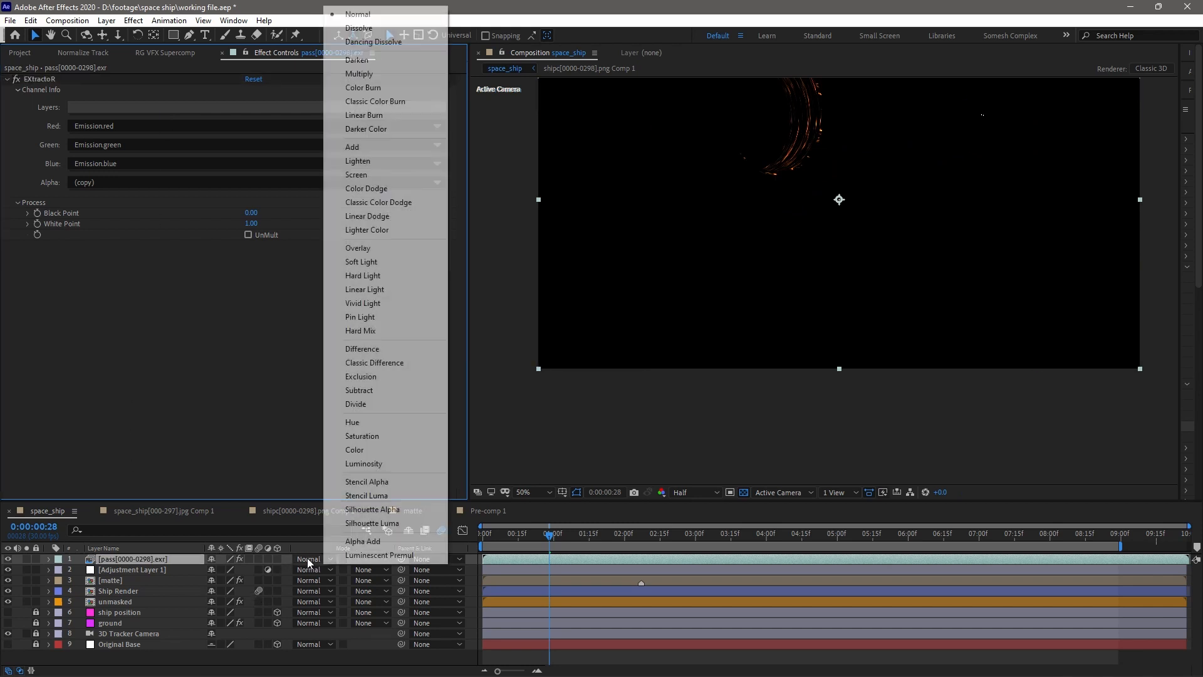
click(353, 147)
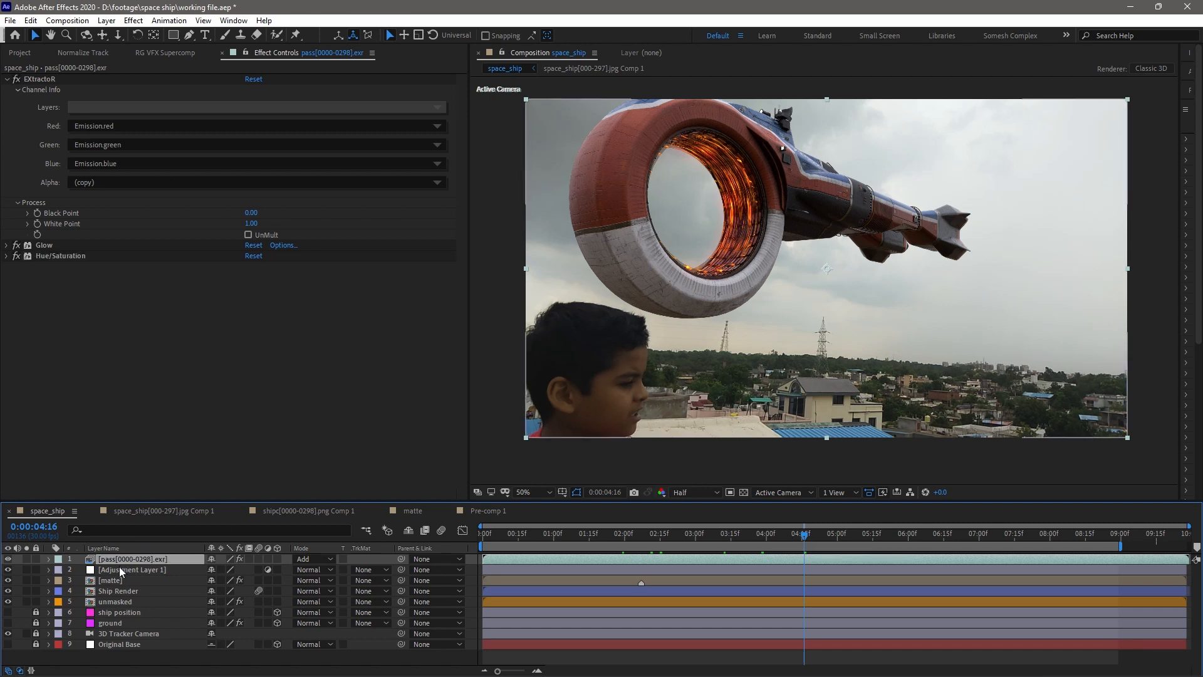
click(132, 570)
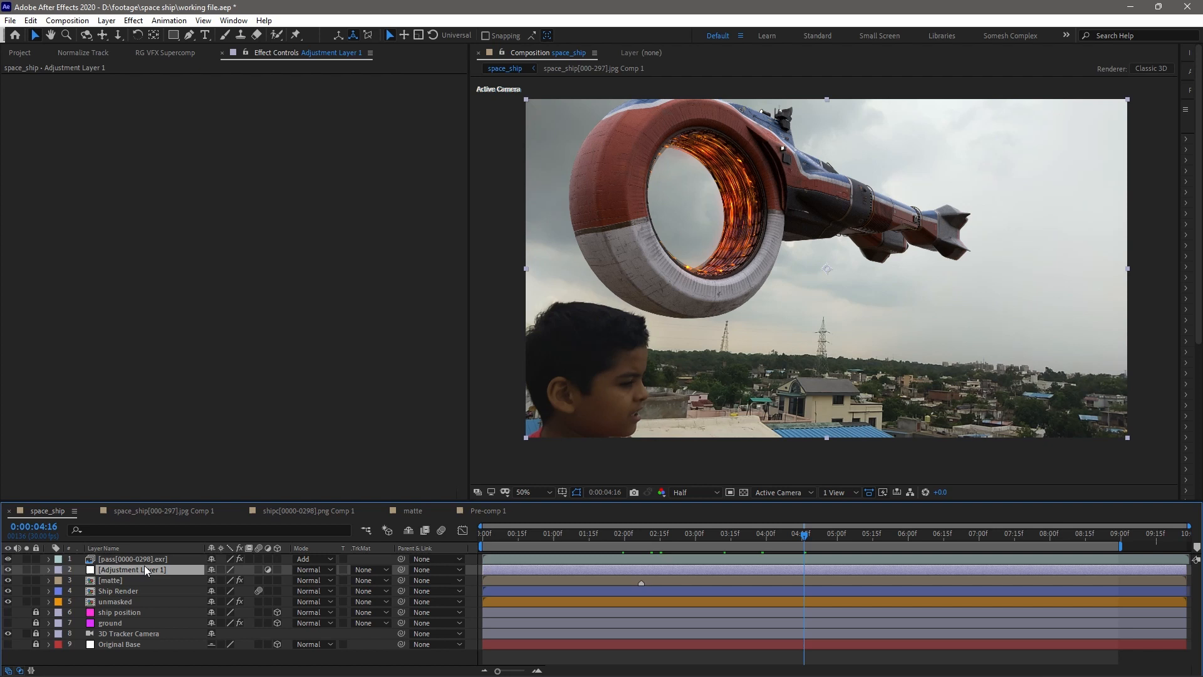
mouse_move(138, 571)
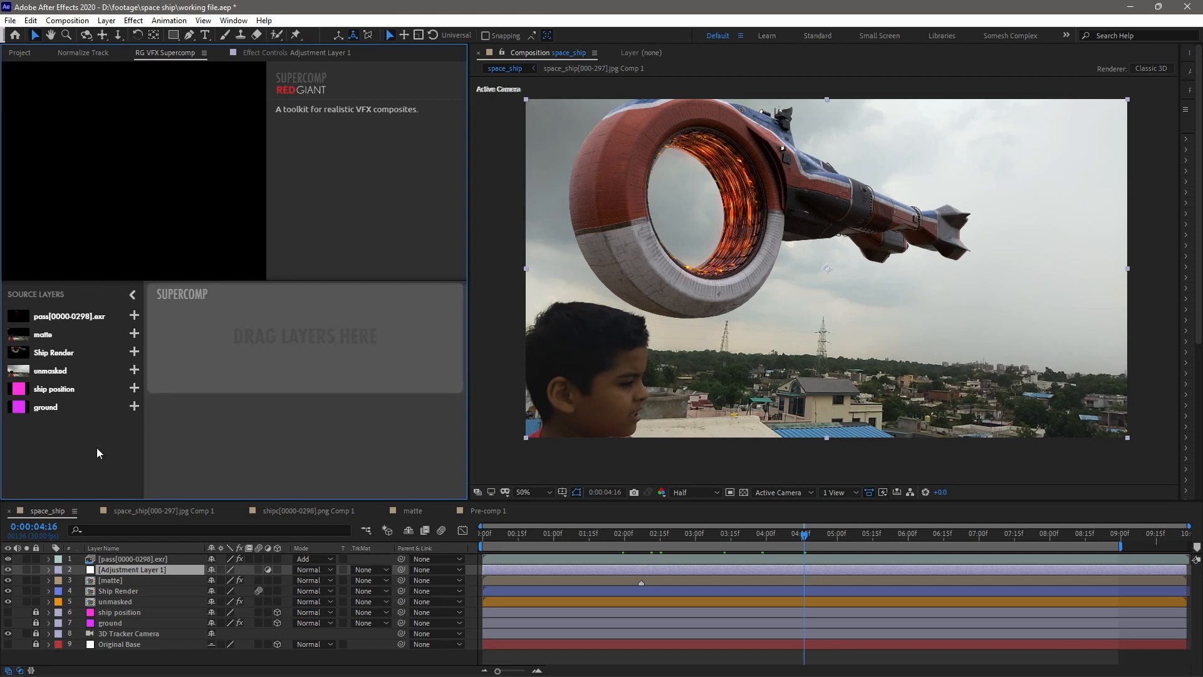
mouse_move(143, 80)
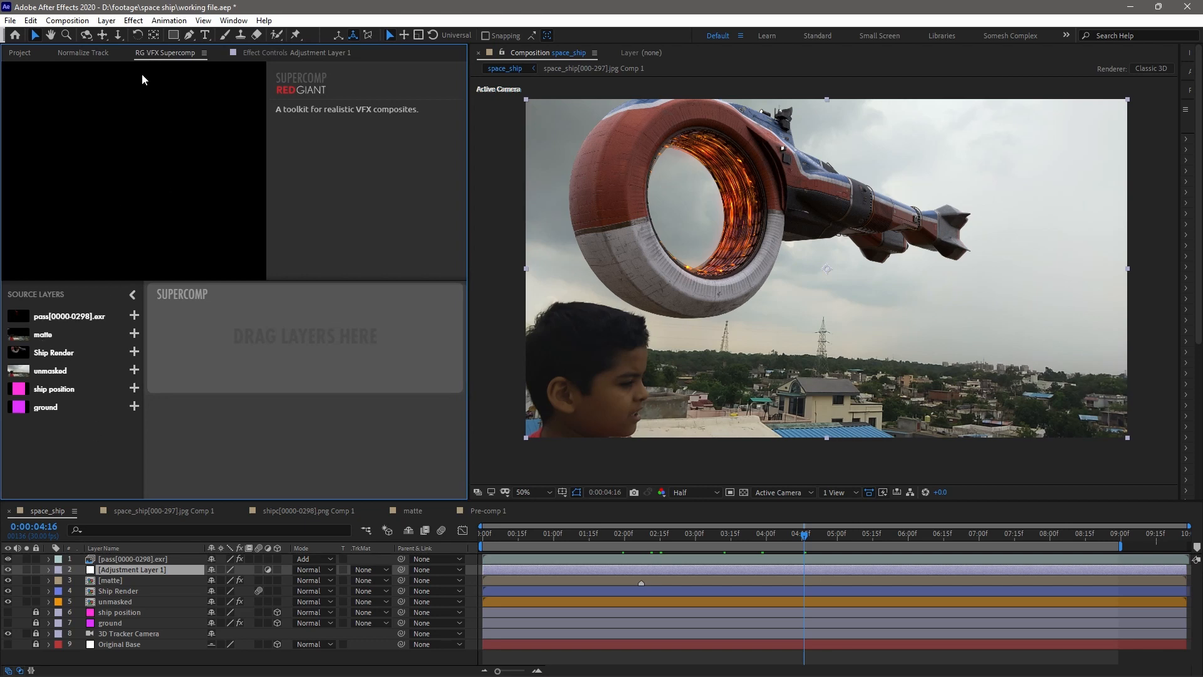
- Add a Supercomp layer from the Effect > RG VFX group
click(133, 20)
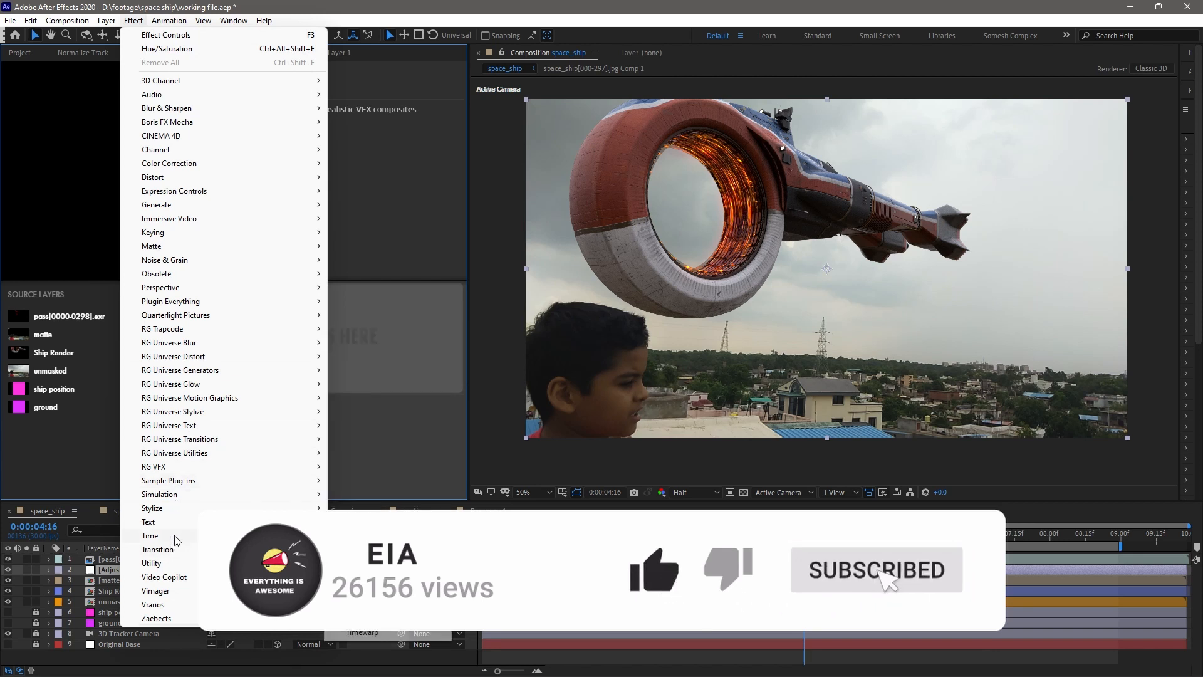
click(153, 467)
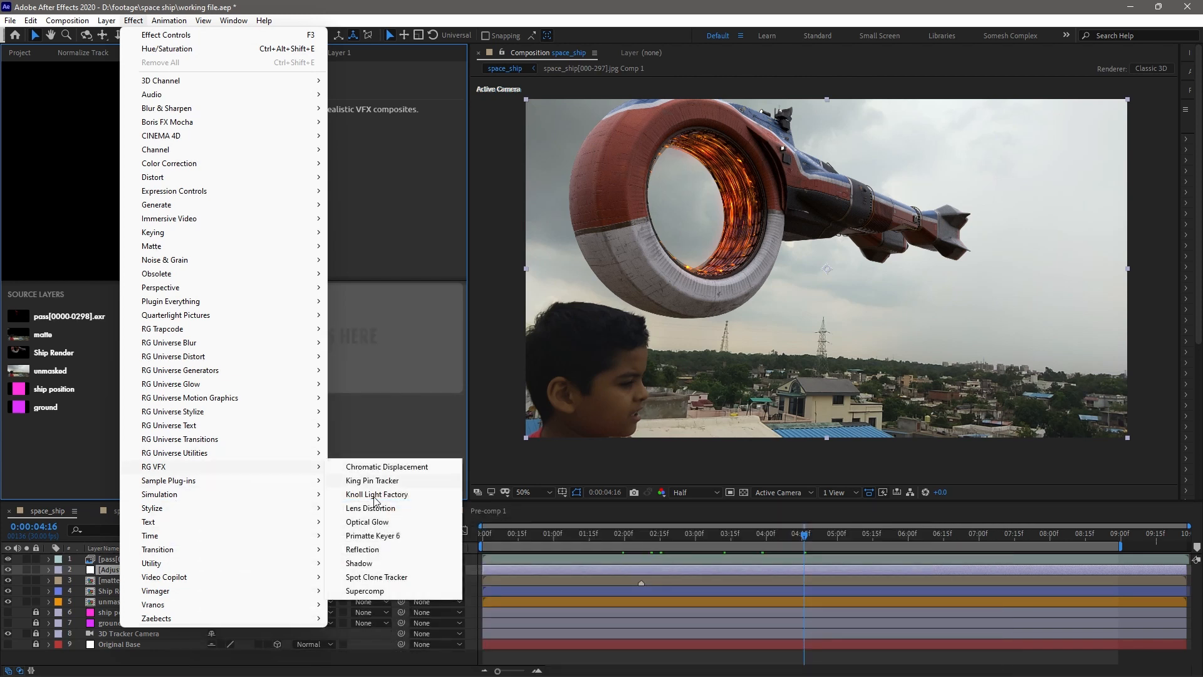
mouse_move(388, 591)
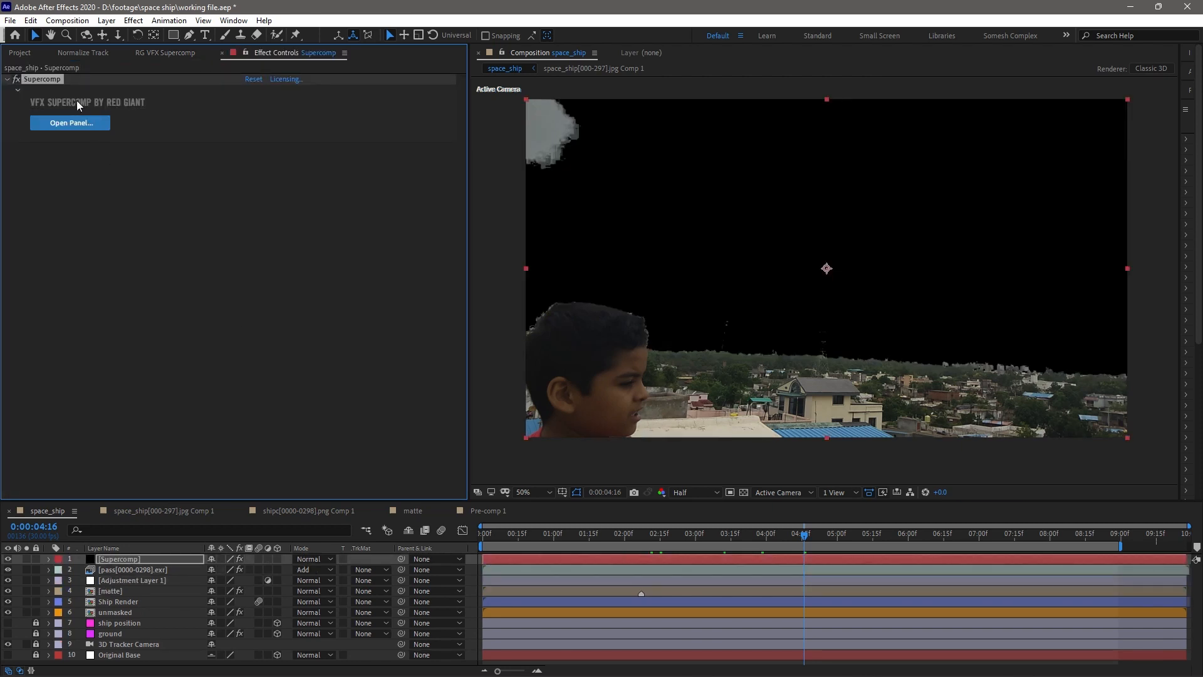
- Stack Ship Render, unmasked footage and the EXR pass in Supercomp, adding Optical Glow to the pass
click(70, 123)
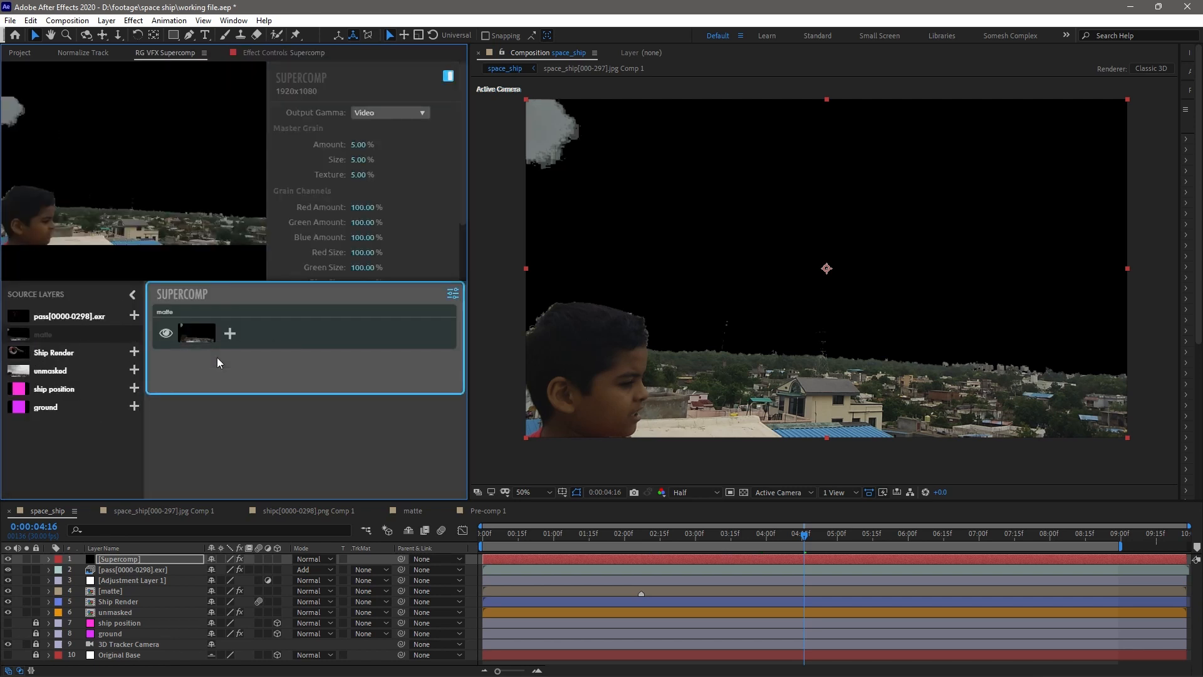
click(54, 352)
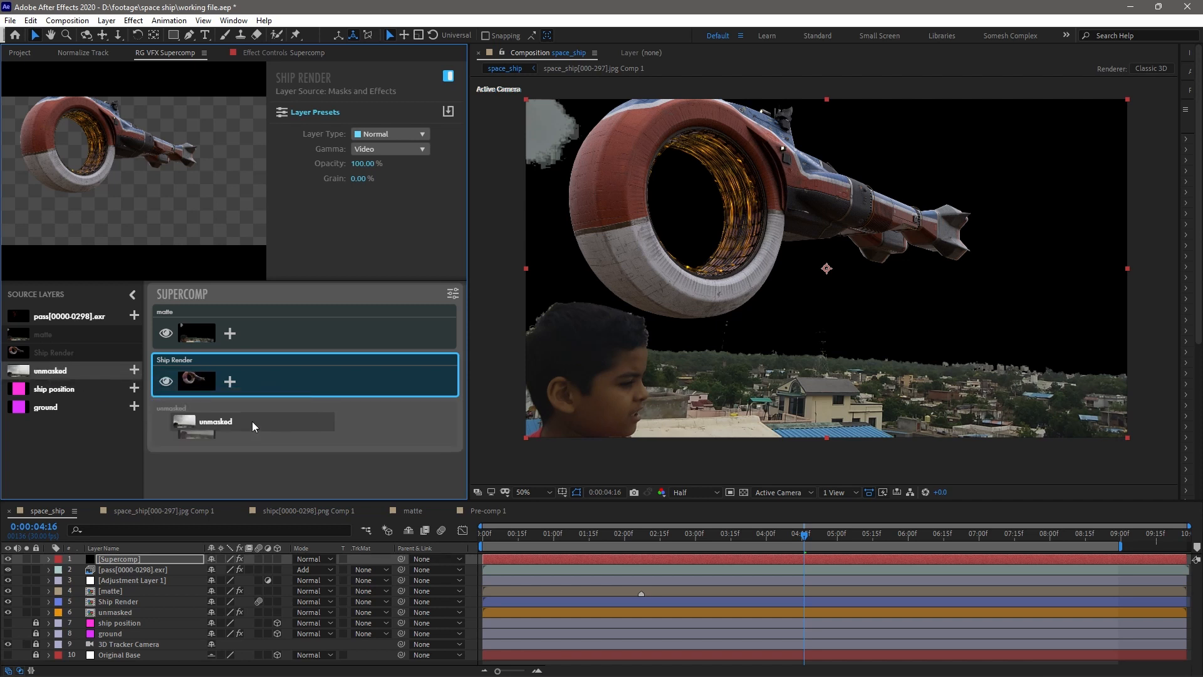
click(216, 420)
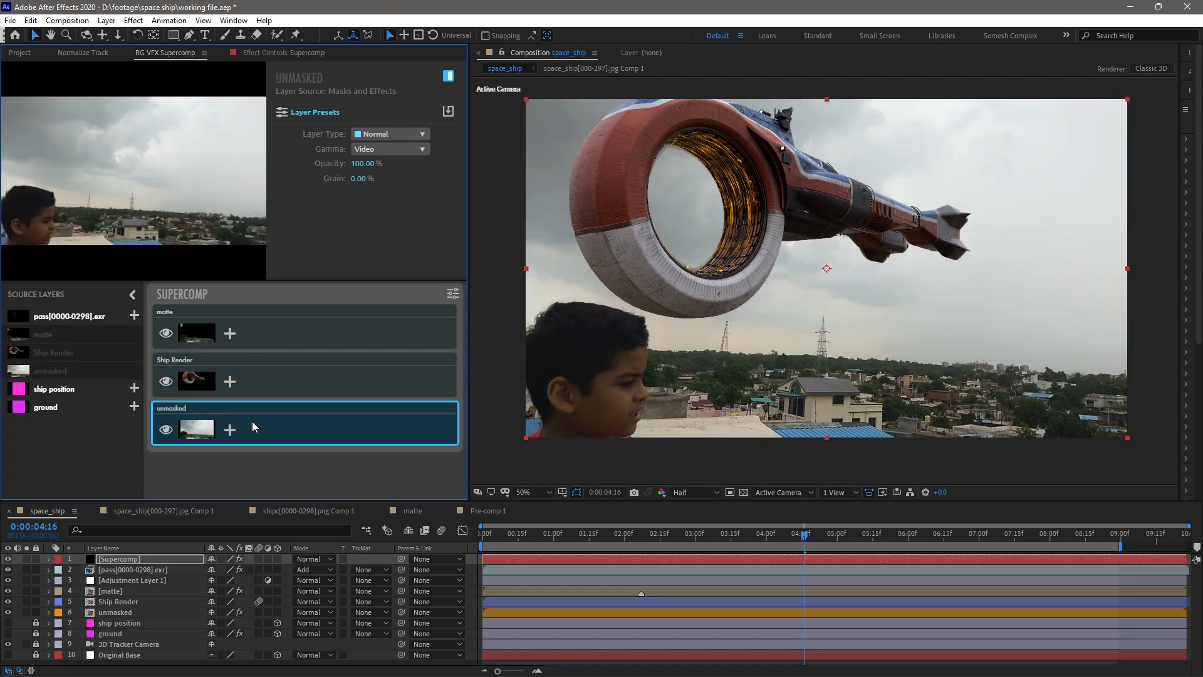
mouse_move(61, 355)
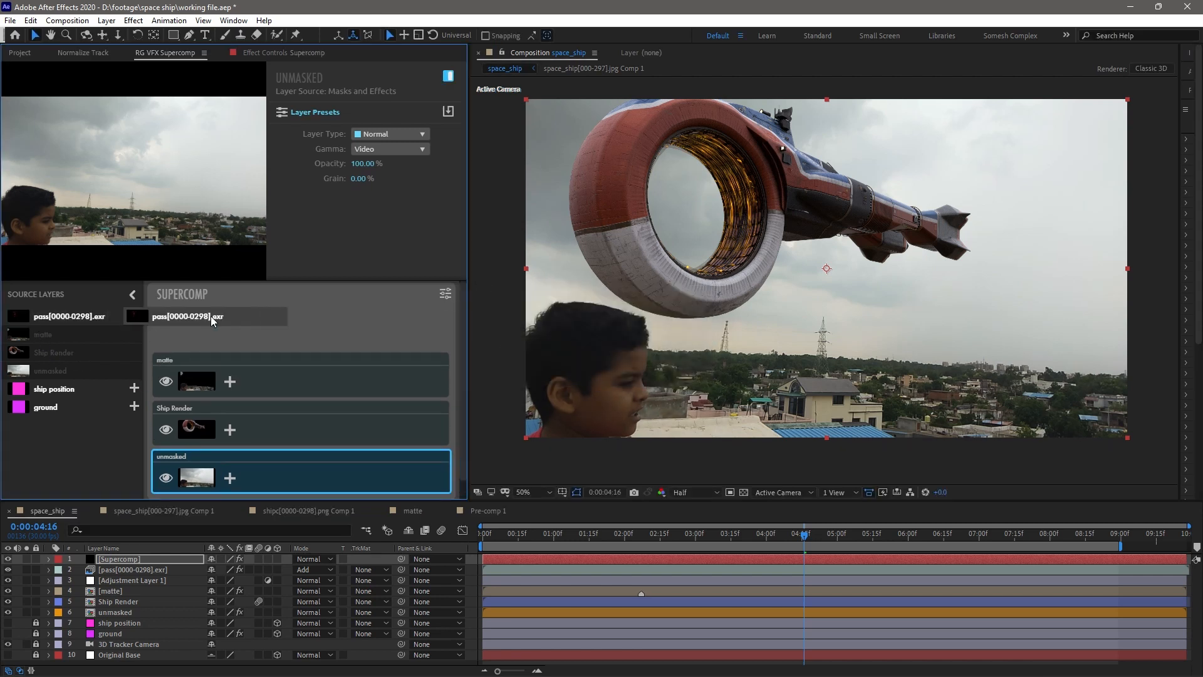
click(184, 316)
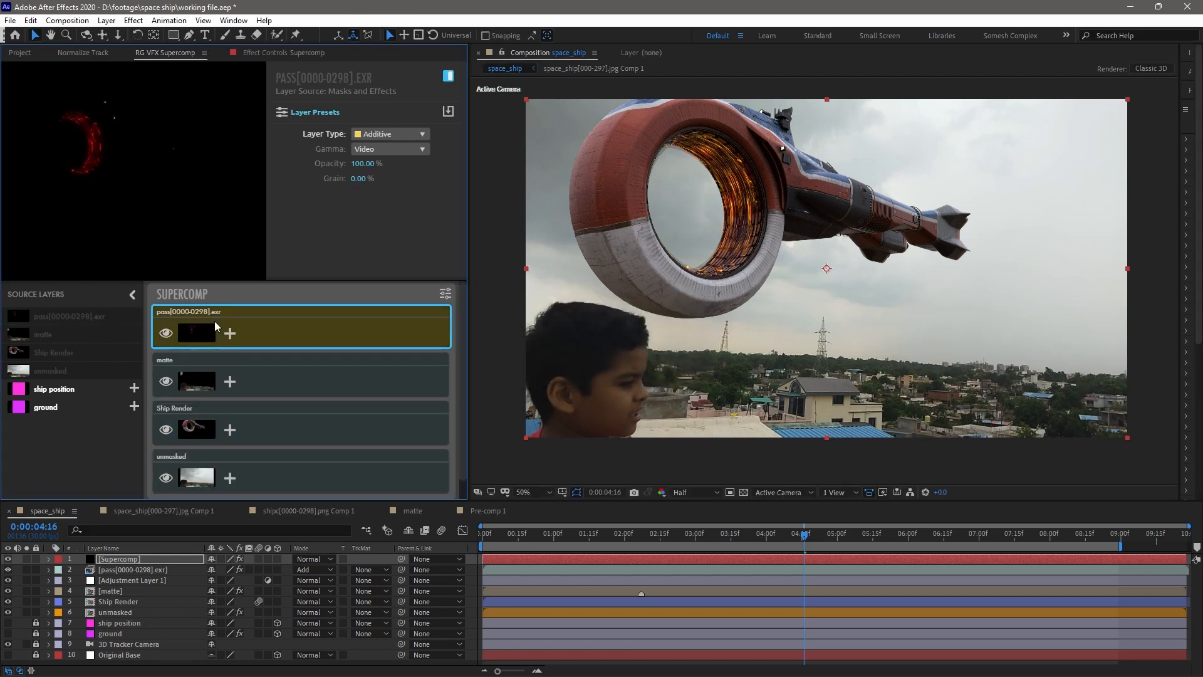
click(229, 332)
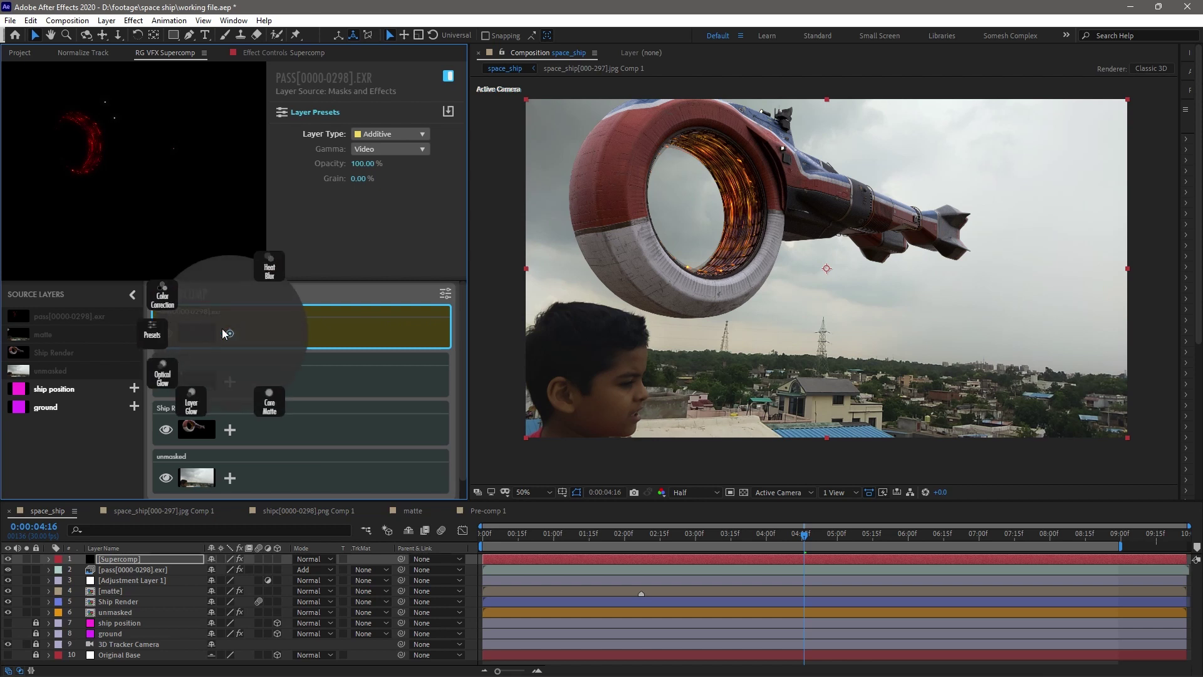
click(162, 374)
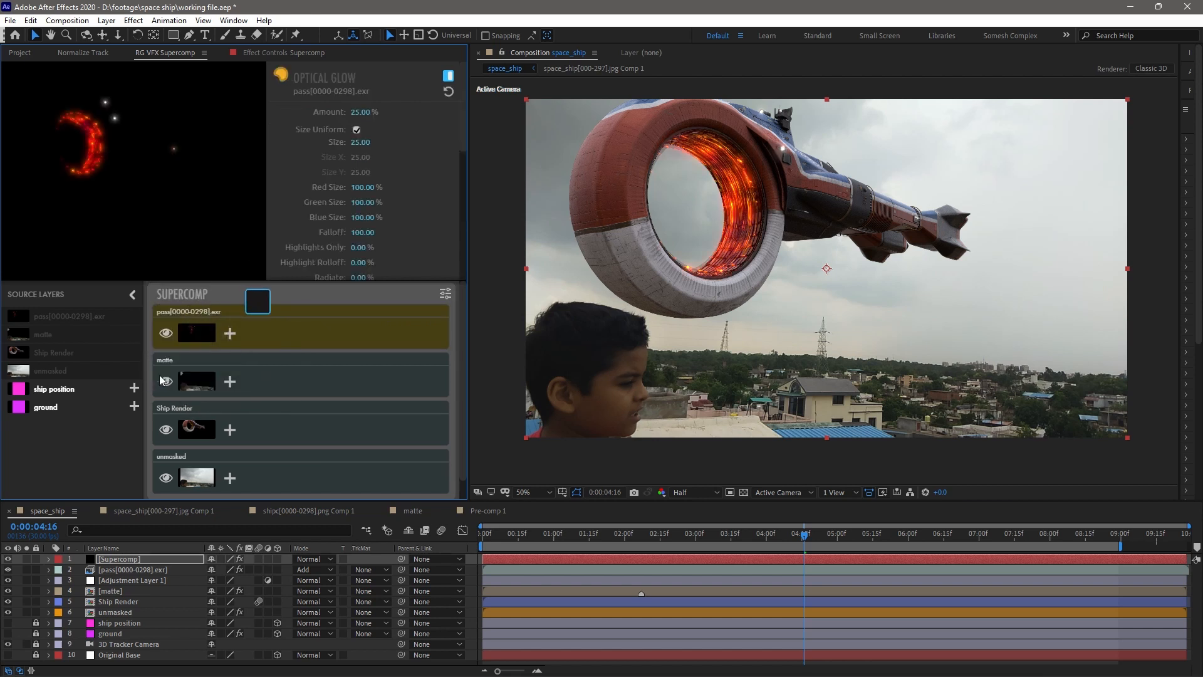
- Reduce the EXR pass Optical Glow amount to 6%
click(229, 333)
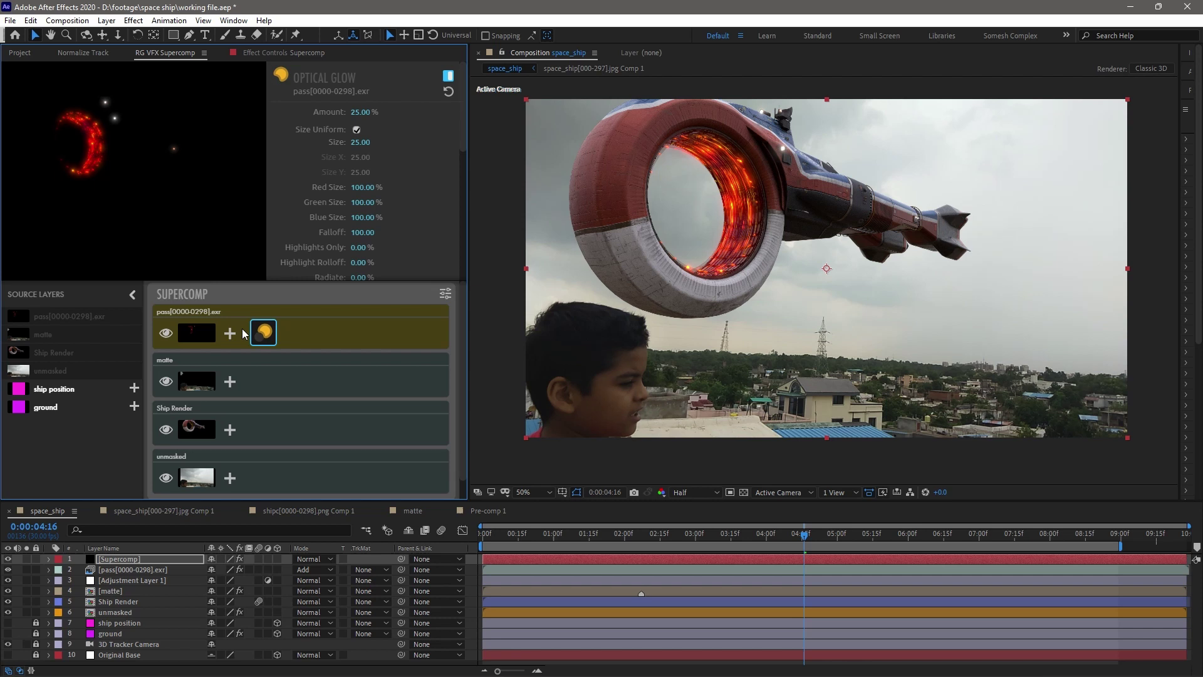
drag(379, 112, 361, 111)
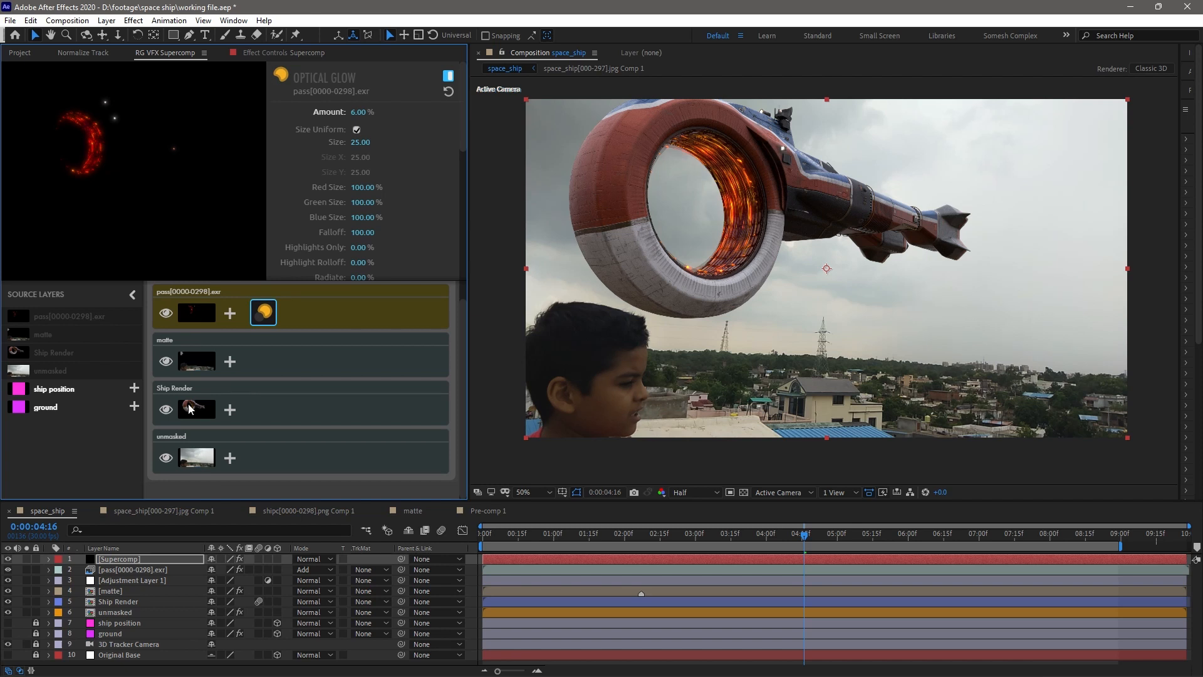
click(196, 409)
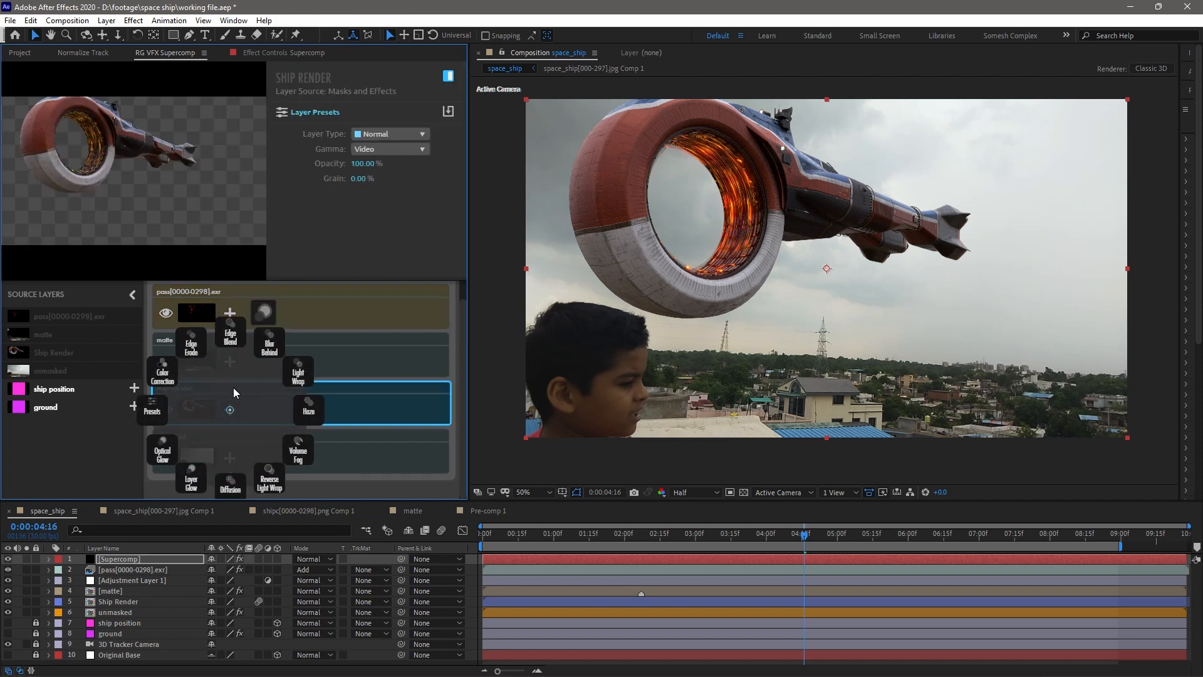
- Add a Light Wrap at 15% to Ship Render and switch its method
click(267, 341)
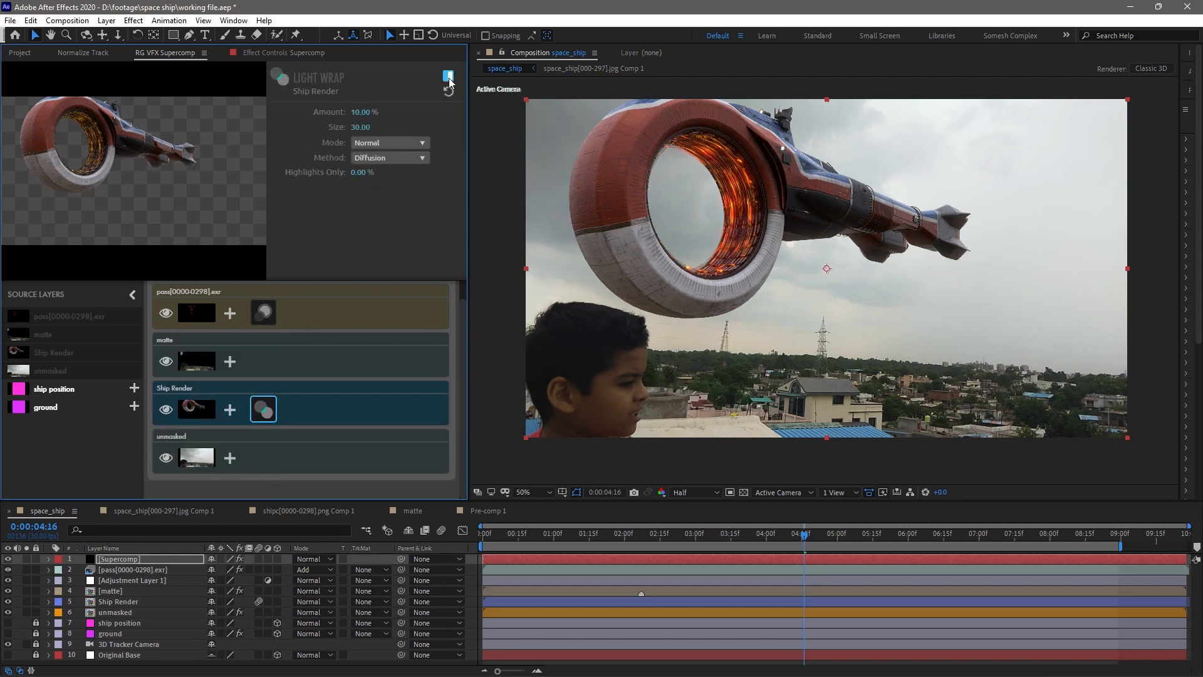
click(389, 158)
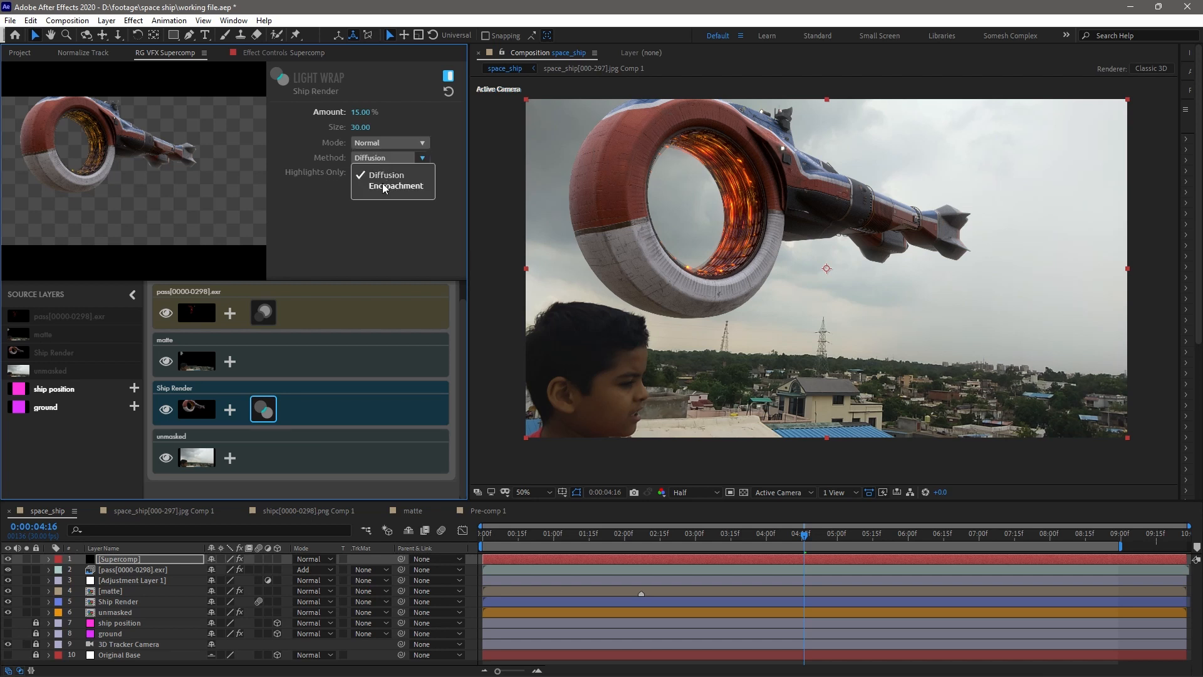
click(396, 185)
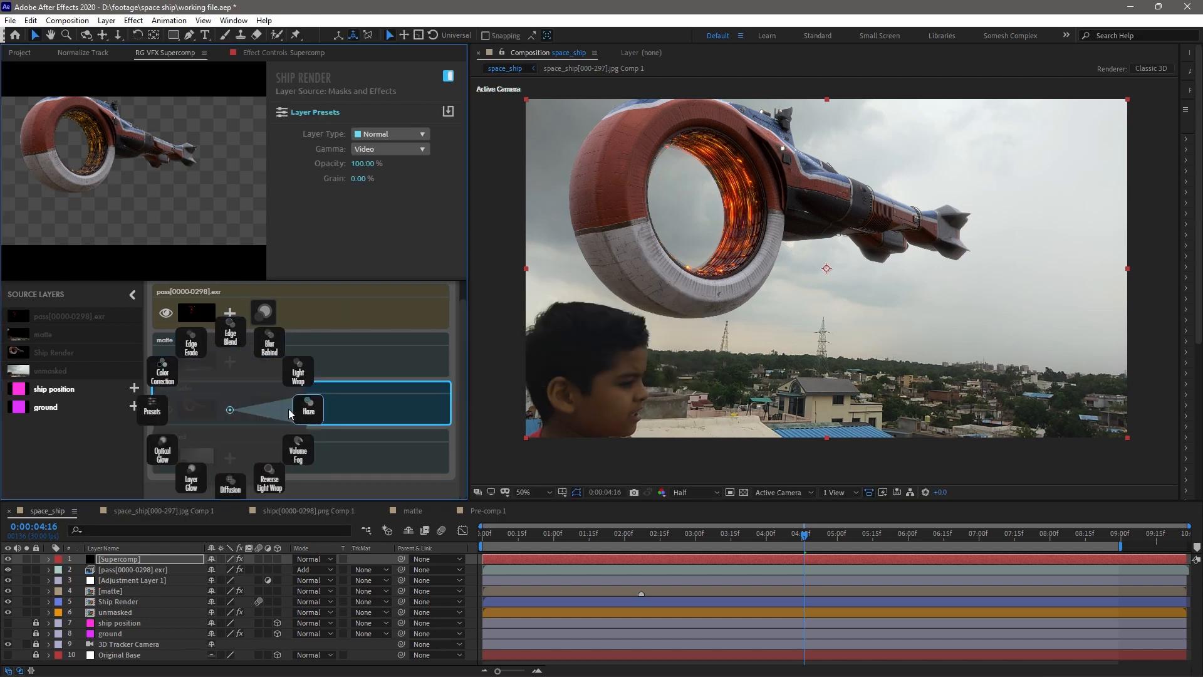
- Add Haze to Ship Render, compare it on and off, then add Color Correction
click(293, 407)
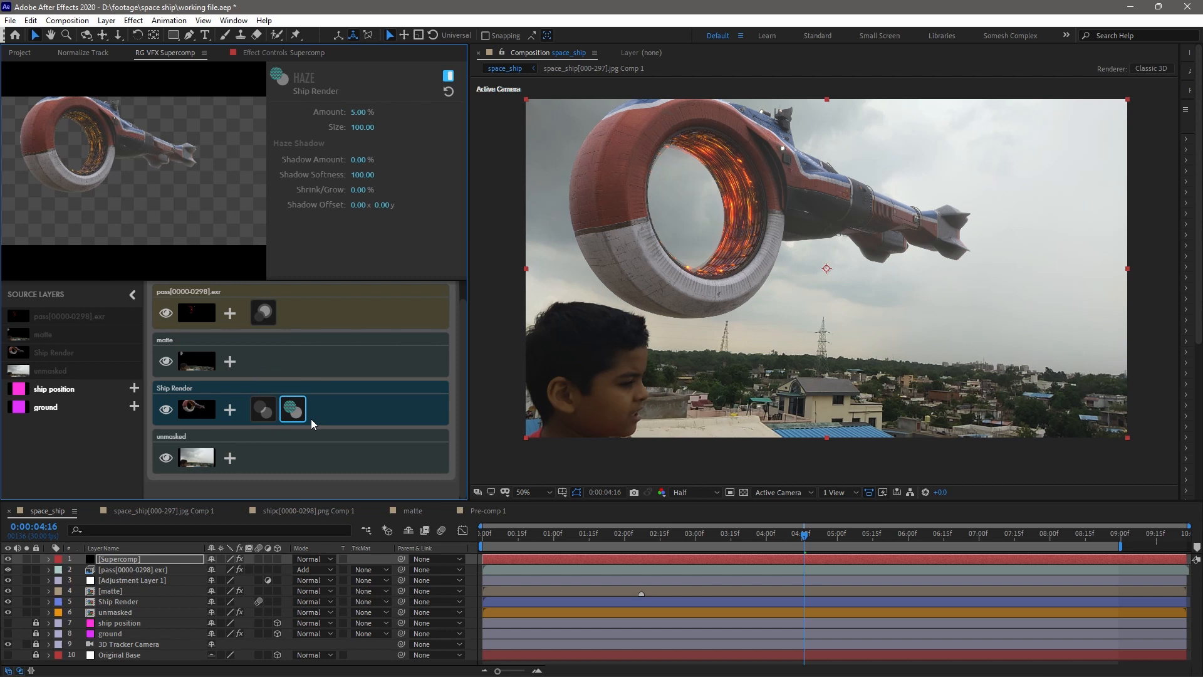
click(448, 76)
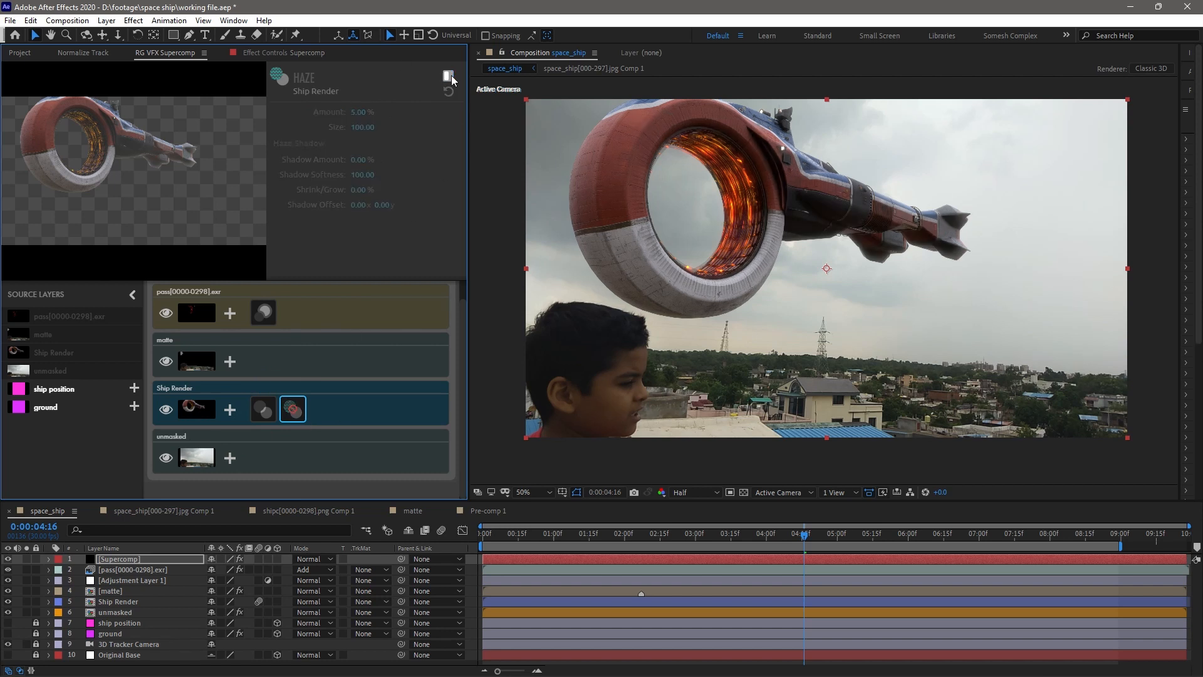
click(448, 76)
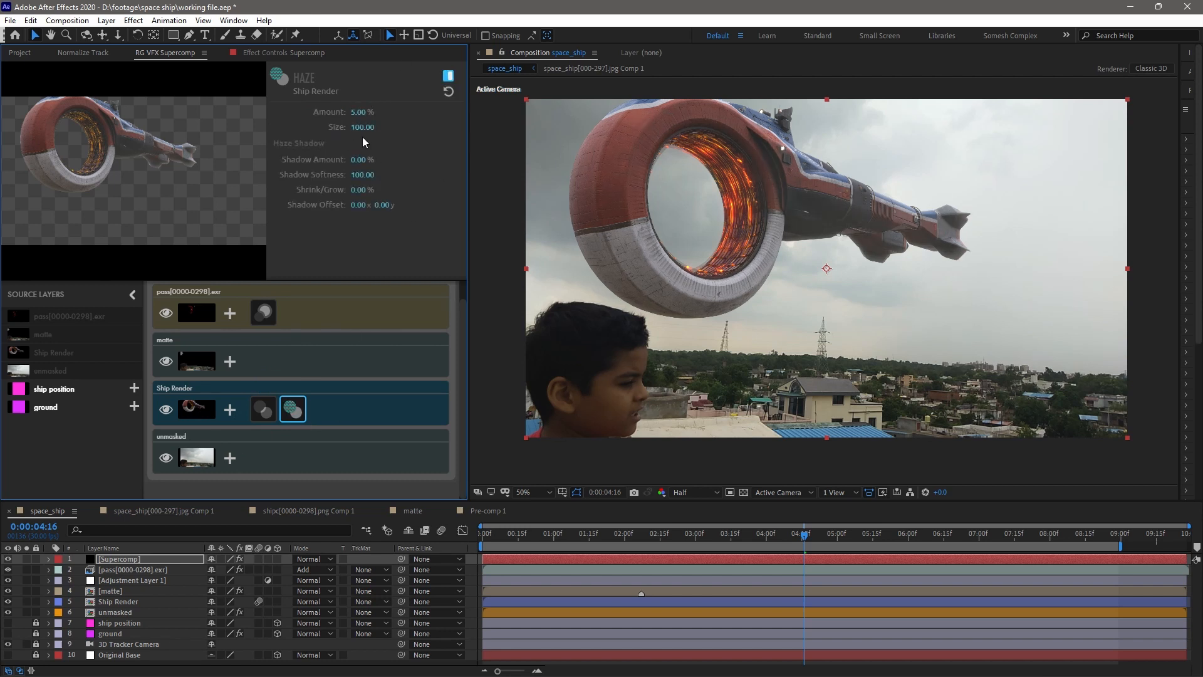
click(664, 532)
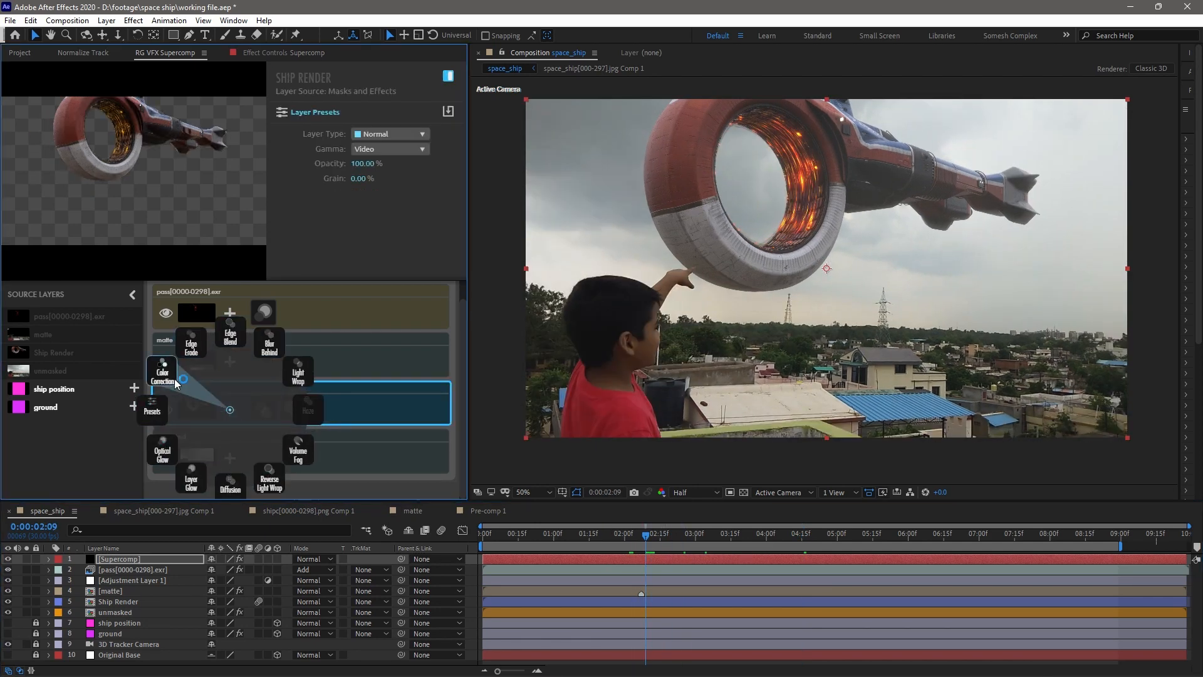
click(162, 375)
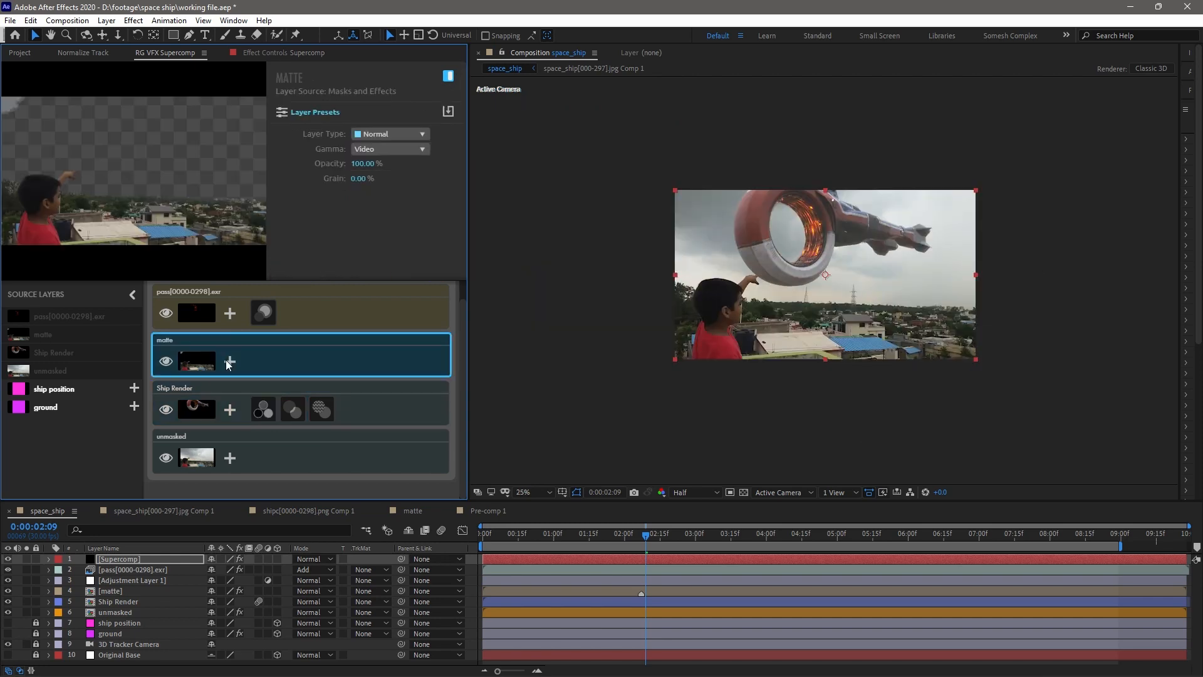
- Add Haze at 14% to the matte layer and toggle it to compare on a later frame
click(229, 362)
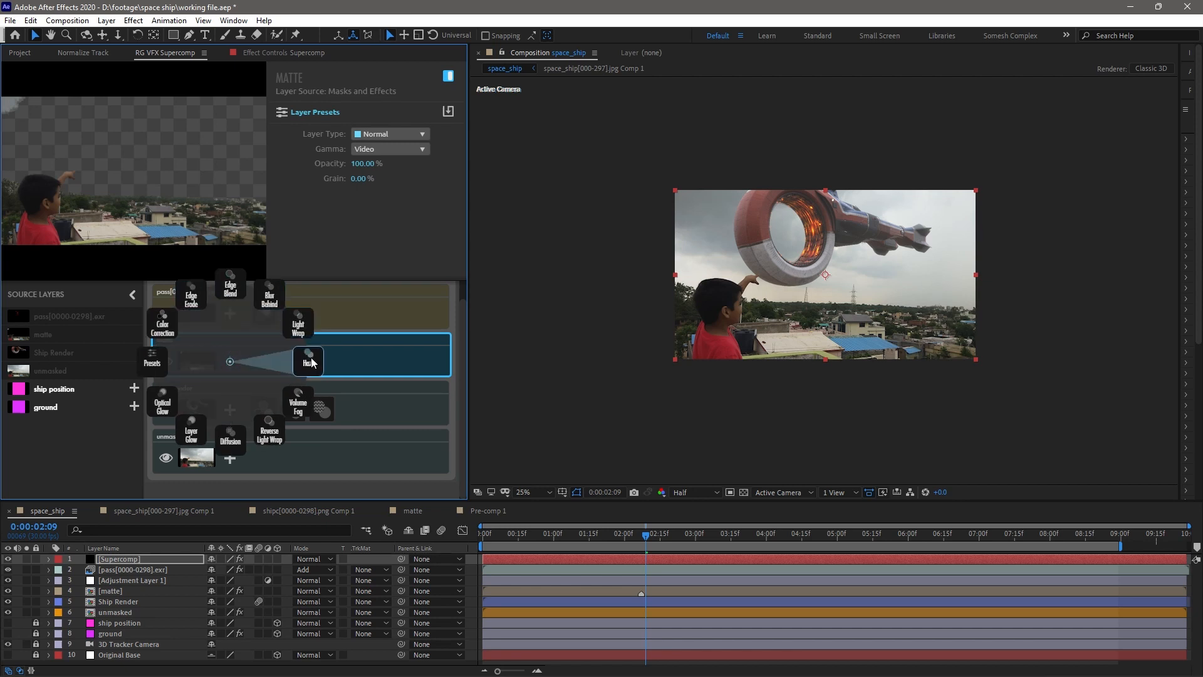
click(308, 361)
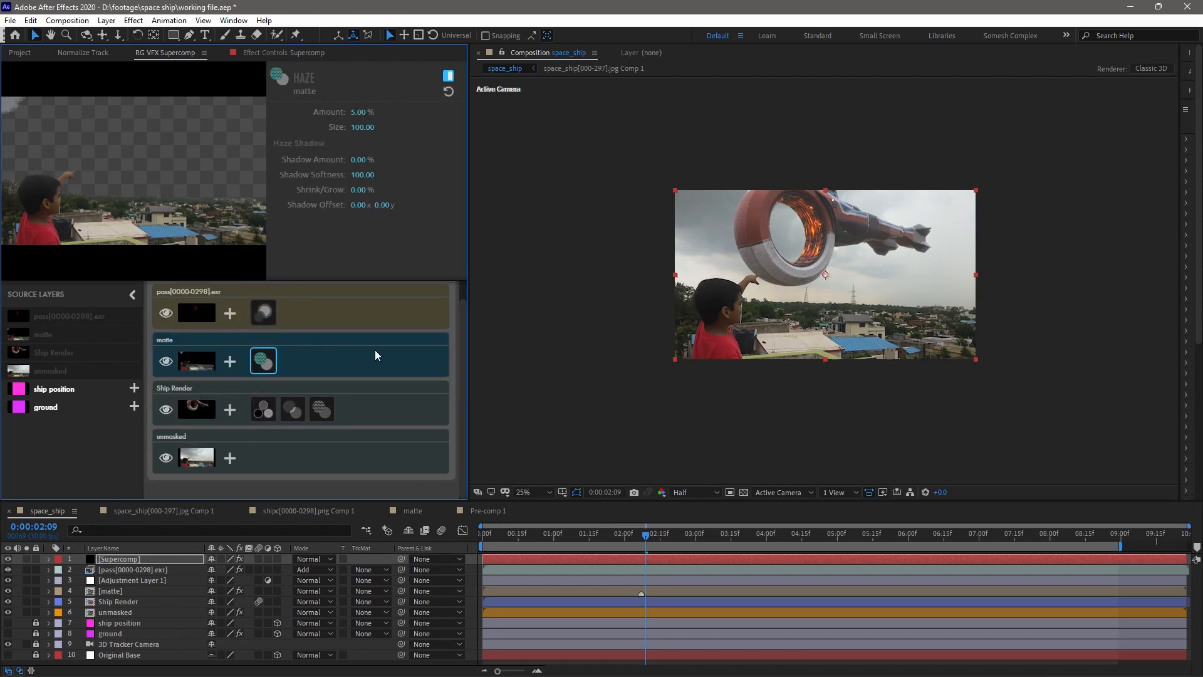
click(448, 76)
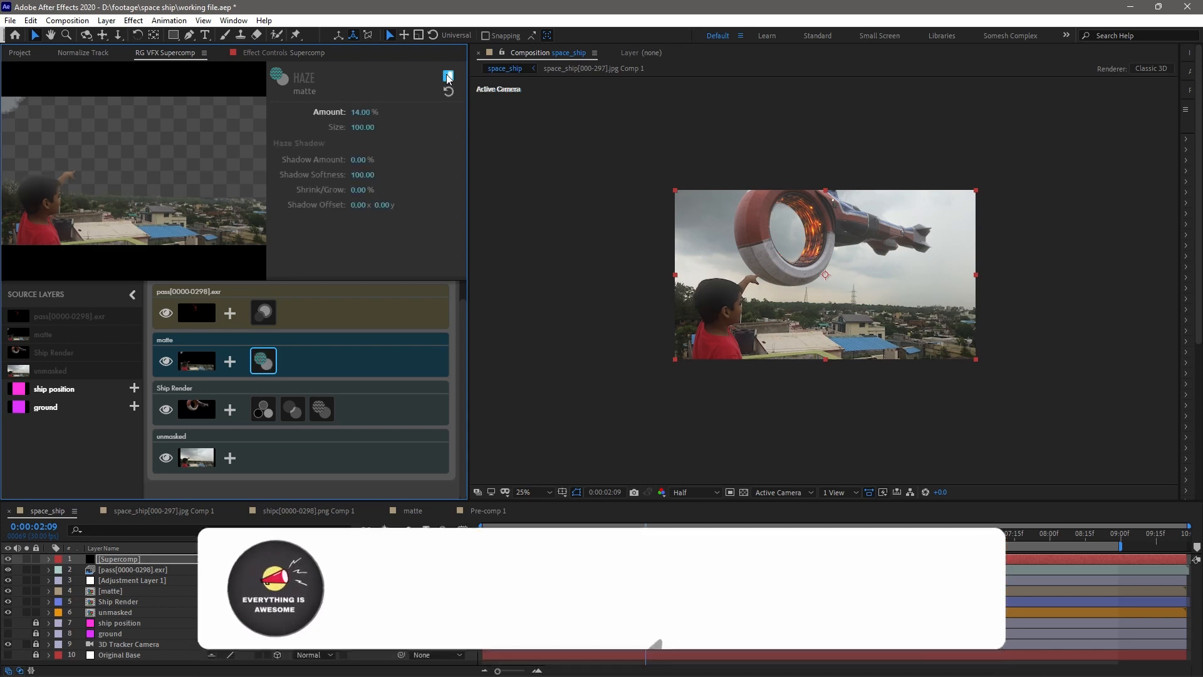
click(524, 492)
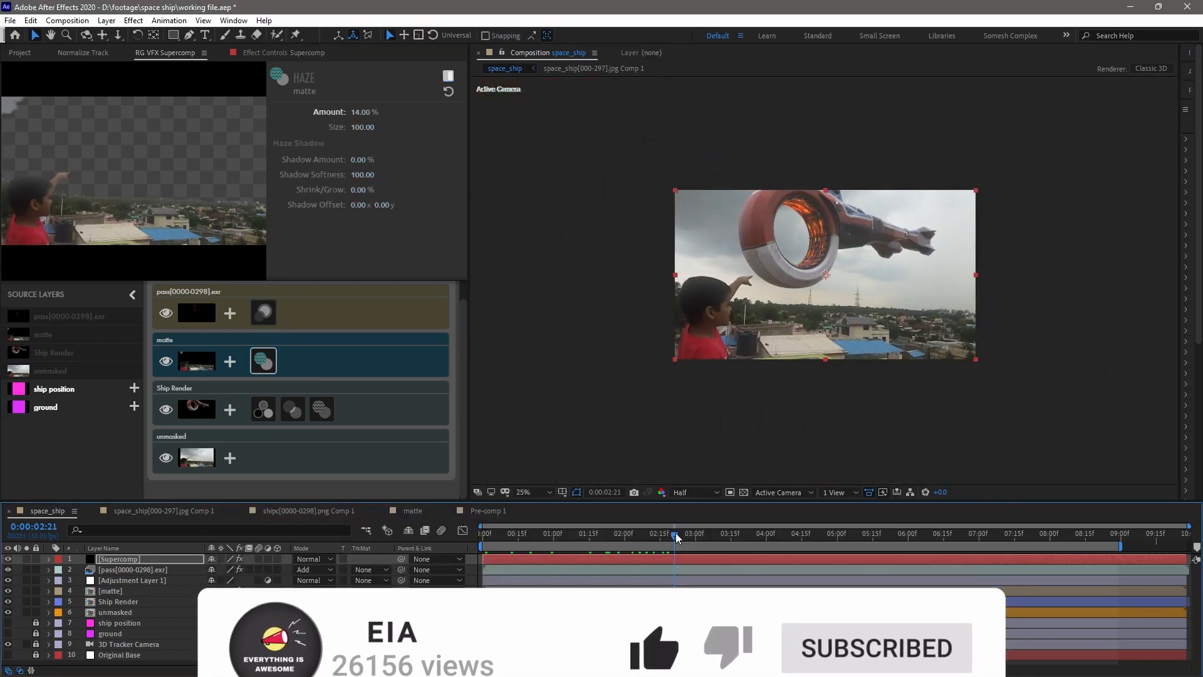
click(165, 361)
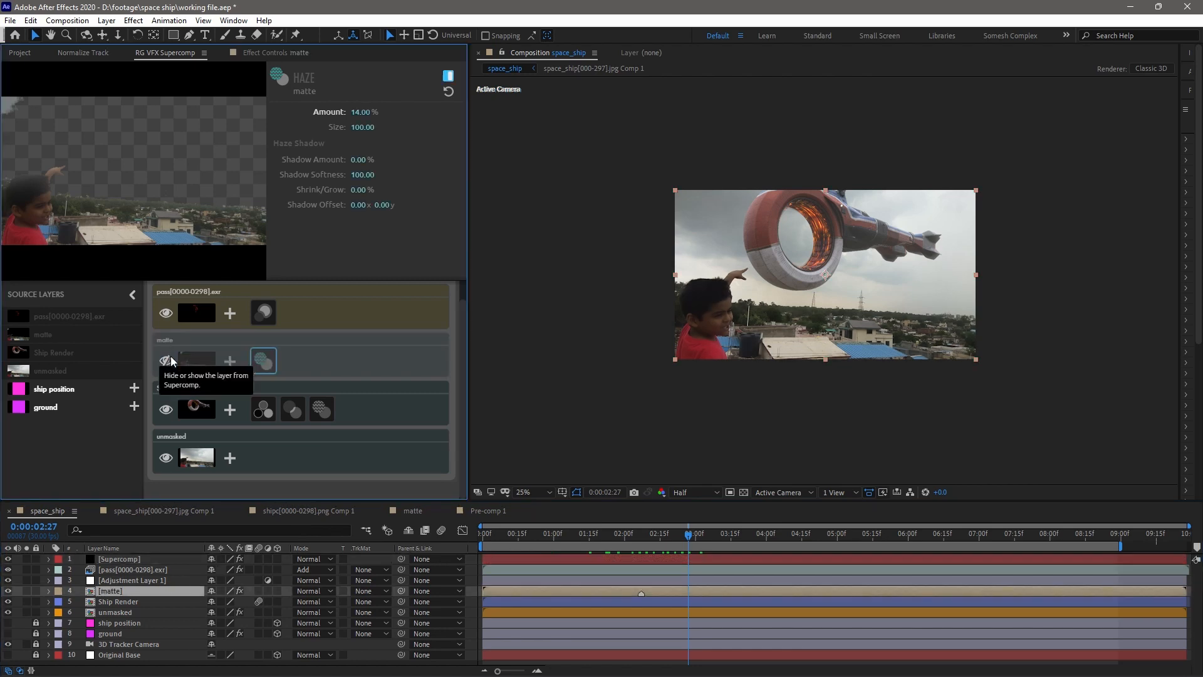
click(869, 532)
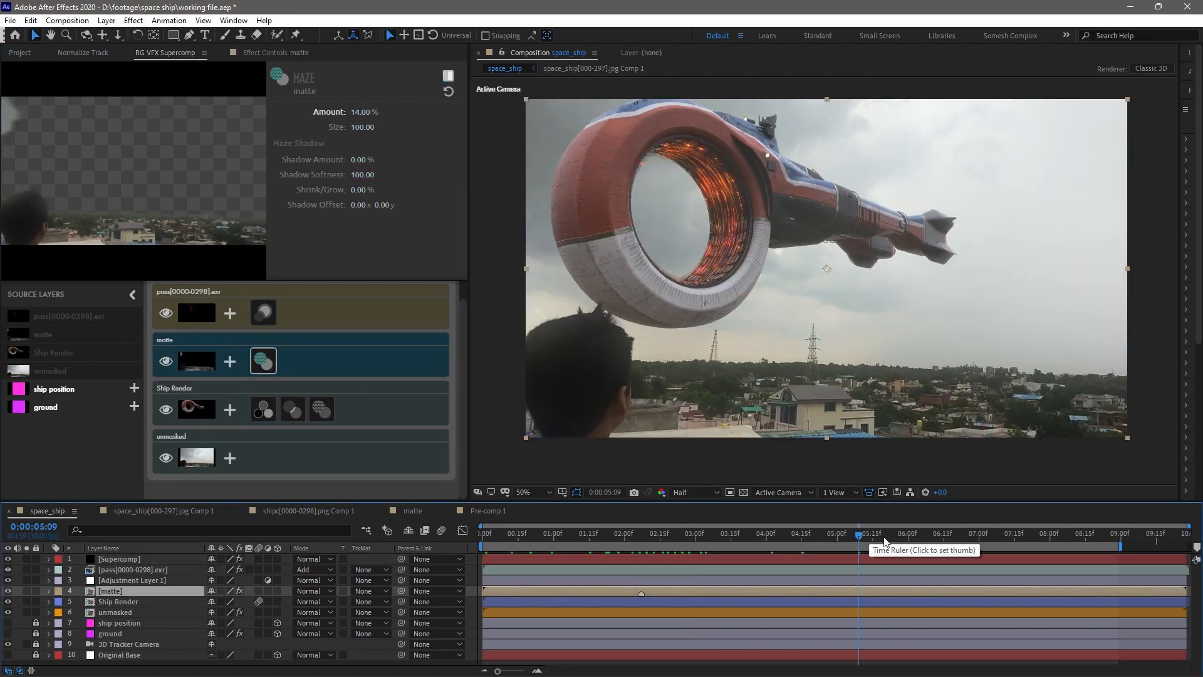
click(920, 435)
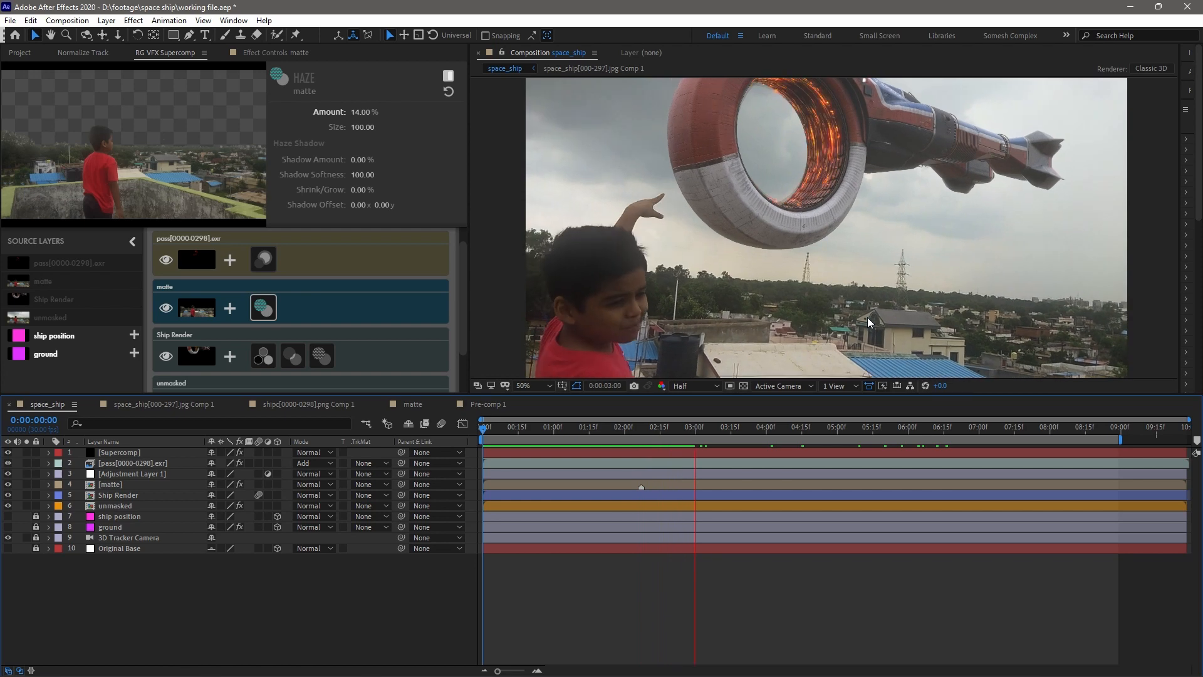
- Bring Steam 1.mov from the smoke asset folder into the composition as the top layer
click(755, 427)
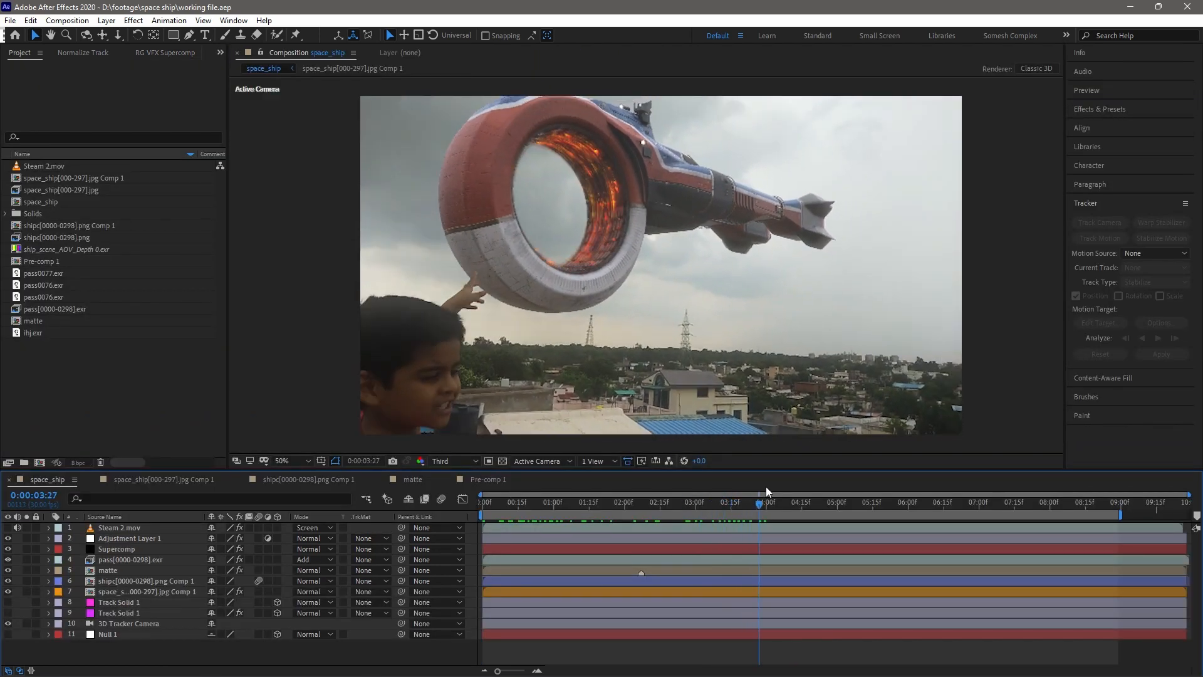
click(657, 502)
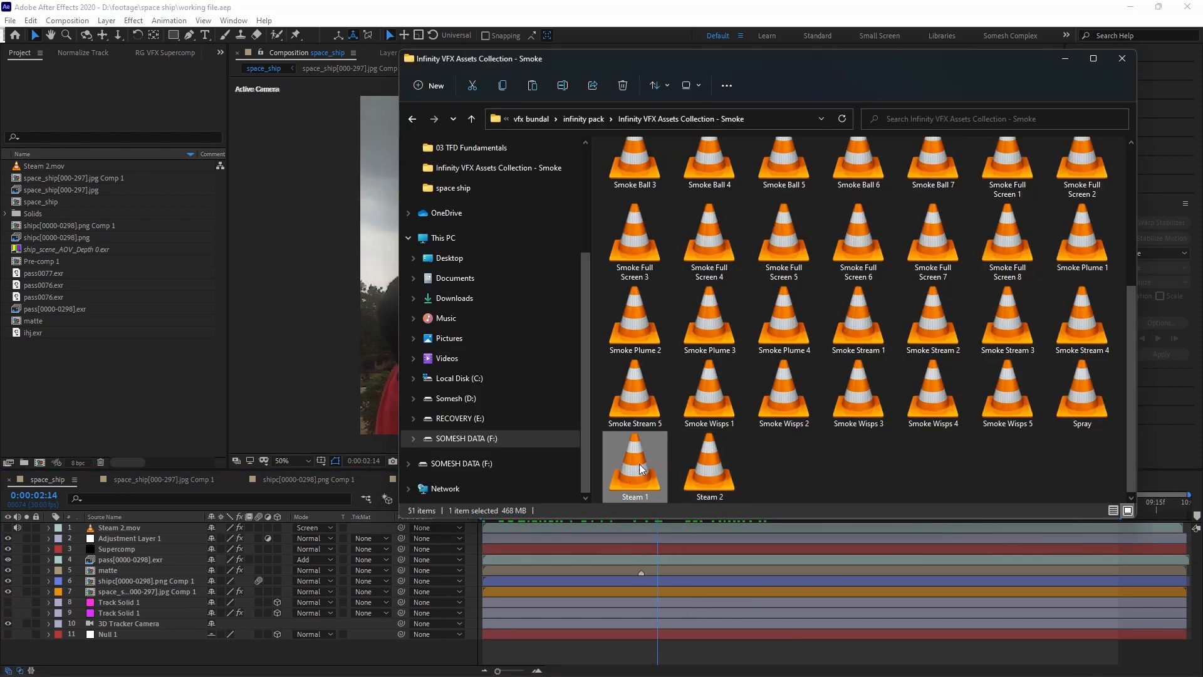
mouse_move(646, 473)
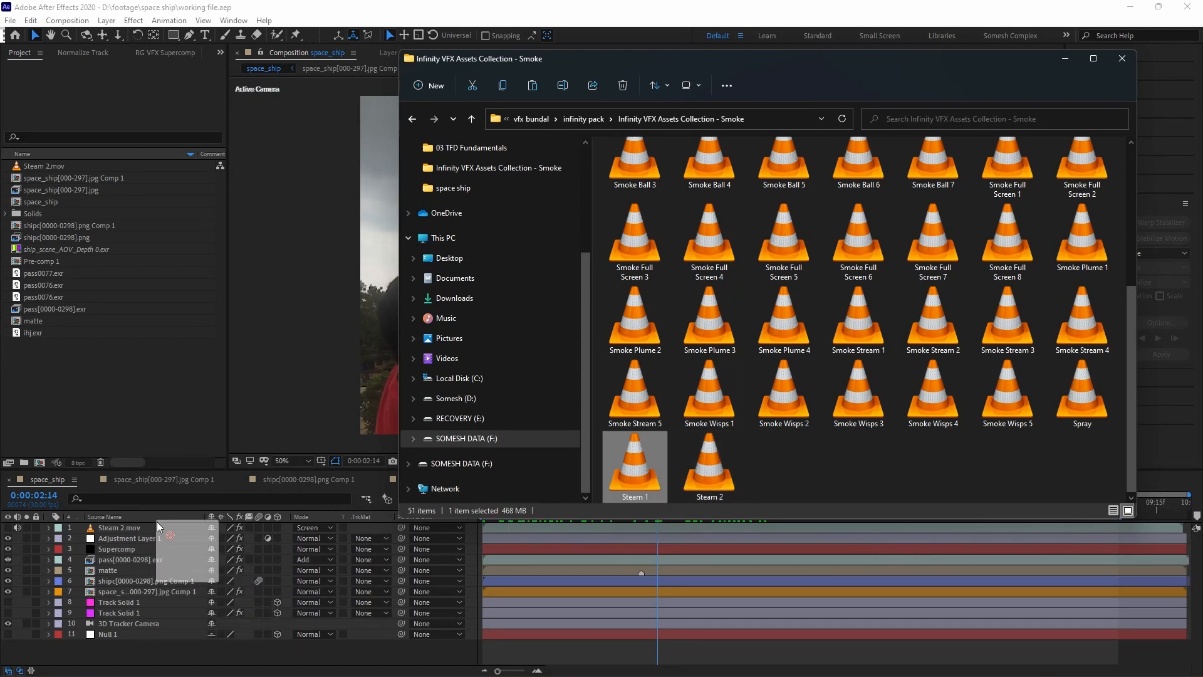
click(1121, 58)
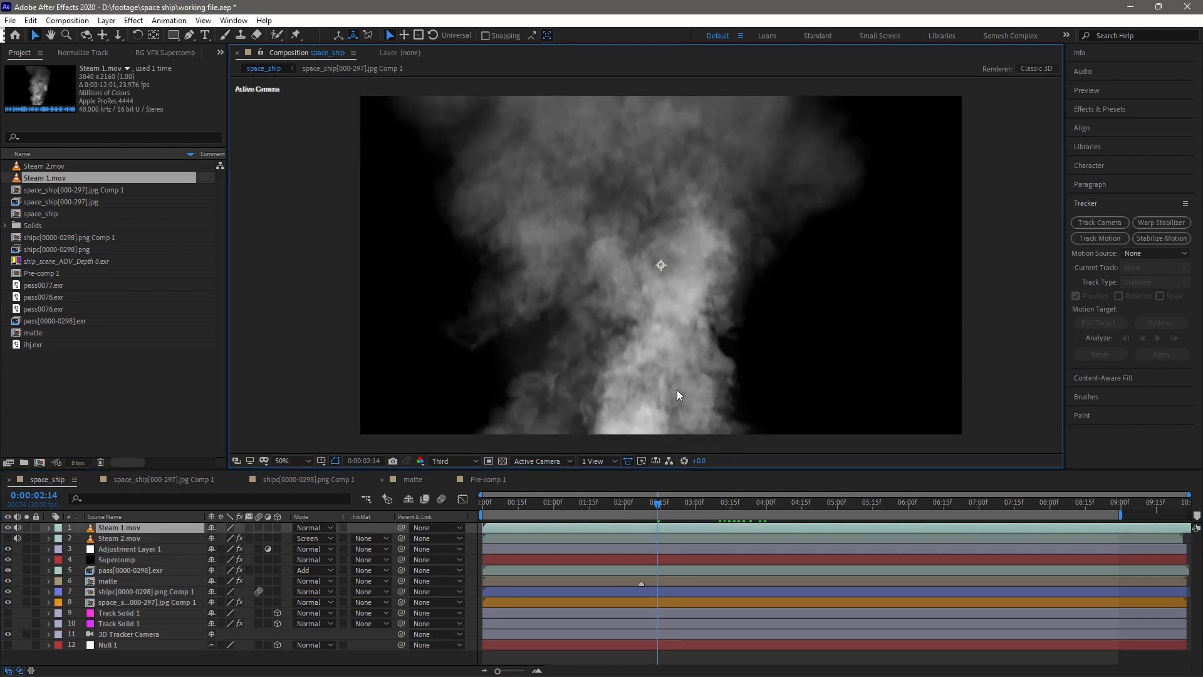
- Rotate Steam 1 to 93°, screen it over the shot and begin its mask
click(284, 460)
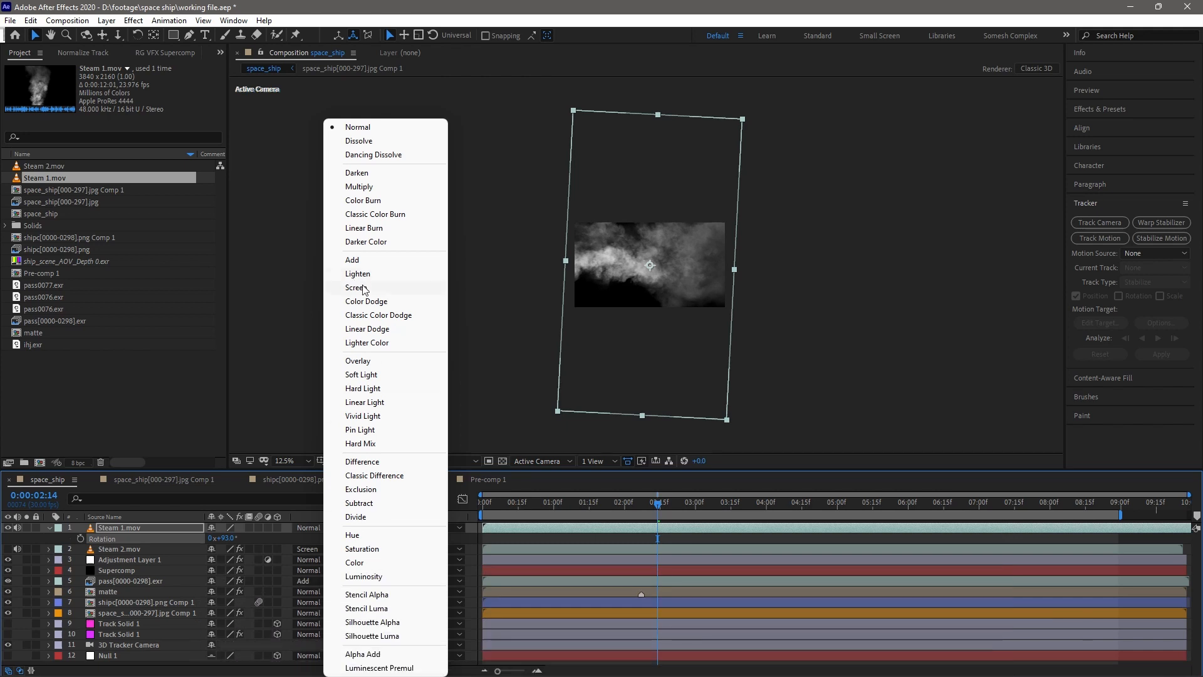
click(355, 287)
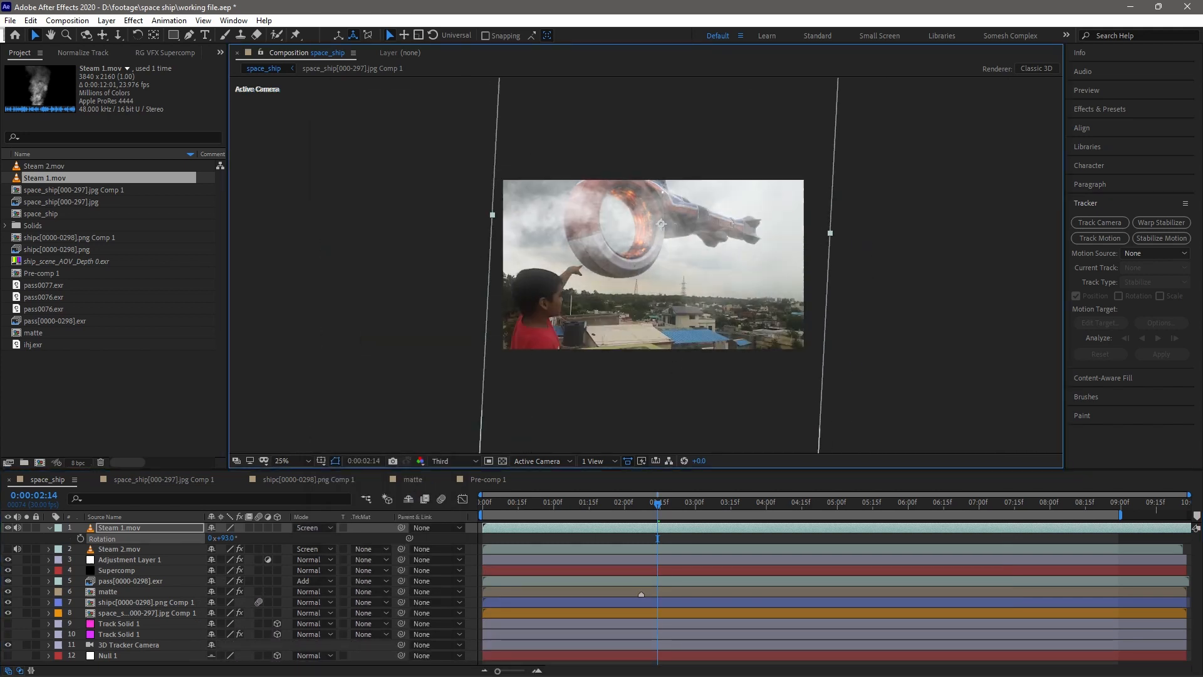
click(590, 502)
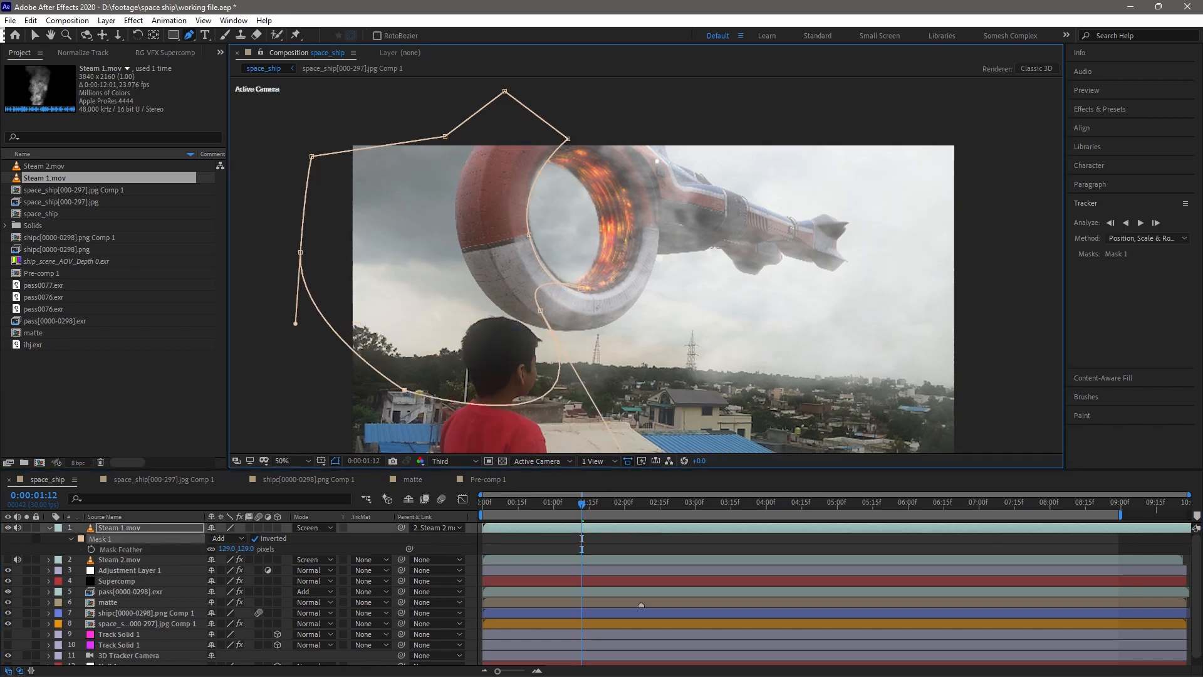
- Reshape the smoke mask around the boy before adding the dust and particle clips
click(614, 502)
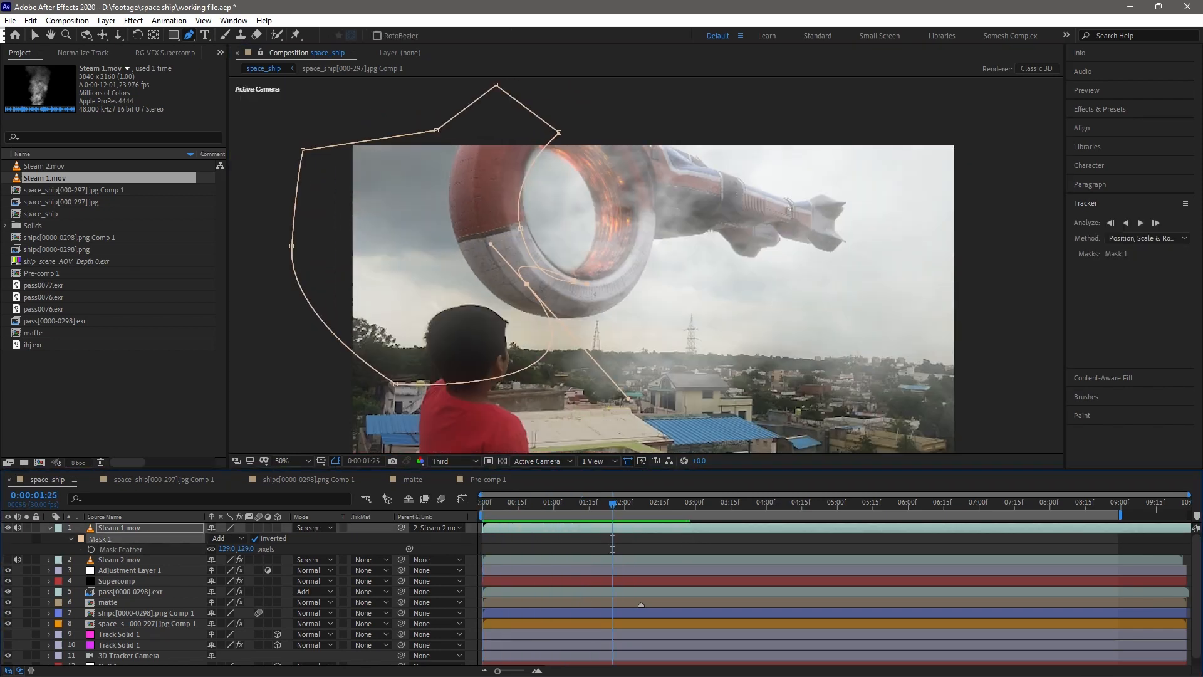
click(662, 502)
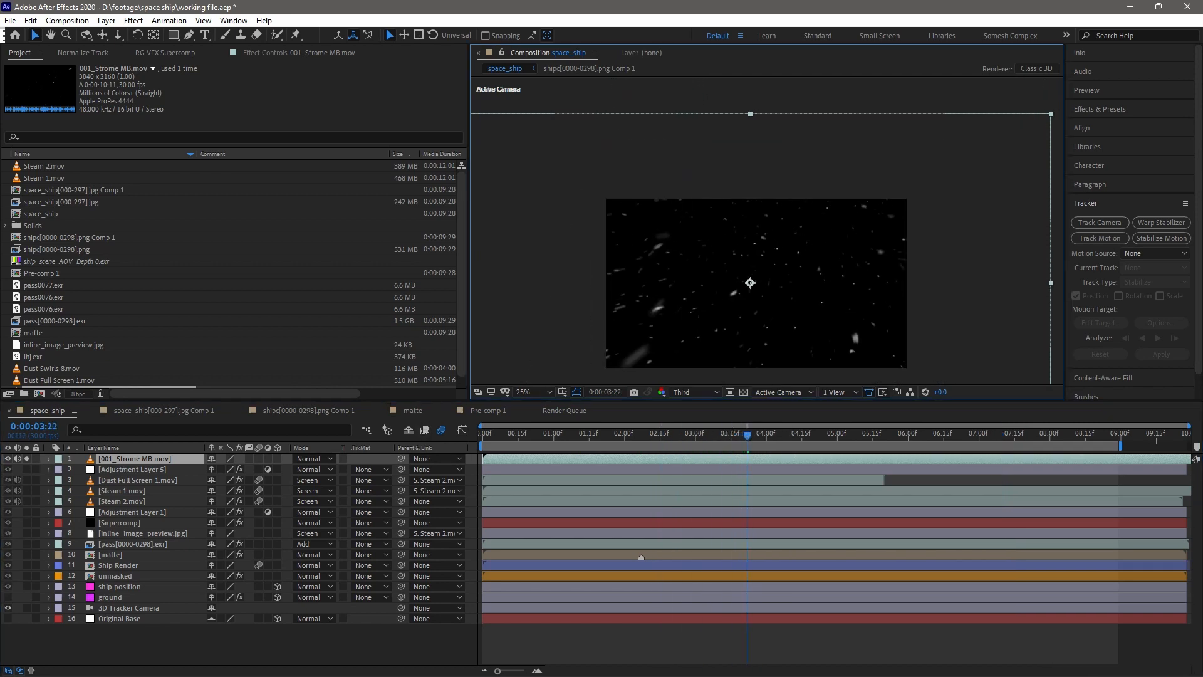
- Lower the 001_Strome MB particle clip's opacity and parent it to Steam 2.mov
click(528, 392)
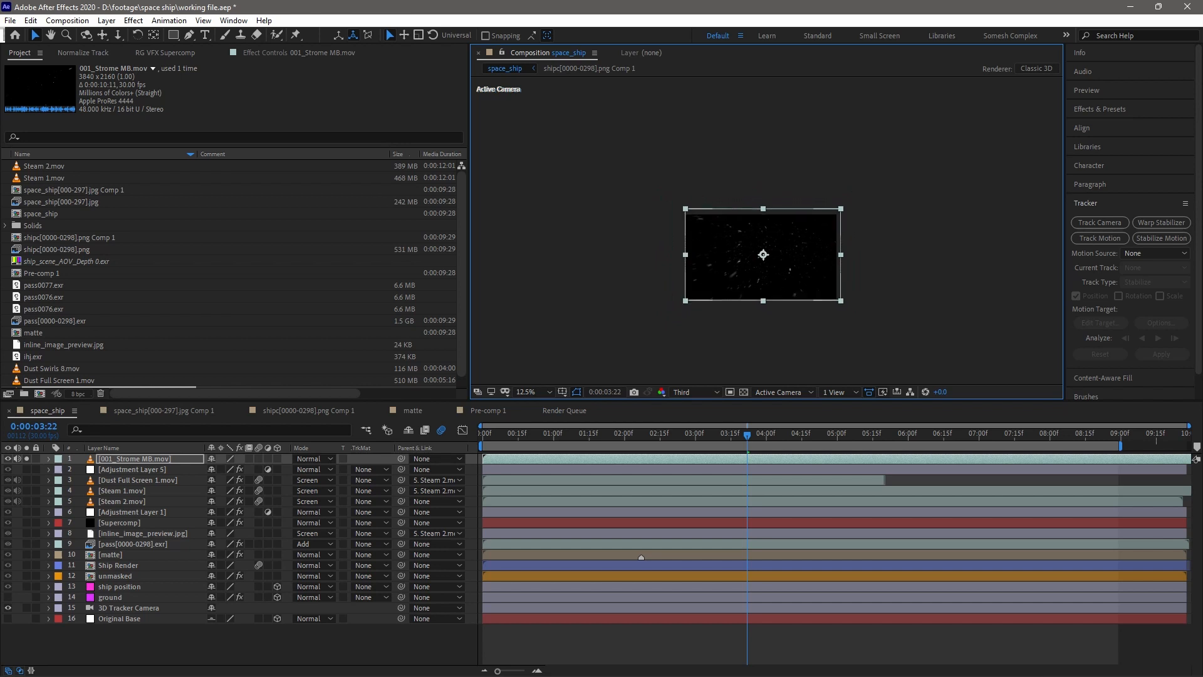
click(767, 433)
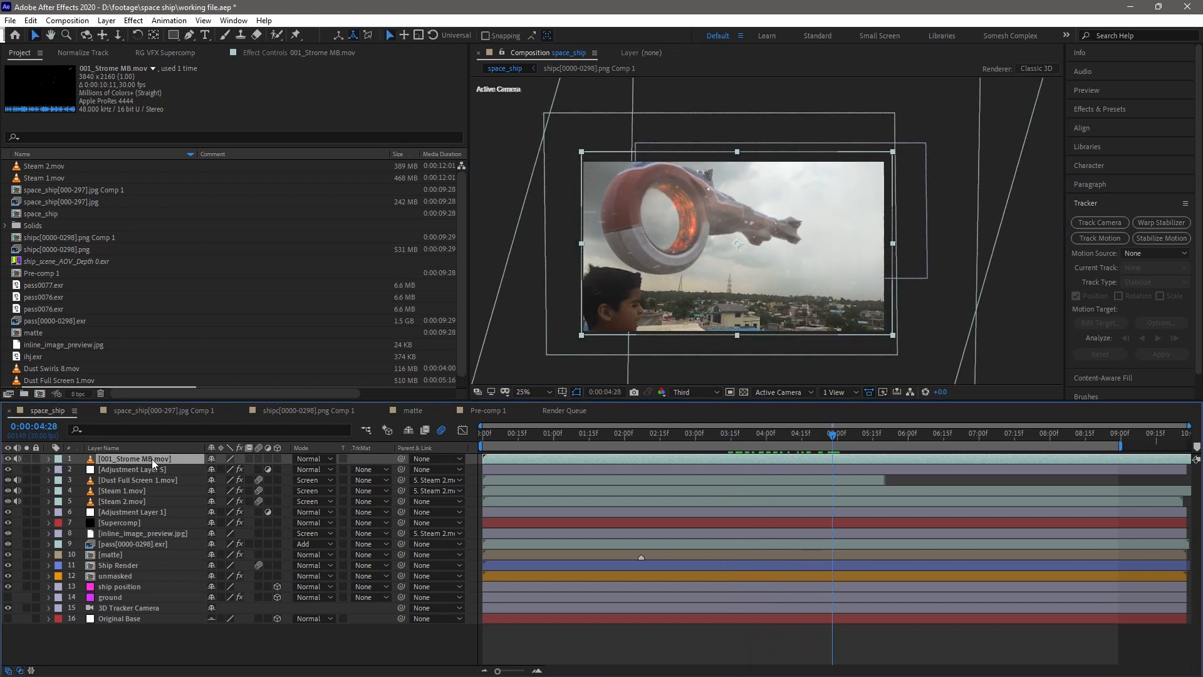
click(721, 433)
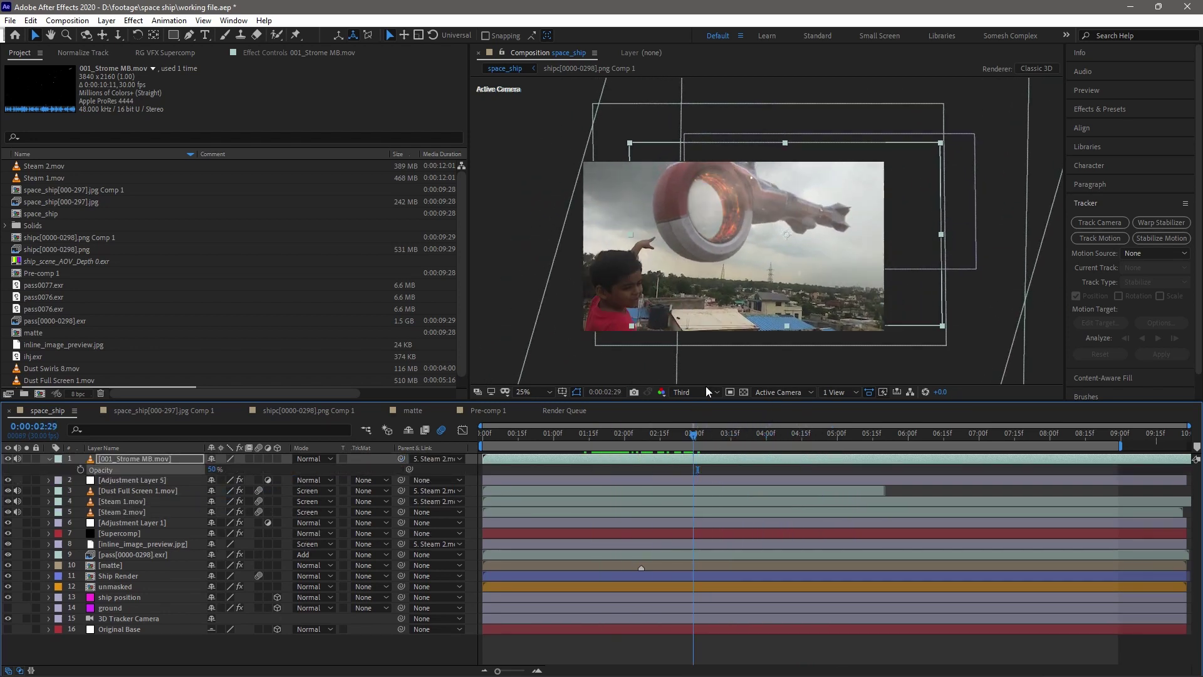
- Reduce the particle layer's scale to about 24% so the particles sit around the ship
click(483, 433)
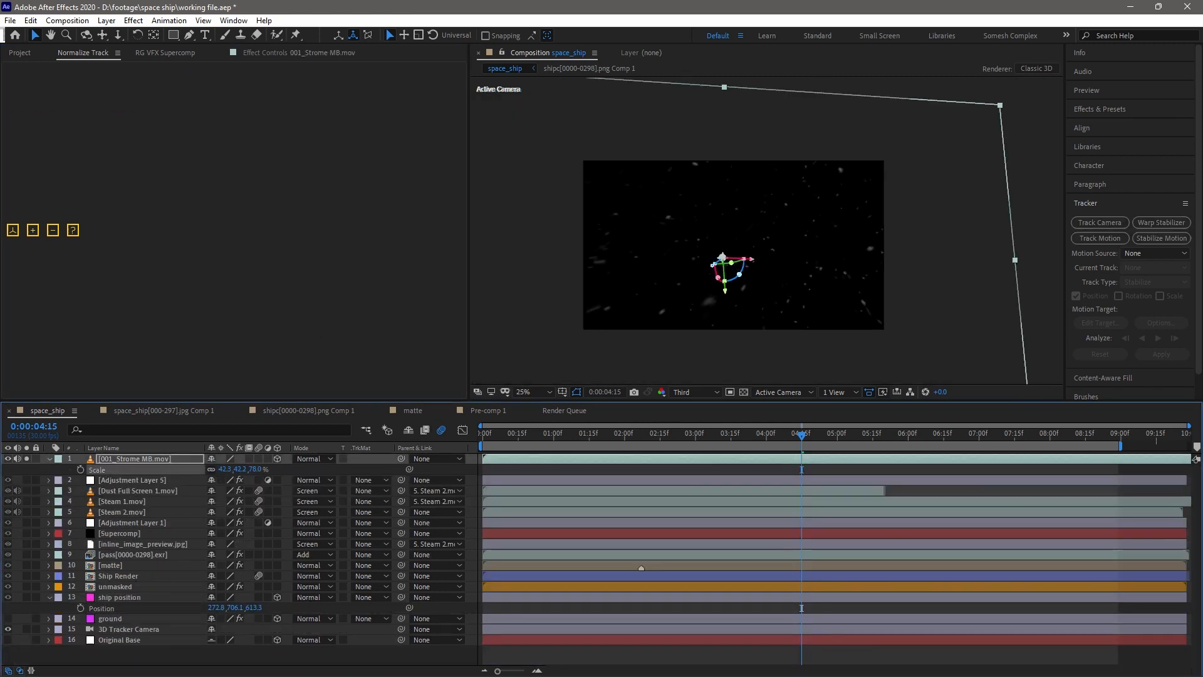
click(697, 433)
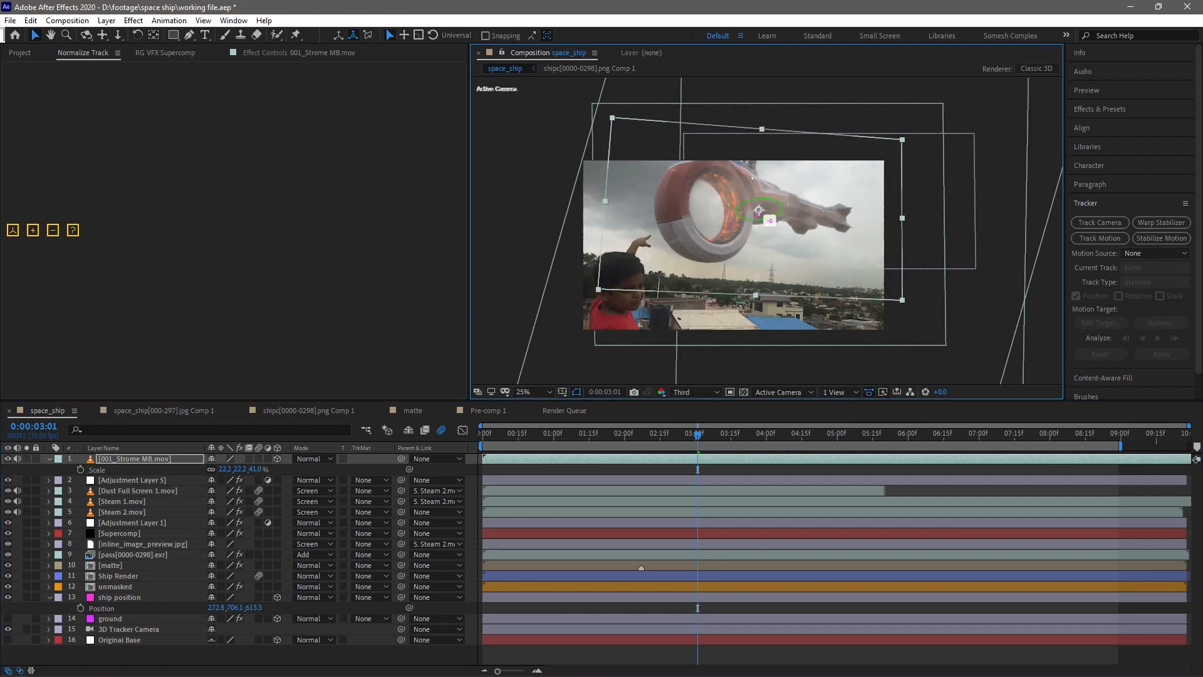
click(560, 433)
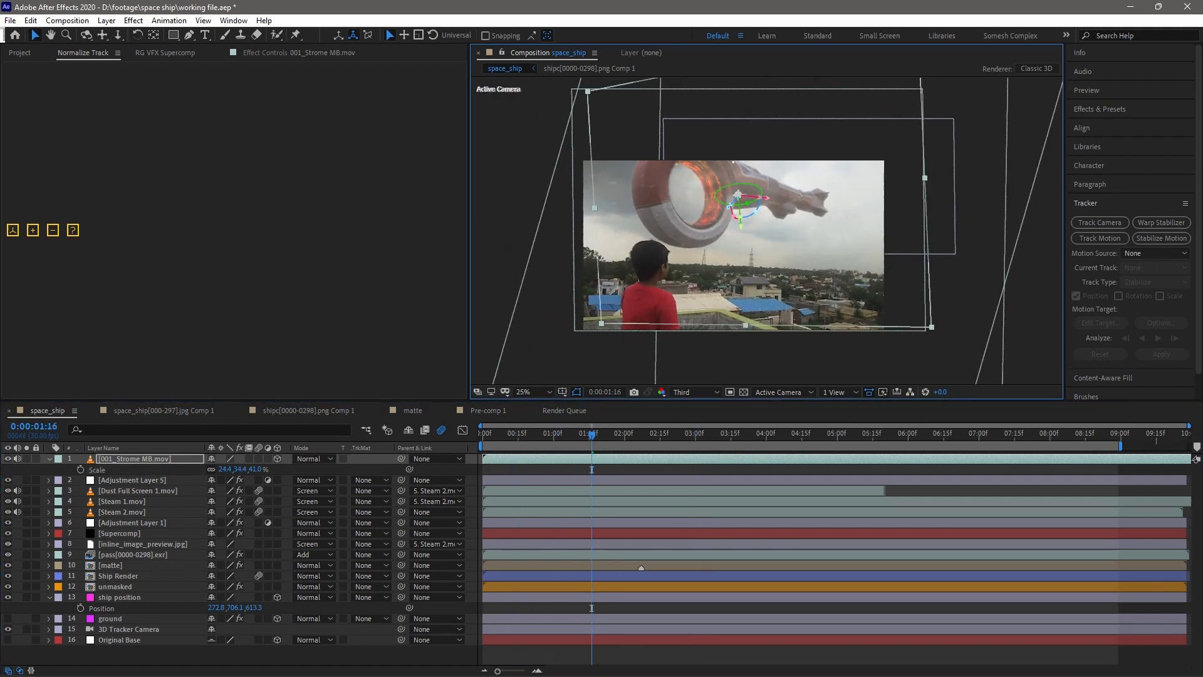
click(629, 433)
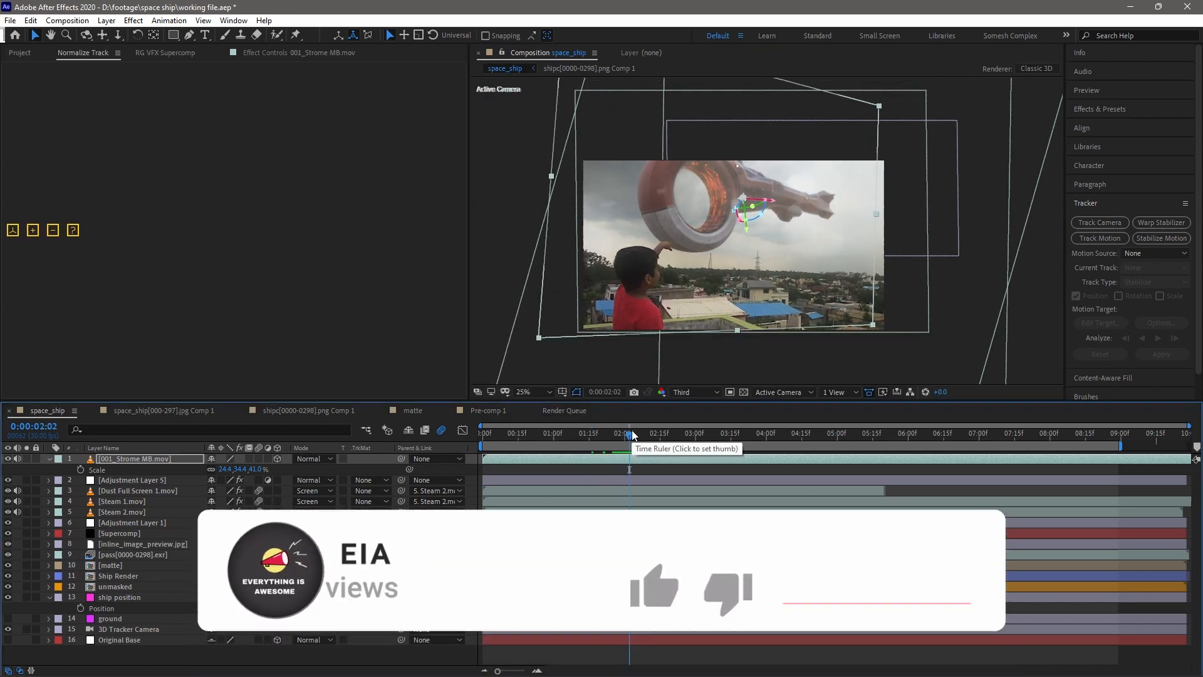